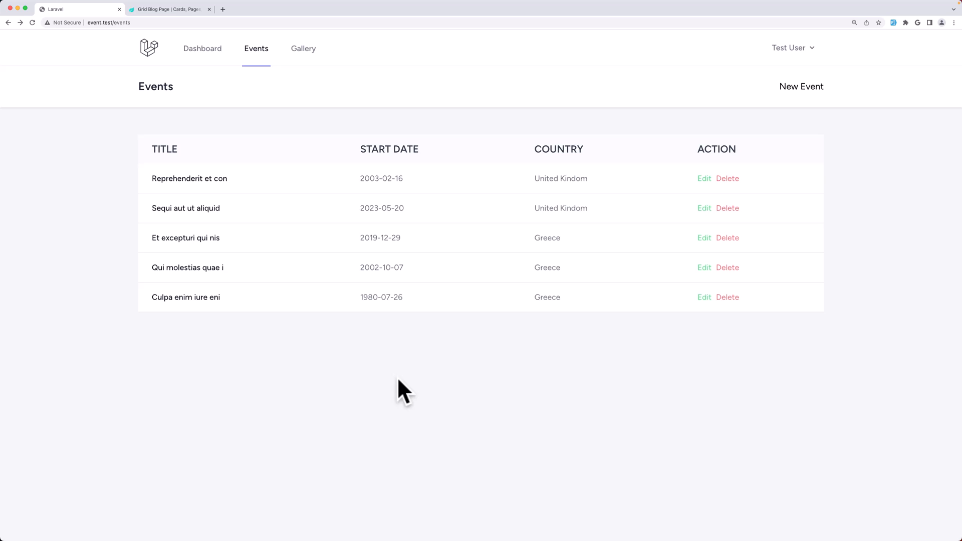
pyautogui.moveTo(337, 223)
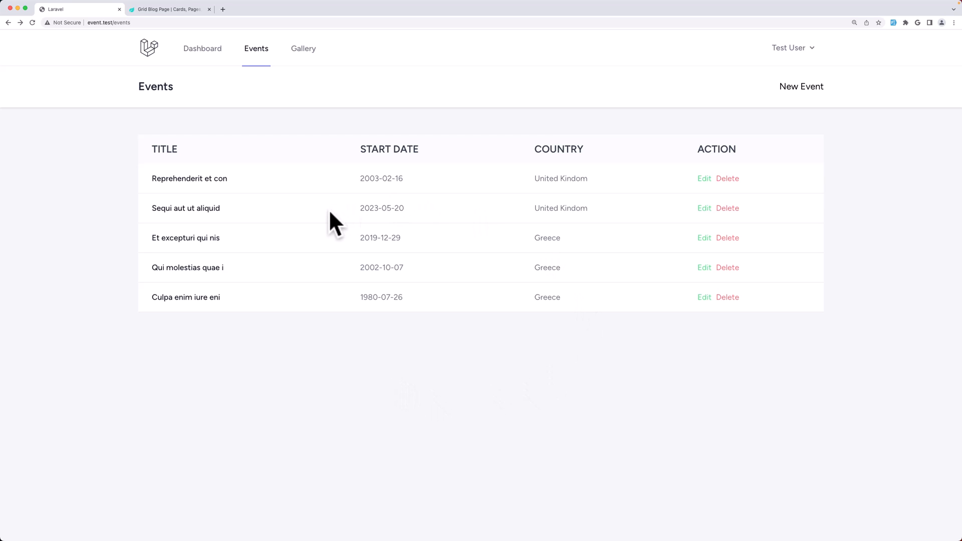
# - Leave the events table for the blank event.test home page and switch to the editor
pyautogui.doubleClick(190, 178)
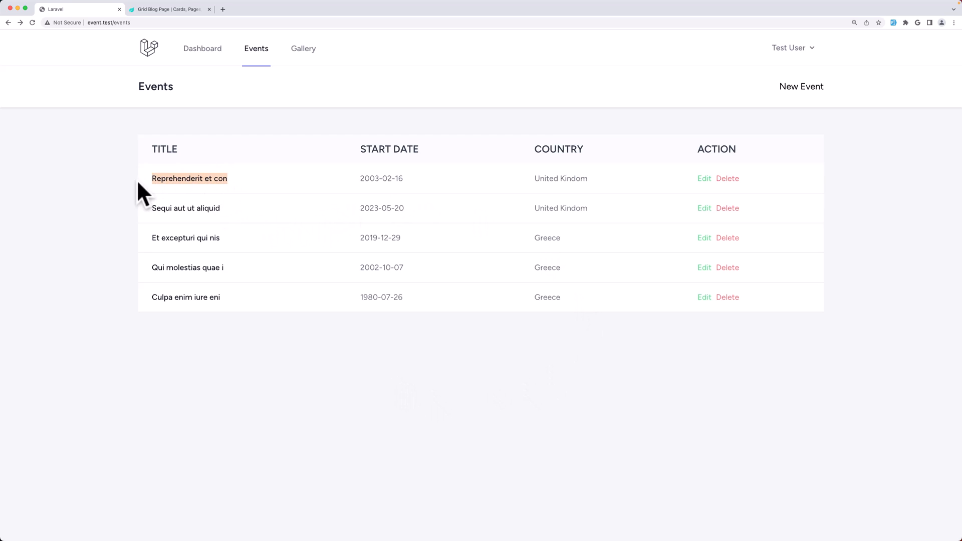
pyautogui.moveTo(244, 158)
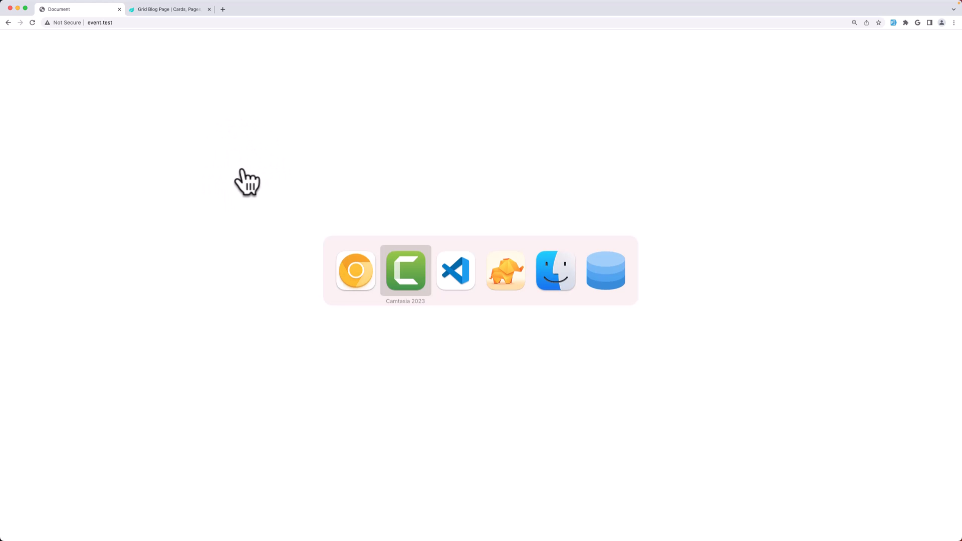
pyautogui.moveTo(228, 170)
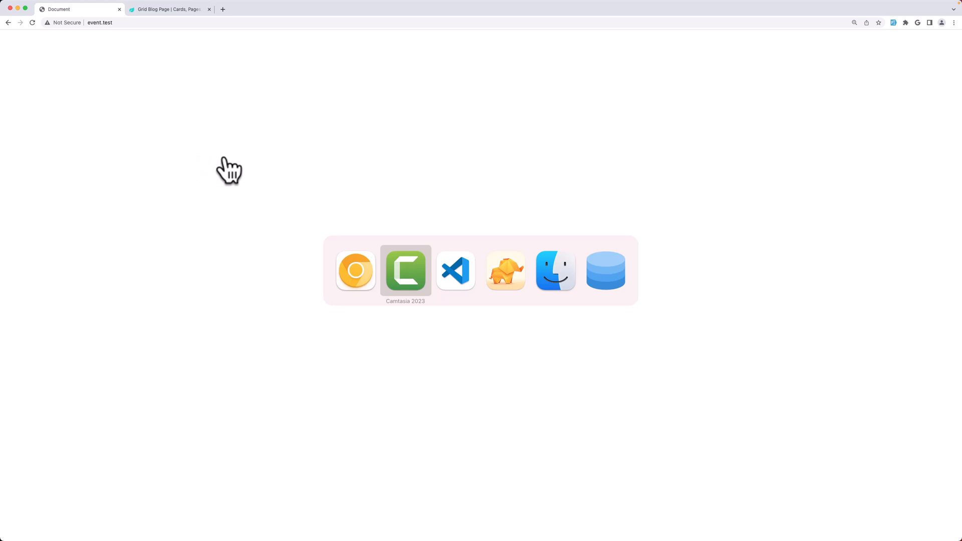
pyautogui.click(455, 270)
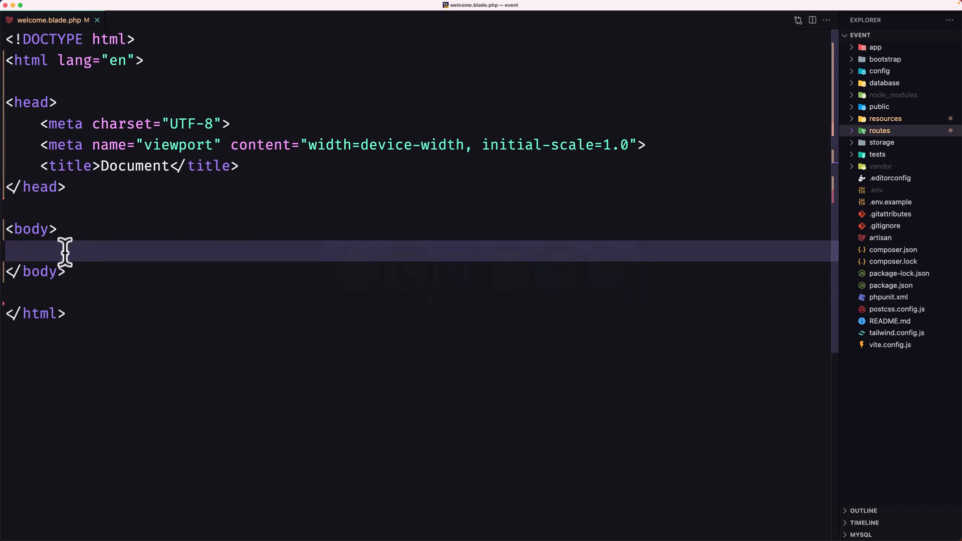
pyautogui.moveTo(55, 270)
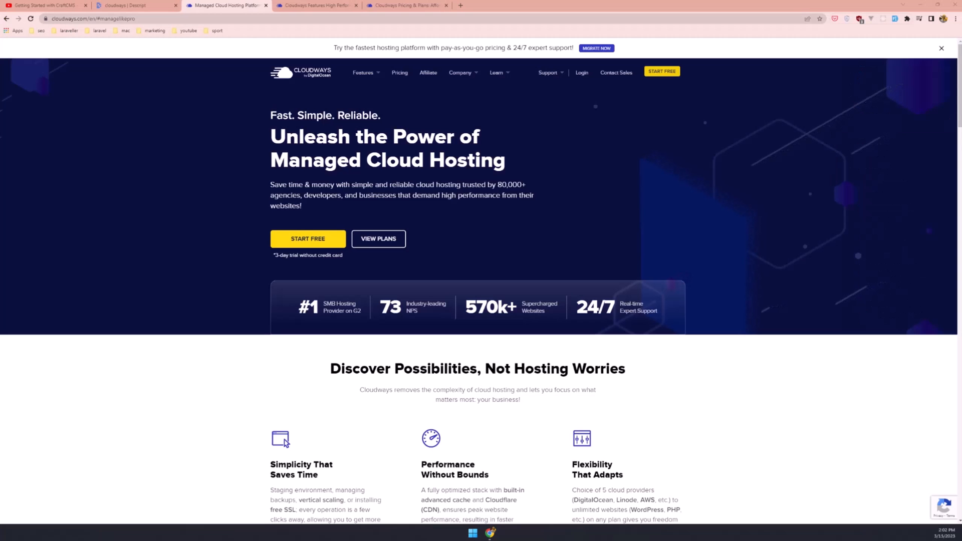
pyautogui.moveTo(147, 180)
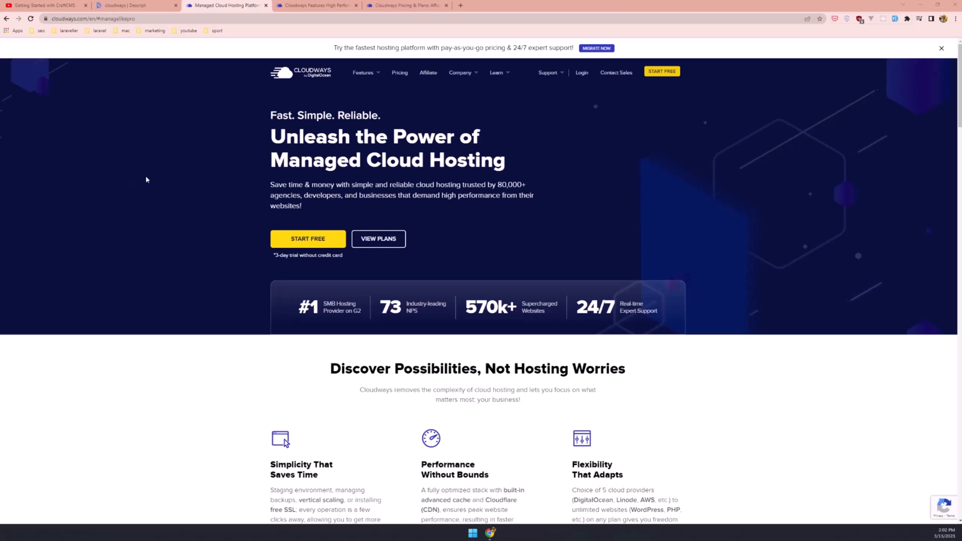
# - Browse the Cloudways homepage, then its hosting features and pricing pages
pyautogui.scroll(-3)
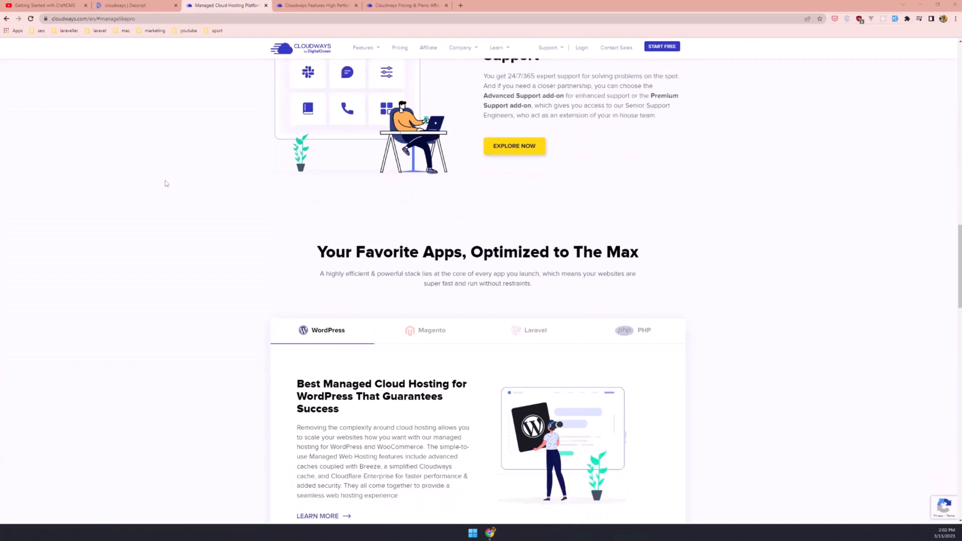
pyautogui.scroll(-3)
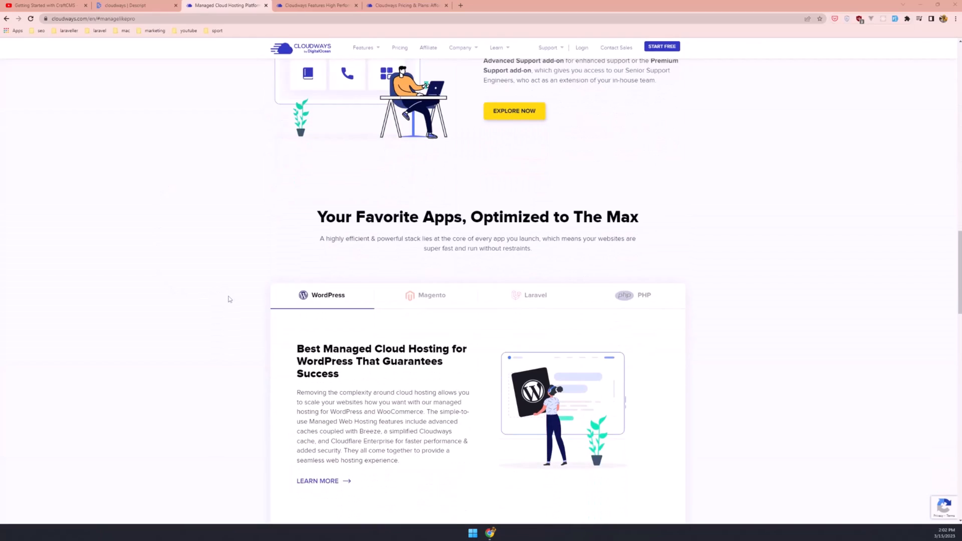
pyautogui.click(316, 5)
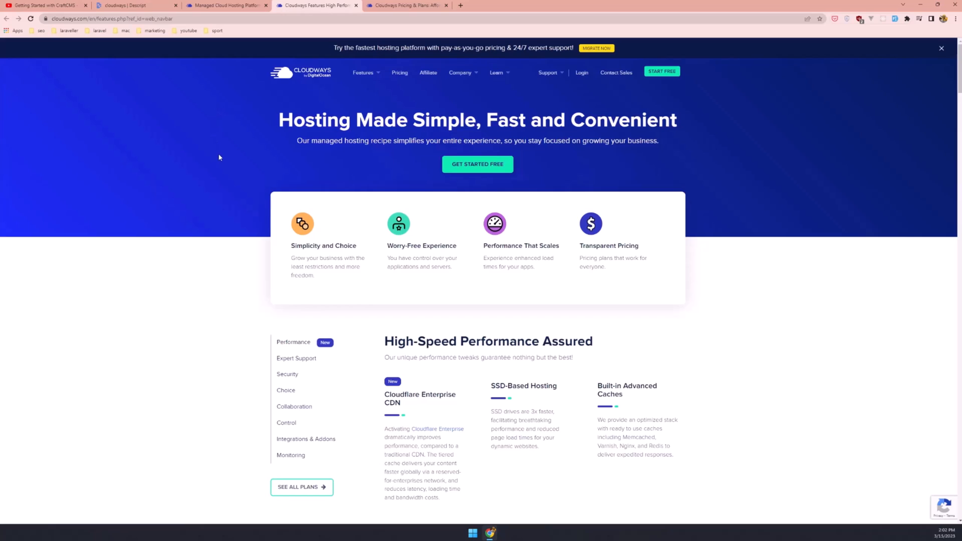
pyautogui.moveTo(227, 168)
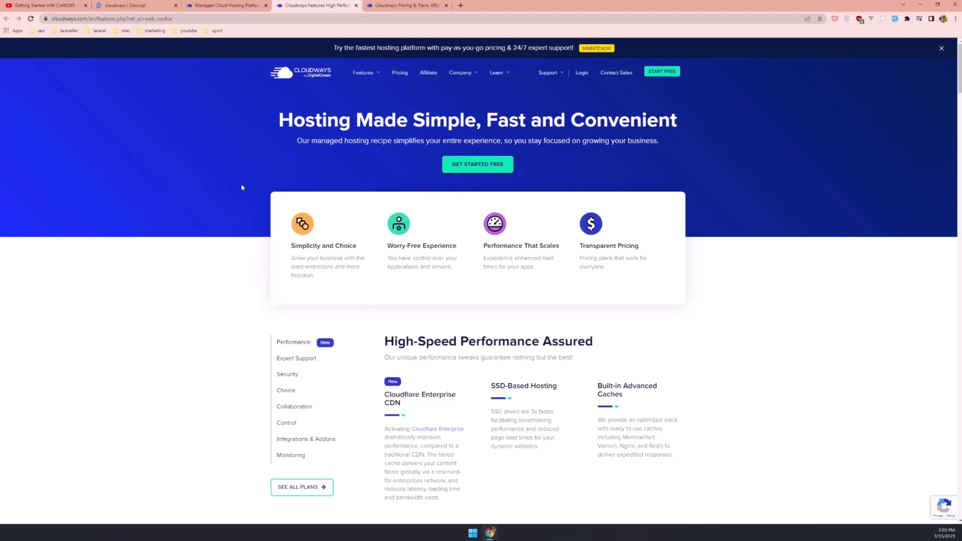
pyautogui.click(407, 5)
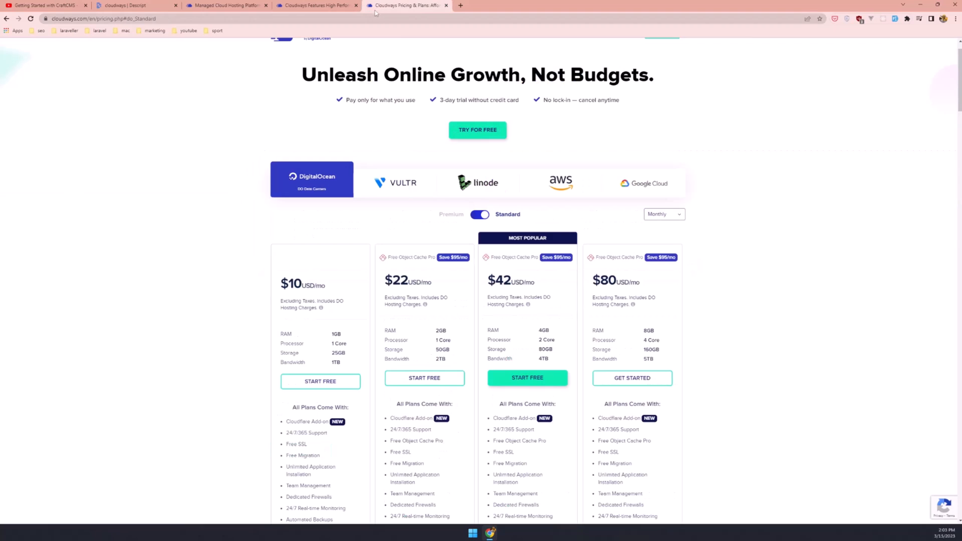
pyautogui.moveTo(142, 175)
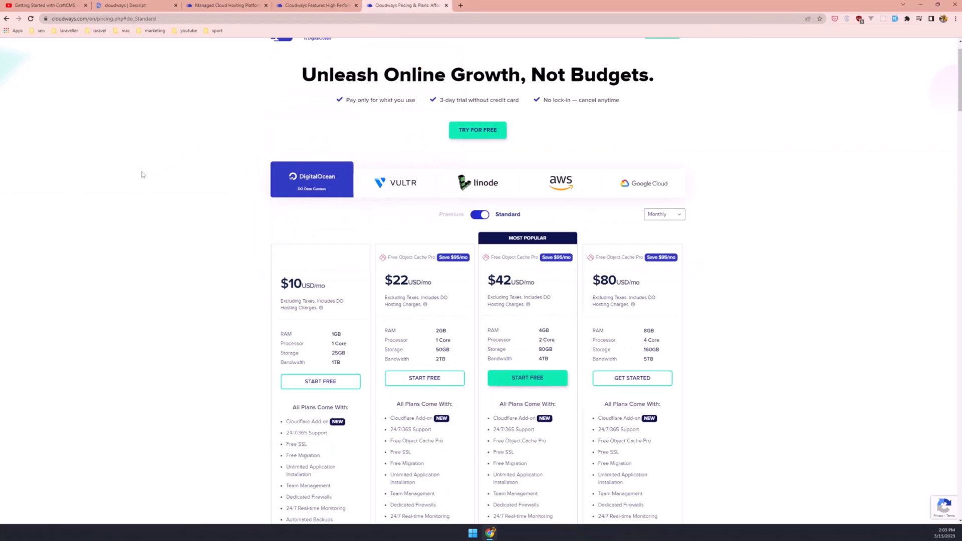
pyautogui.moveTo(295, 187)
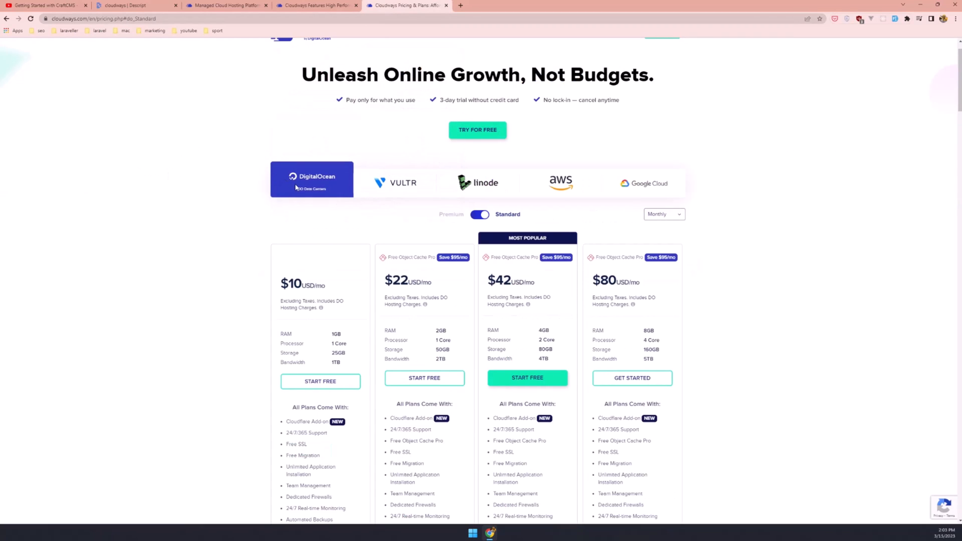
pyautogui.moveTo(231, 197)
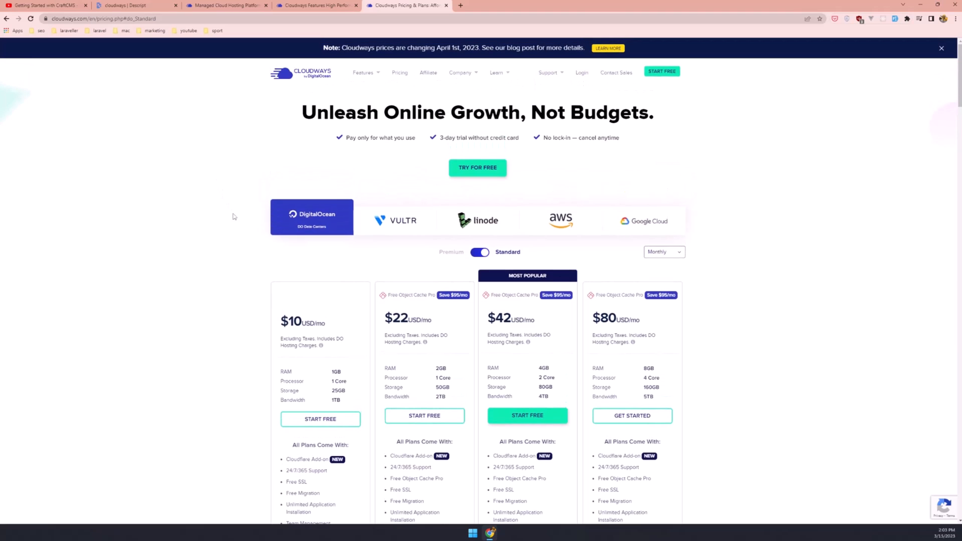
pyautogui.scroll(-3)
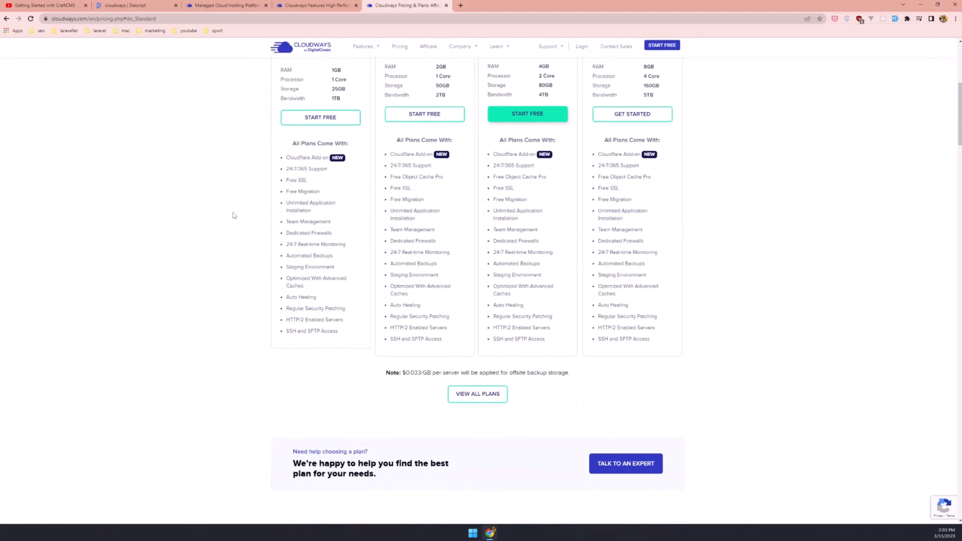
pyautogui.moveTo(226, 204)
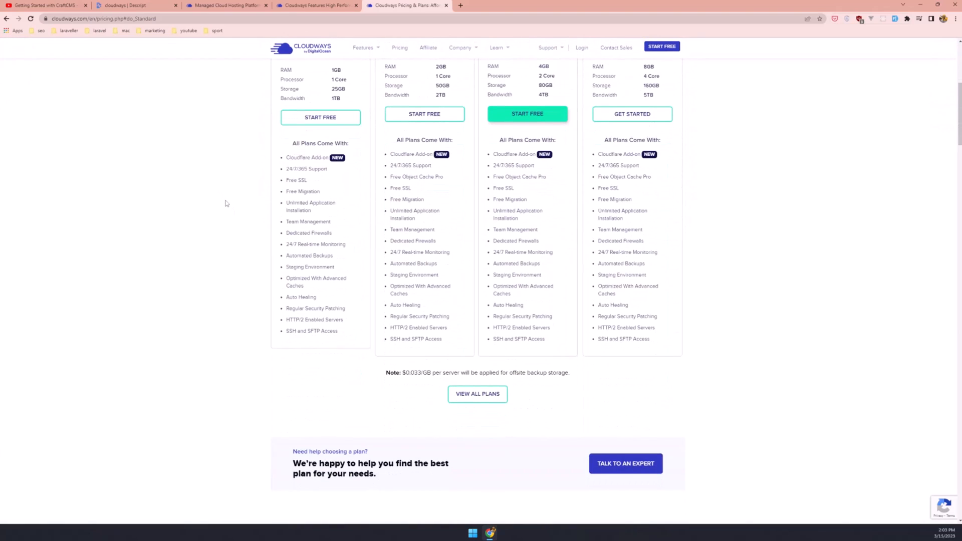
pyautogui.scroll(-3)
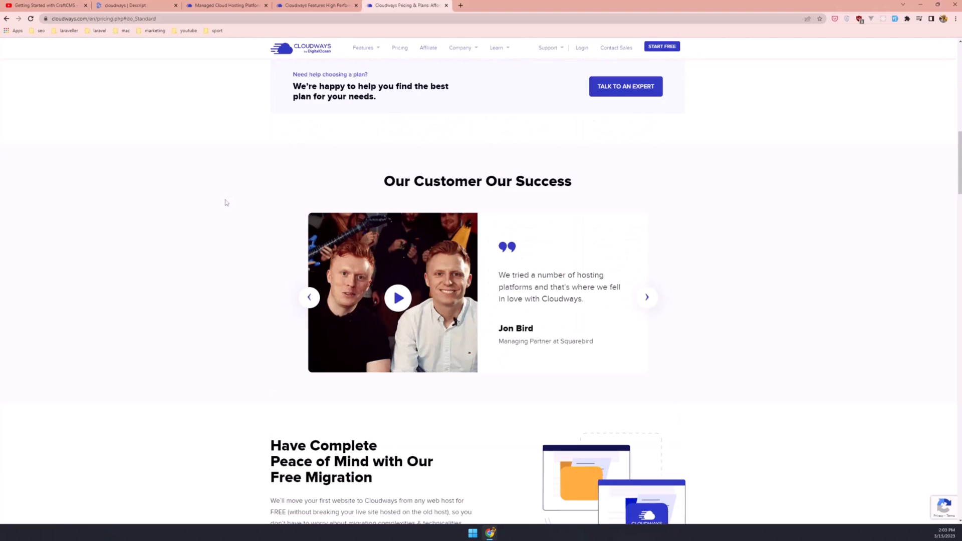
pyautogui.scroll(-3)
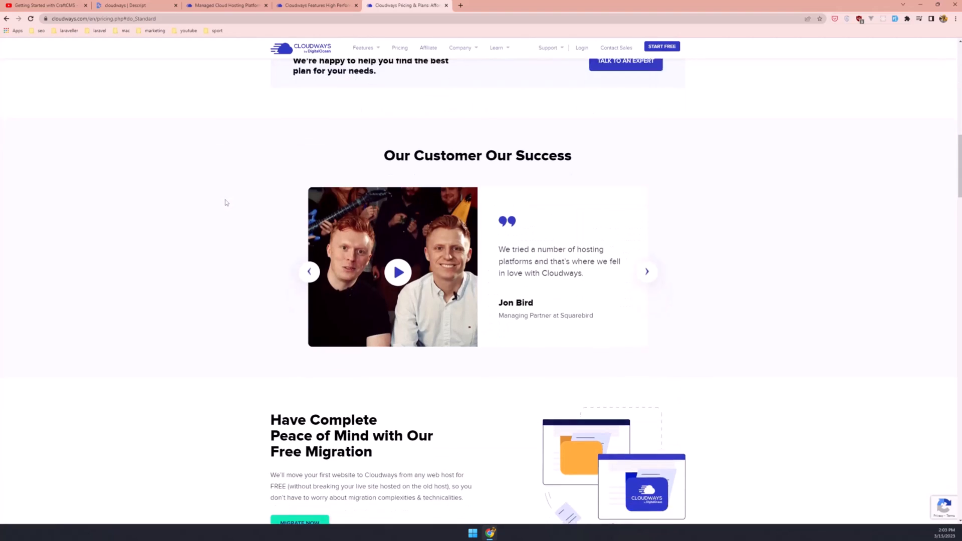
pyautogui.scroll(-3)
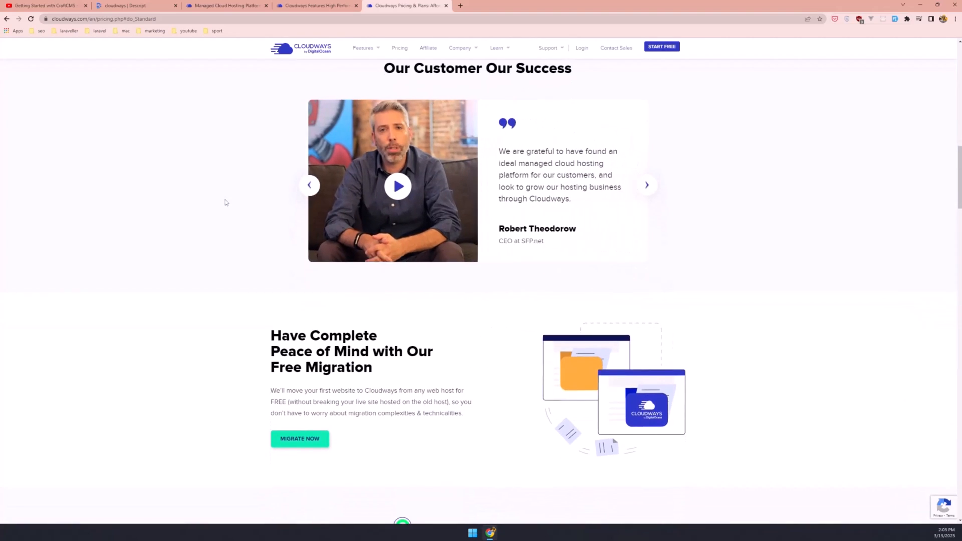
pyautogui.scroll(-3)
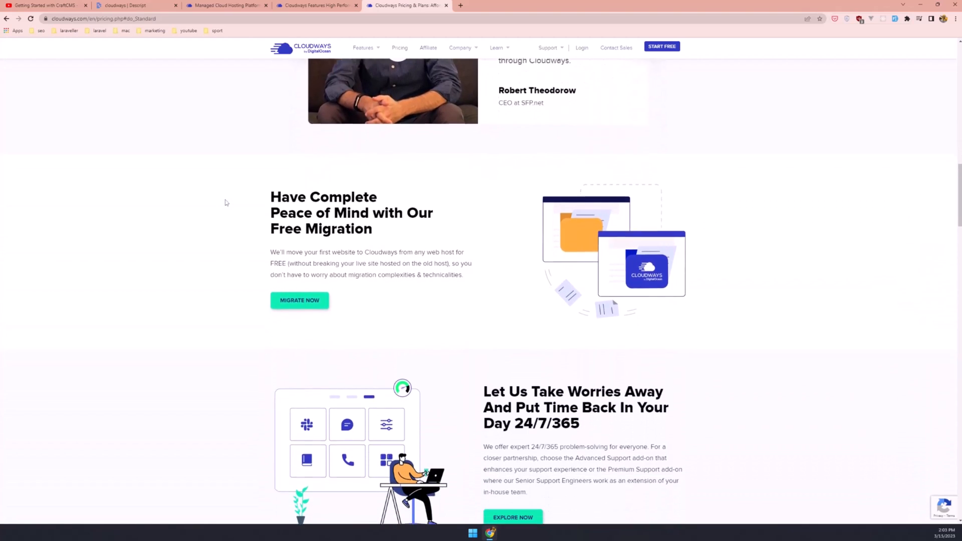
pyautogui.scroll(-3)
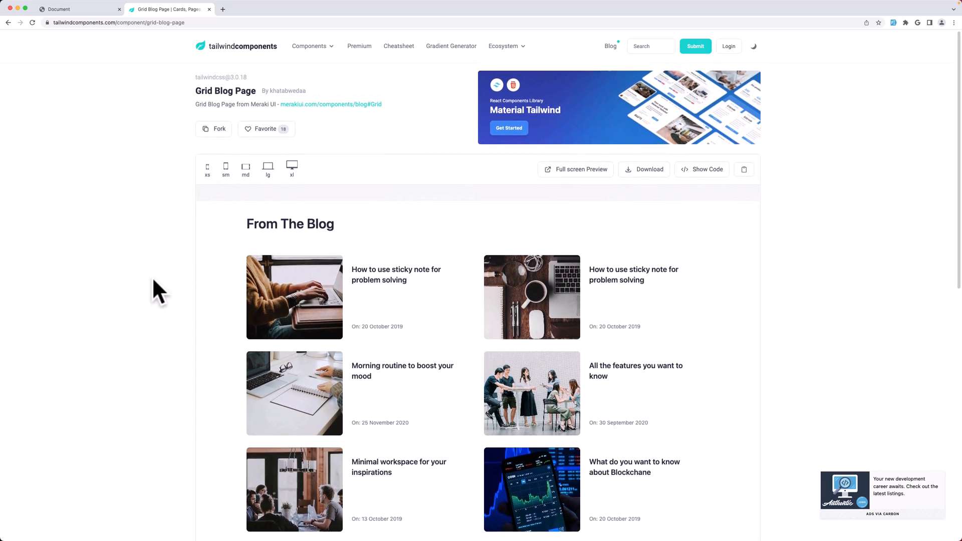
pyautogui.scroll(-3)
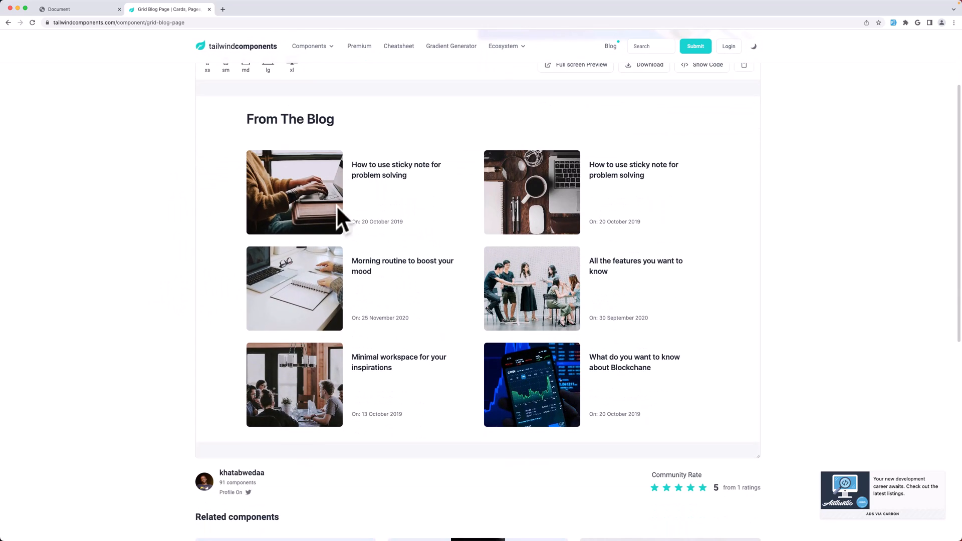
pyautogui.moveTo(351, 213)
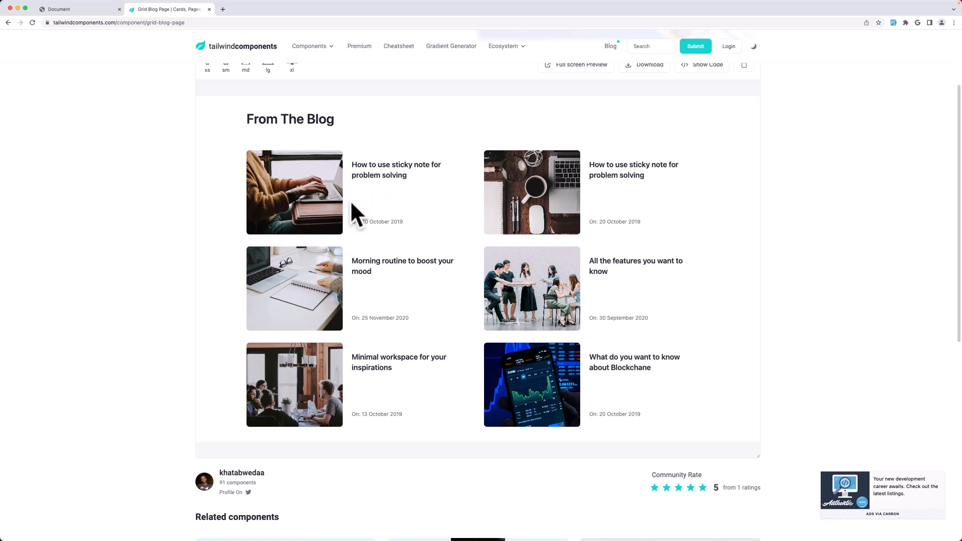
pyautogui.moveTo(214, 205)
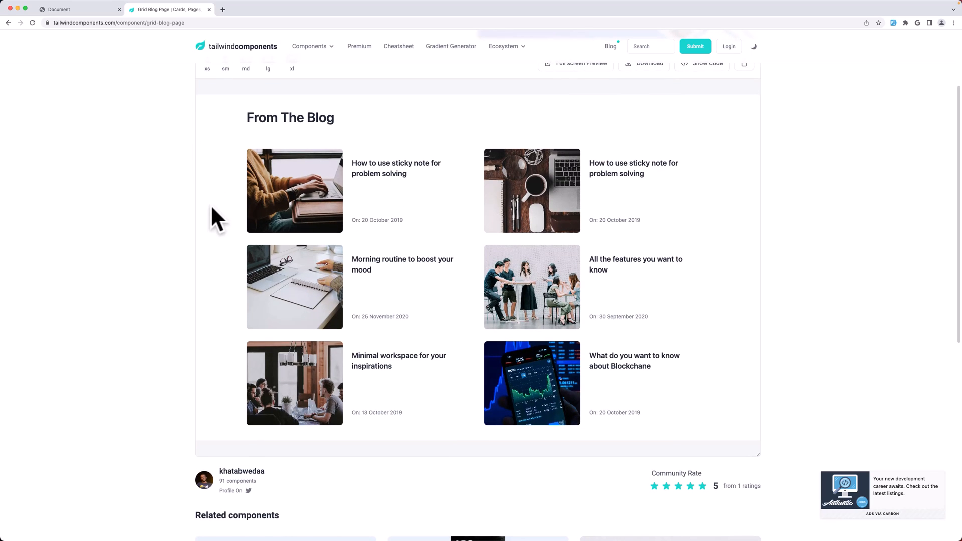
pyautogui.moveTo(213, 182)
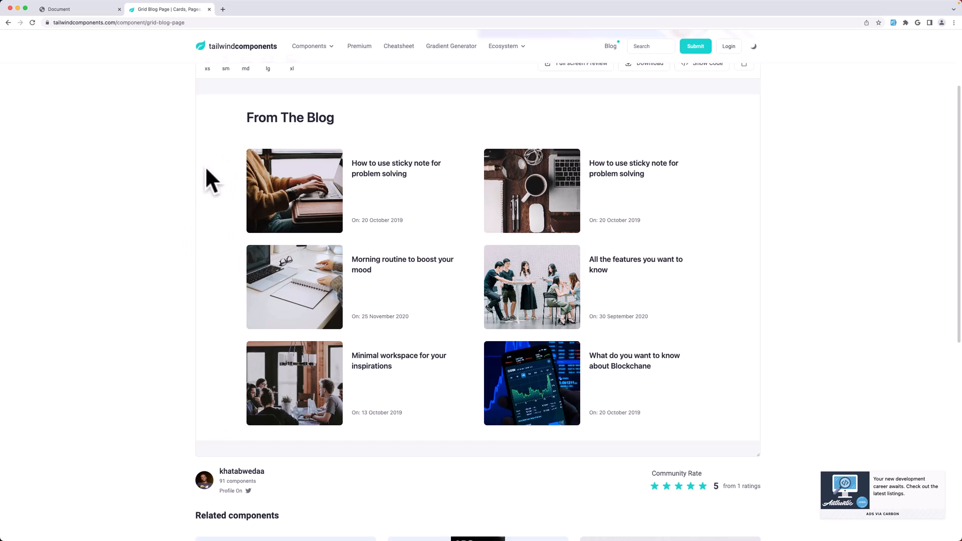
pyautogui.moveTo(228, 213)
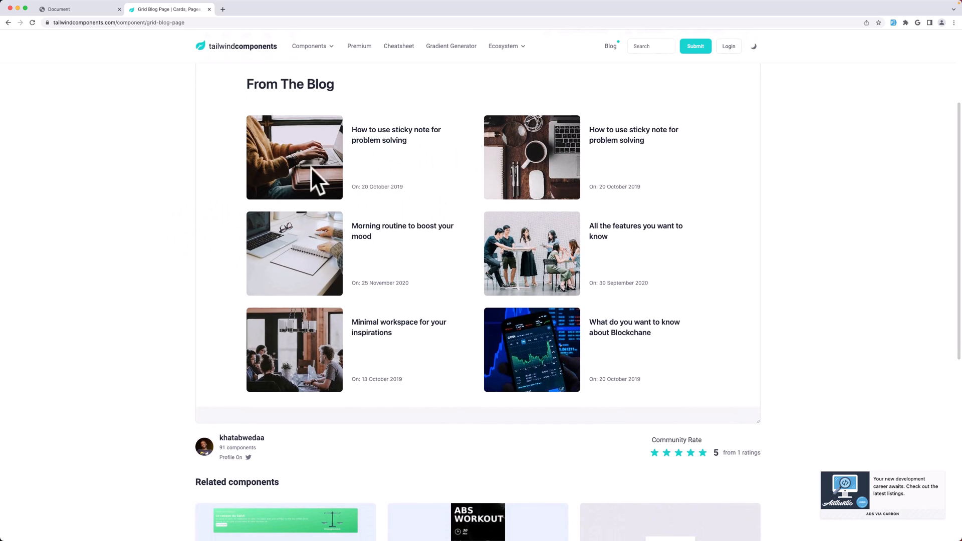
pyautogui.moveTo(152, 201)
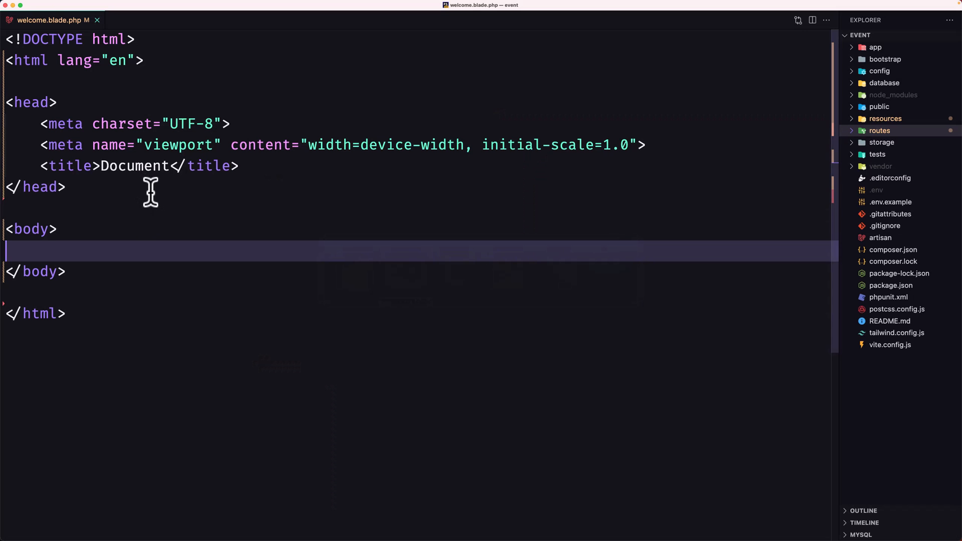
pyautogui.moveTo(882, 142)
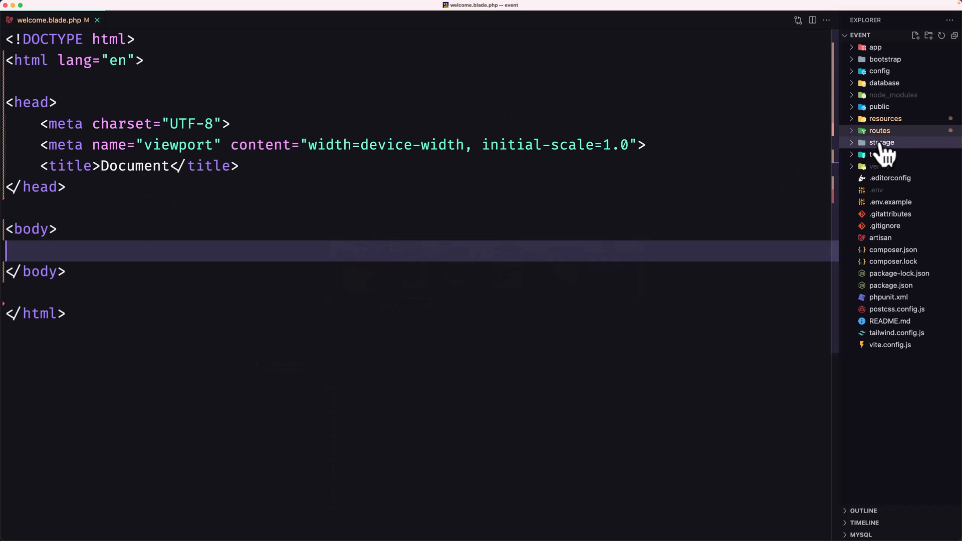
# - Expand resources > views > layouts in the Explorer and open app.blade.php
pyautogui.click(885, 118)
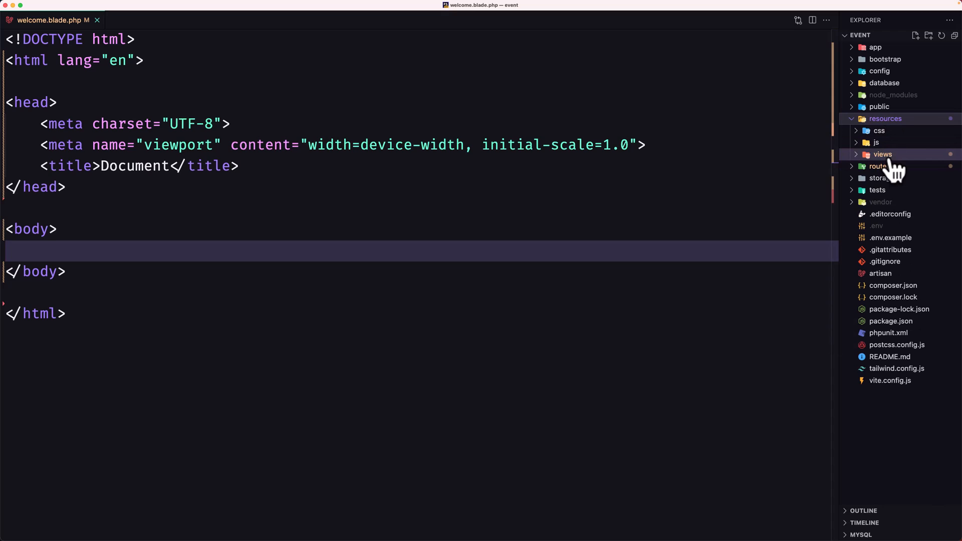
pyautogui.click(883, 154)
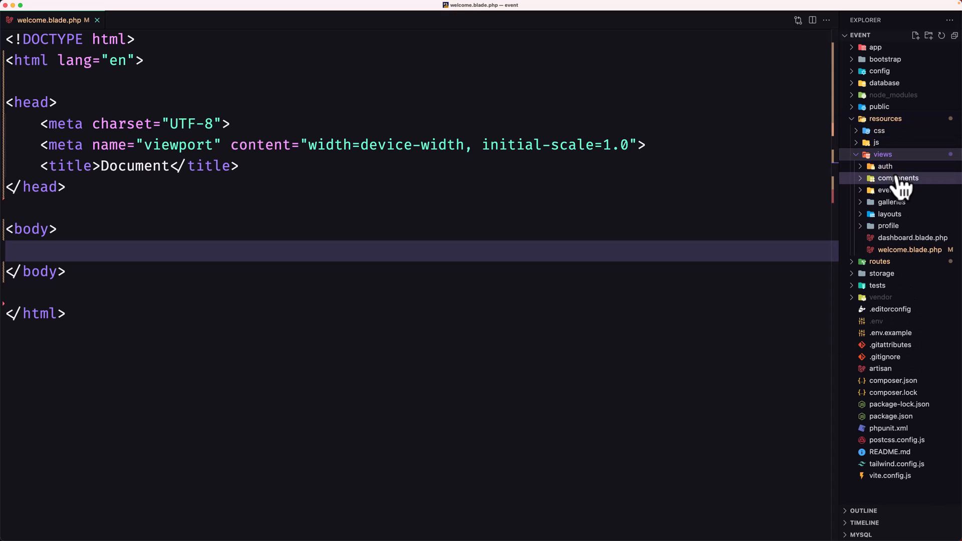
pyautogui.click(890, 213)
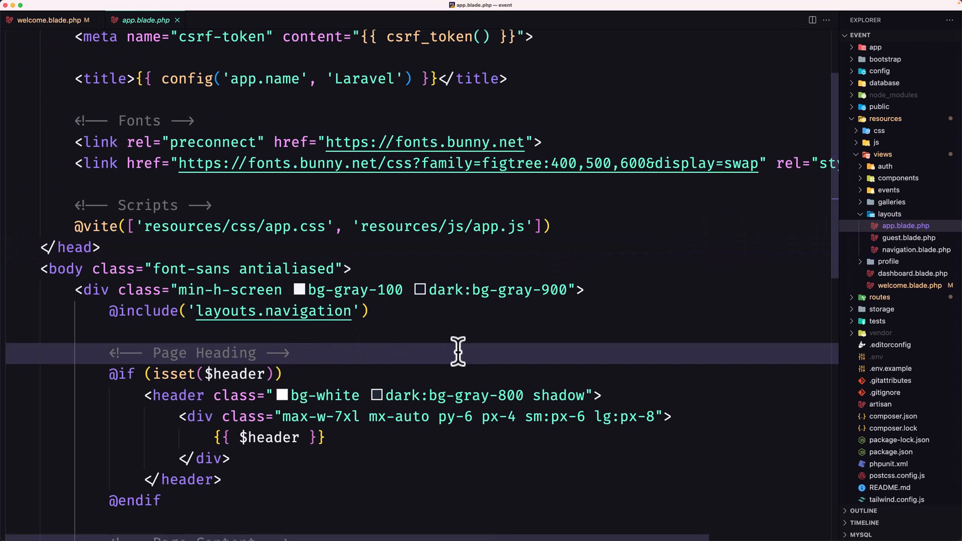
pyautogui.moveTo(385, 353)
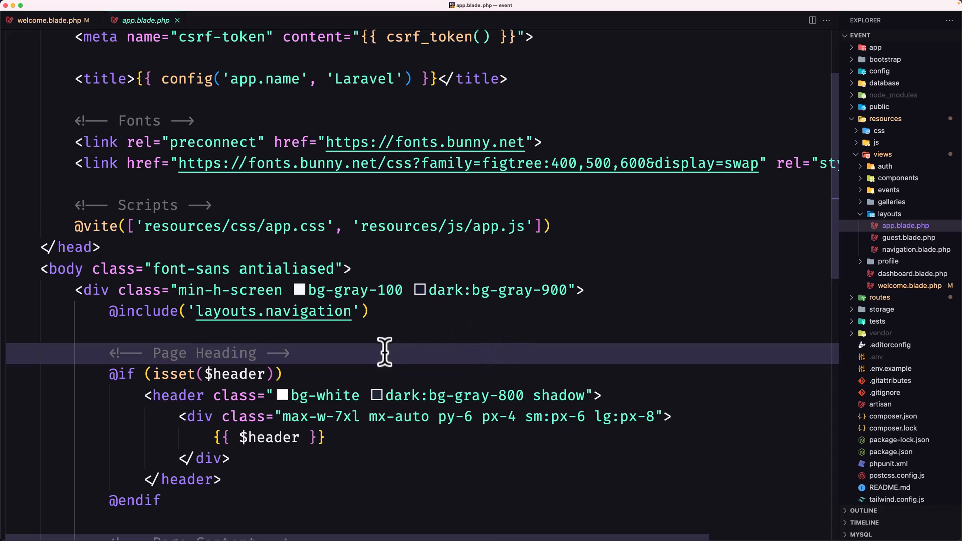
pyautogui.click(49, 20)
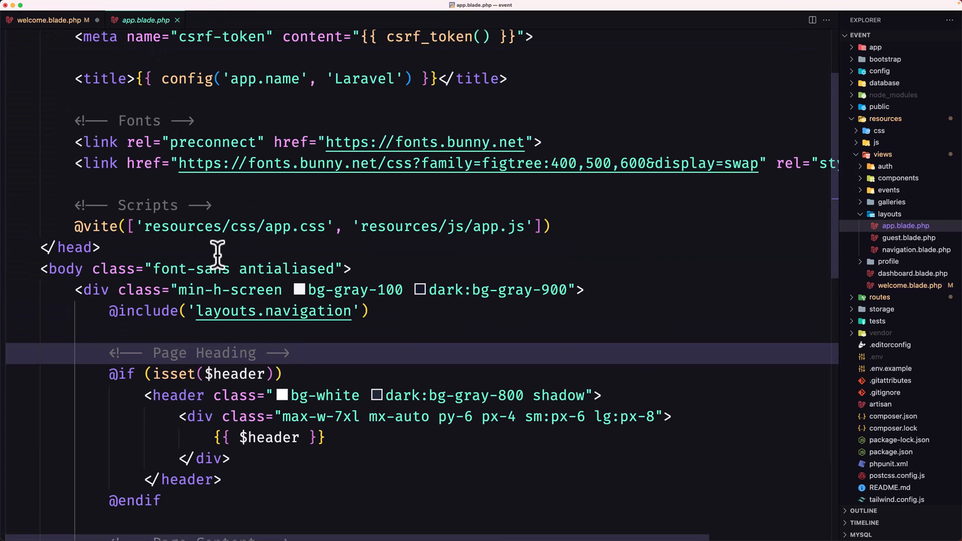
pyautogui.moveTo(318, 269)
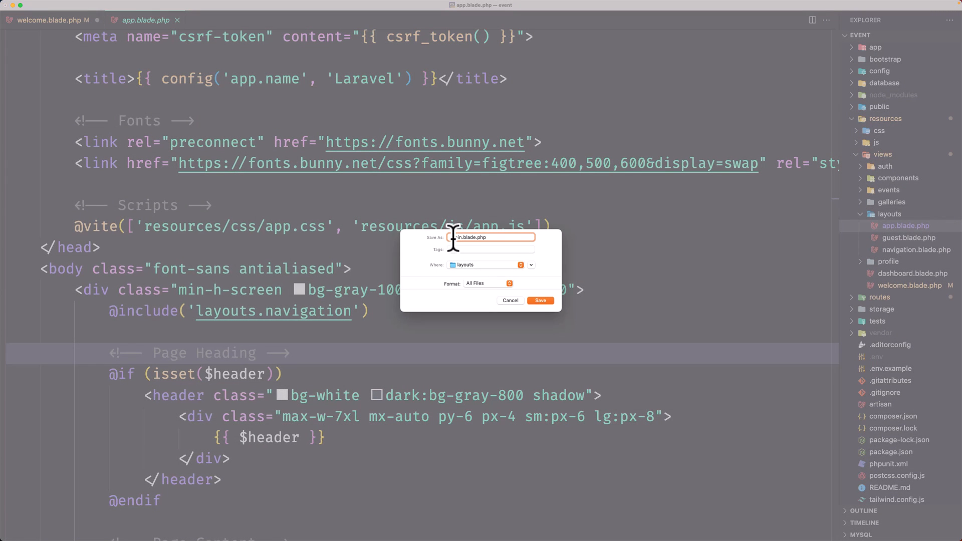
# - Save the layout as main.blade.php, drop the page heading and include layouts.main-navigation
pyautogui.click(539, 301)
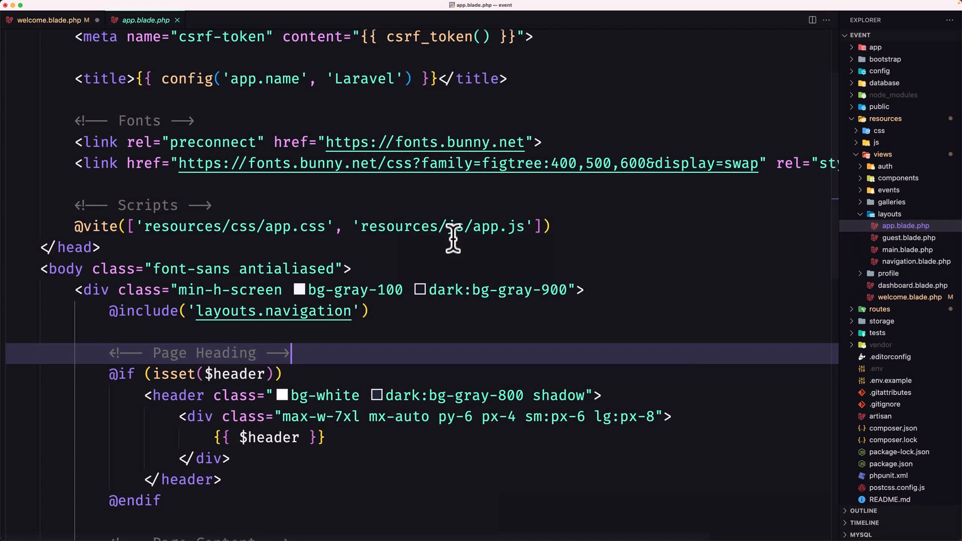
pyautogui.click(908, 249)
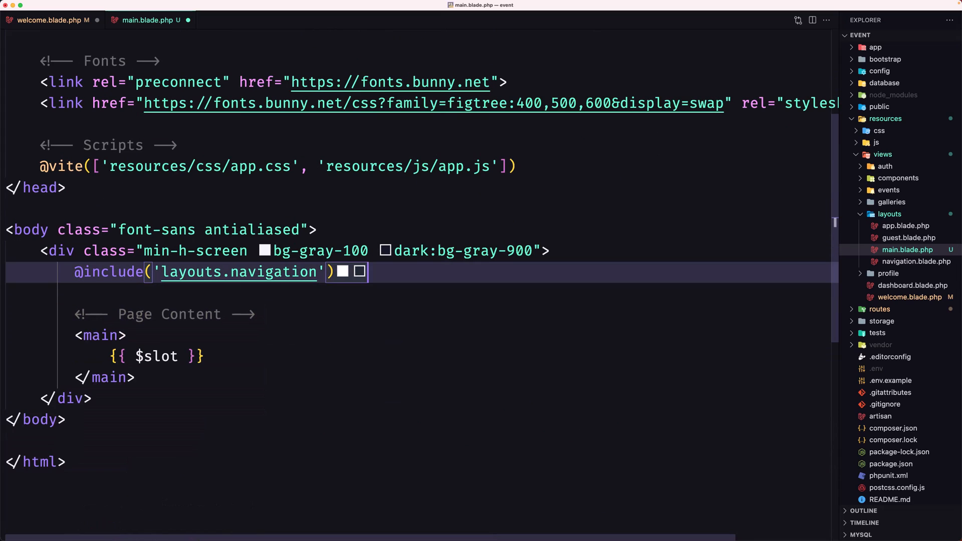
pyautogui.click(231, 273)
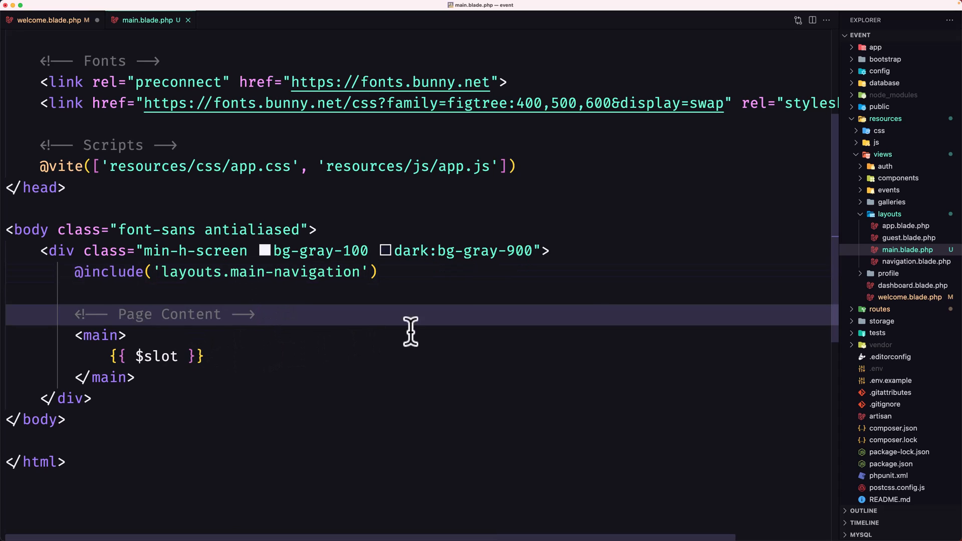
# - Save a copy of navigation.blade.php as main-navigation.blade.php
pyautogui.click(915, 261)
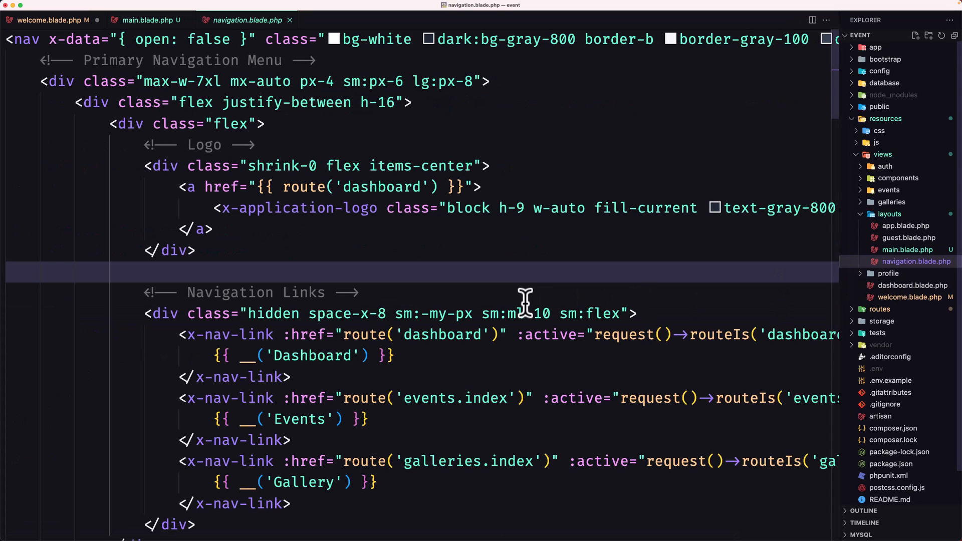
pyautogui.press('cmd+shift+s')
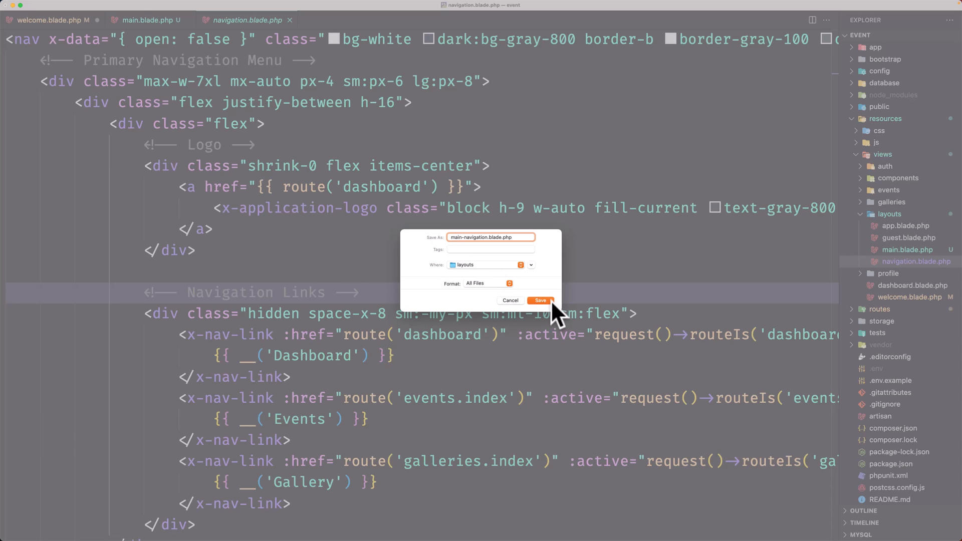
pyautogui.click(541, 301)
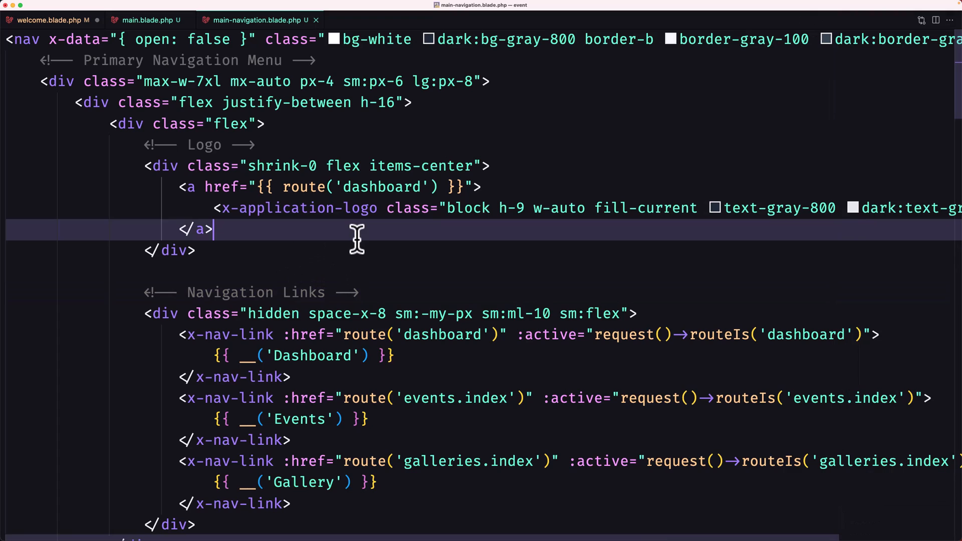
# - Remove the settings dropdown and responsive settings options from the navigation markup
pyautogui.scroll(-3)
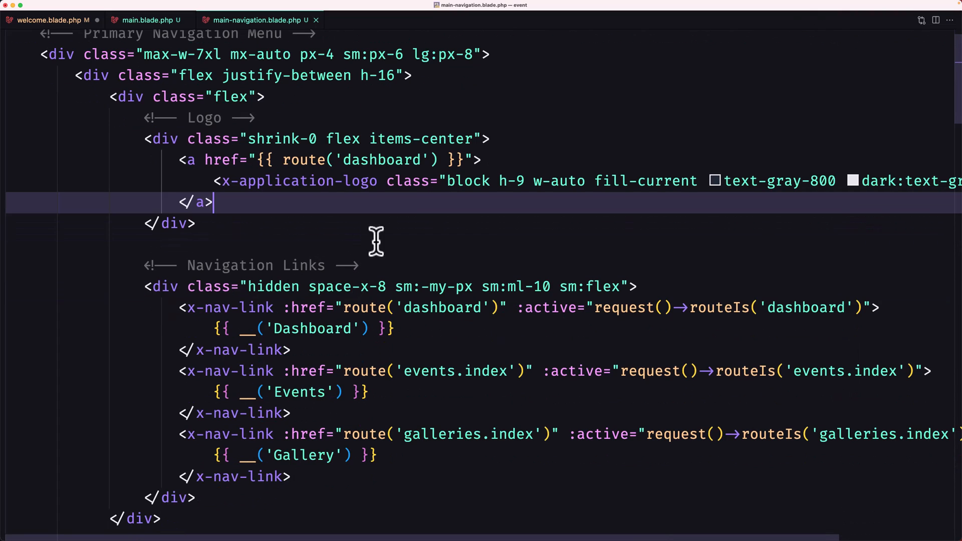
pyautogui.scroll(-3)
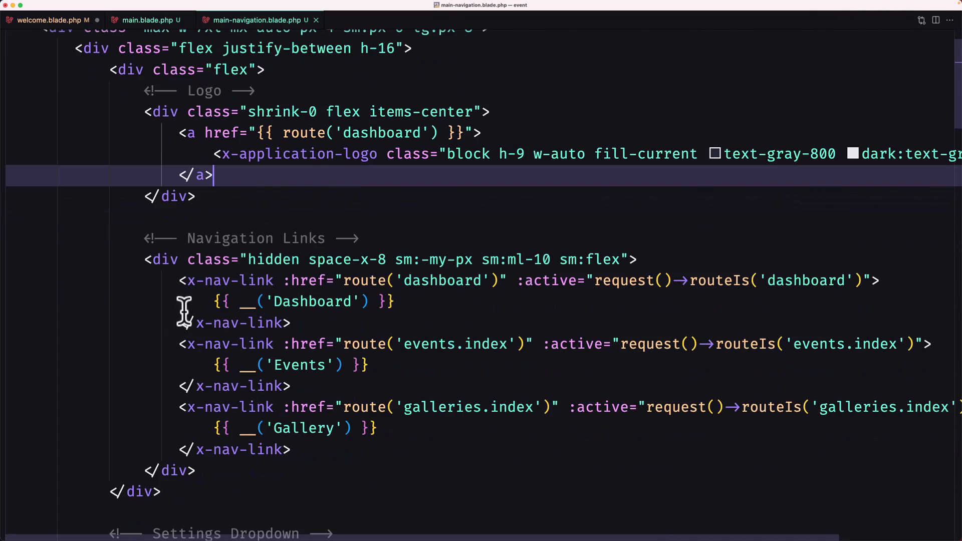
pyautogui.scroll(-3)
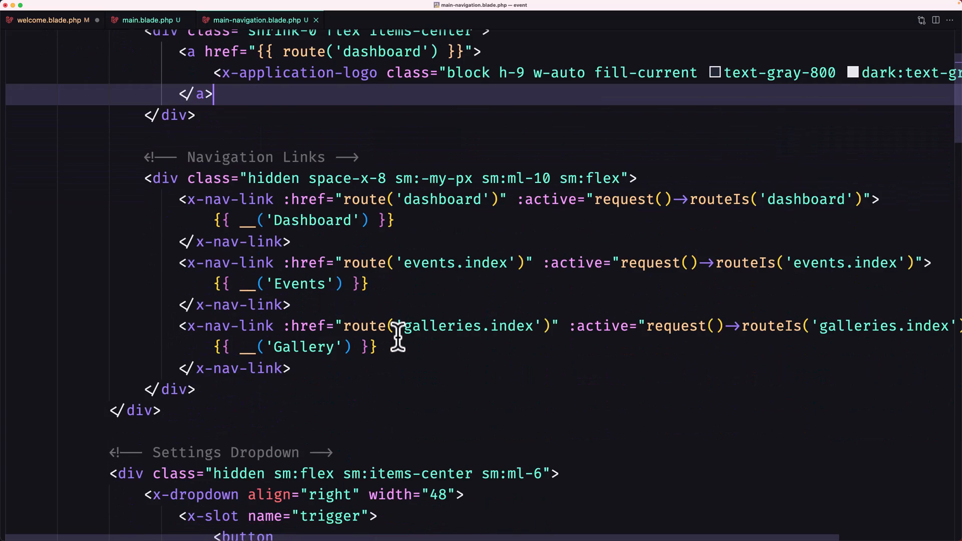
pyautogui.scroll(-3)
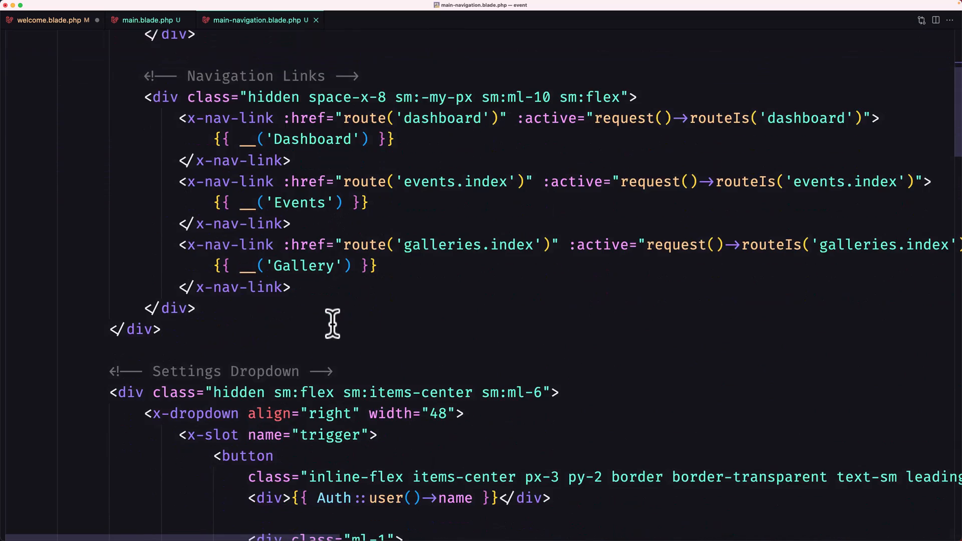
pyautogui.scroll(-3)
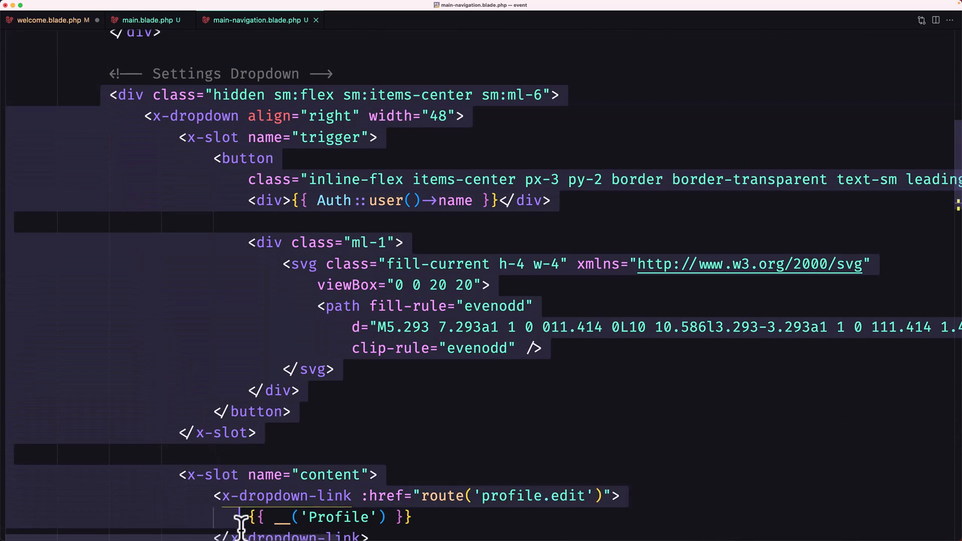
pyautogui.scroll(-3)
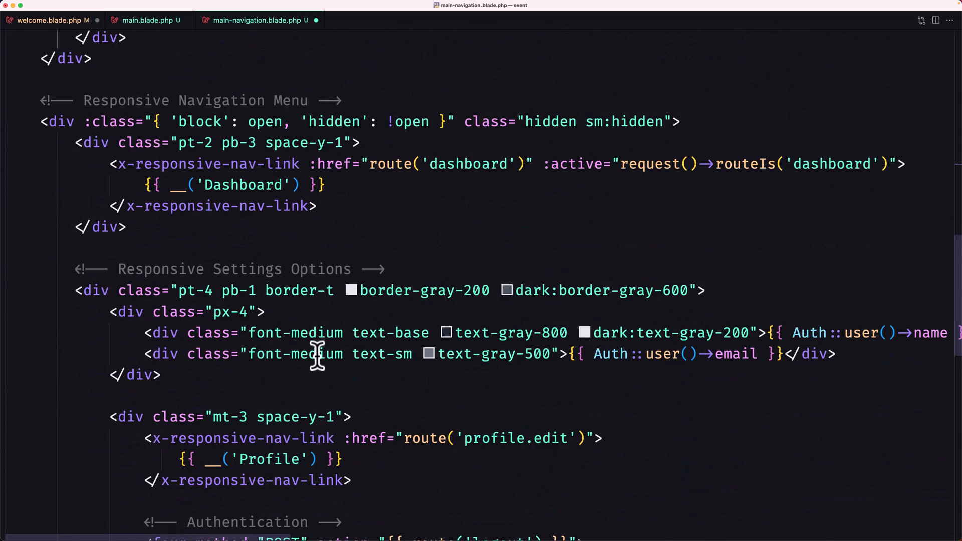
pyautogui.scroll(3)
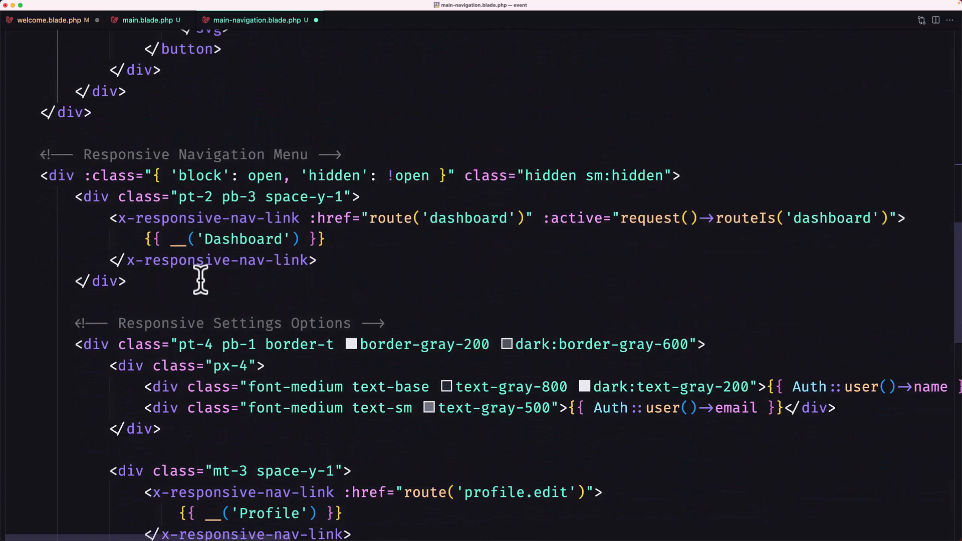
pyautogui.scroll(3)
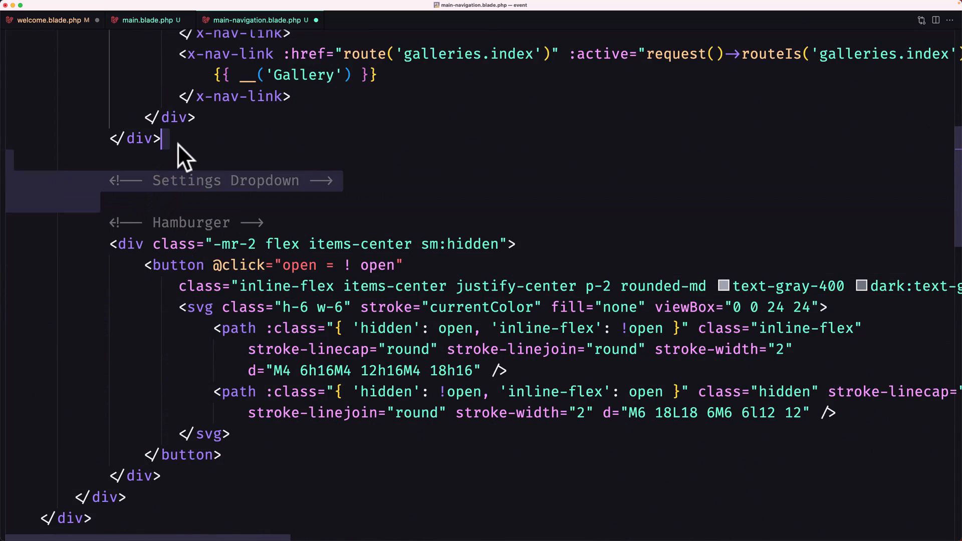
pyautogui.scroll(-3)
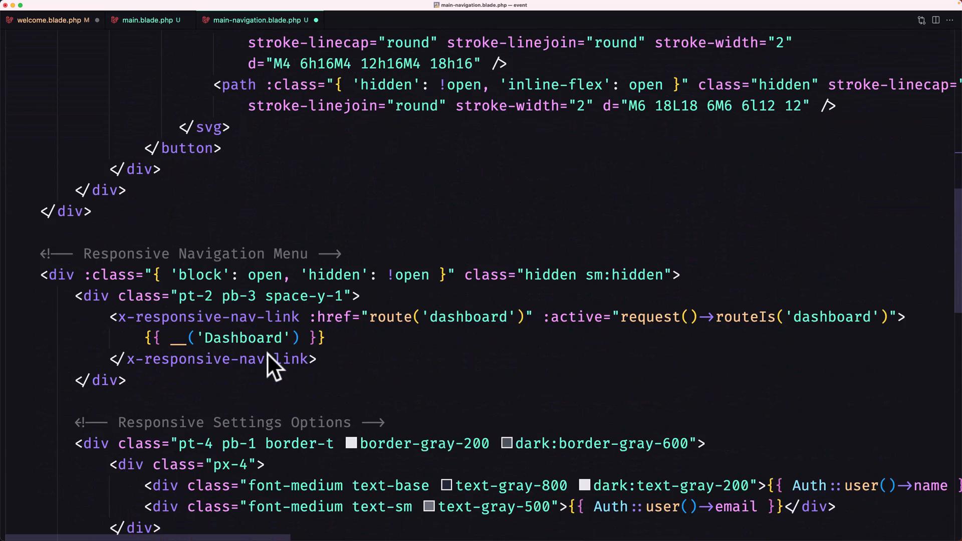
pyautogui.scroll(-3)
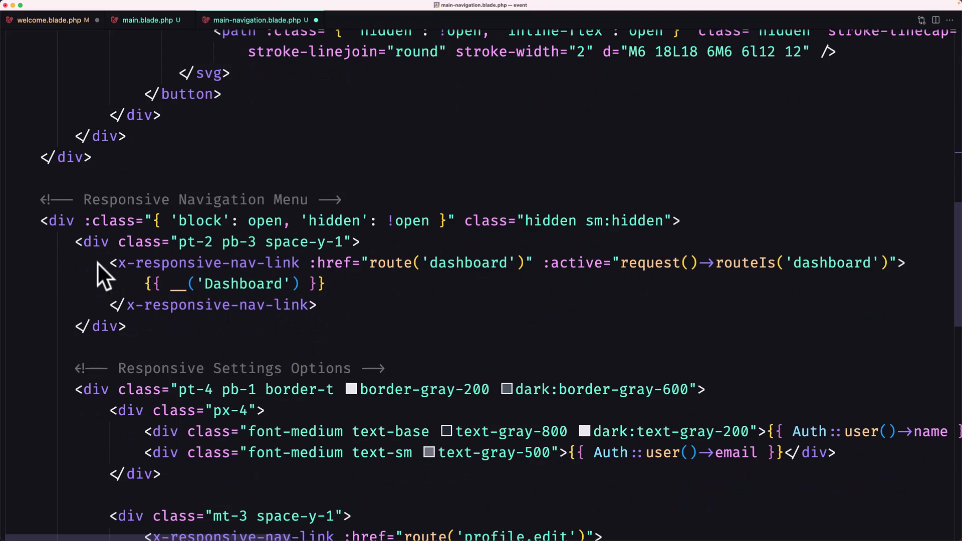
pyautogui.scroll(-3)
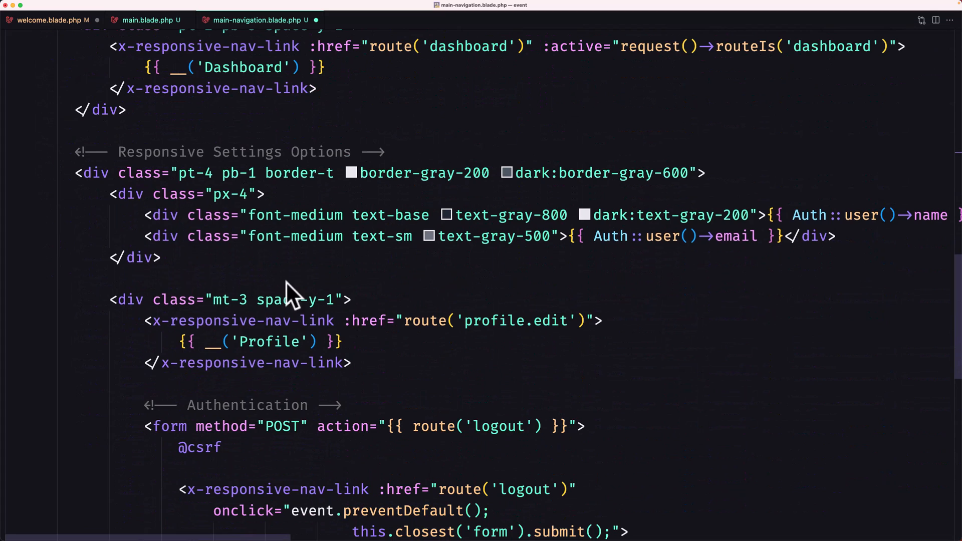
pyautogui.moveTo(332, 269)
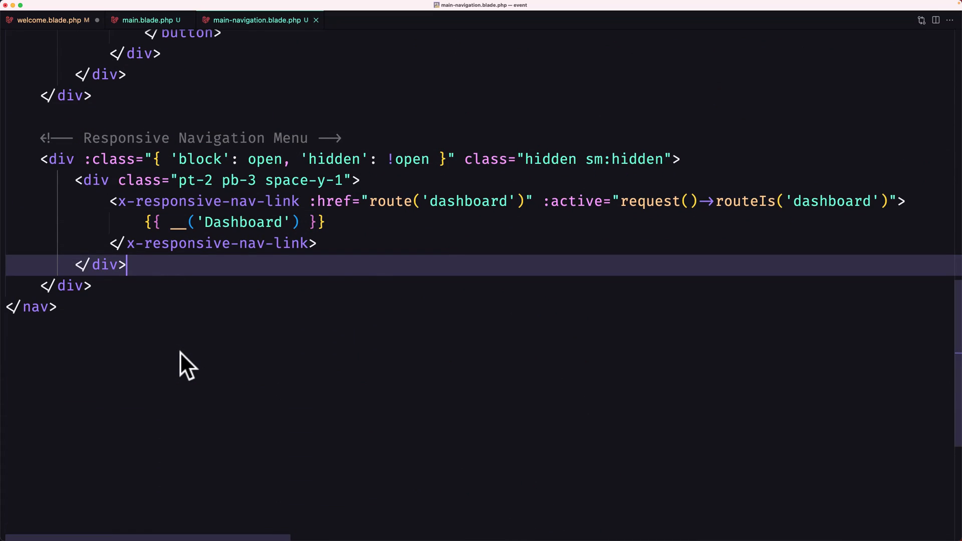
# - Copy the AppLayout component class to a new MainLayout.php file
pyautogui.click(148, 20)
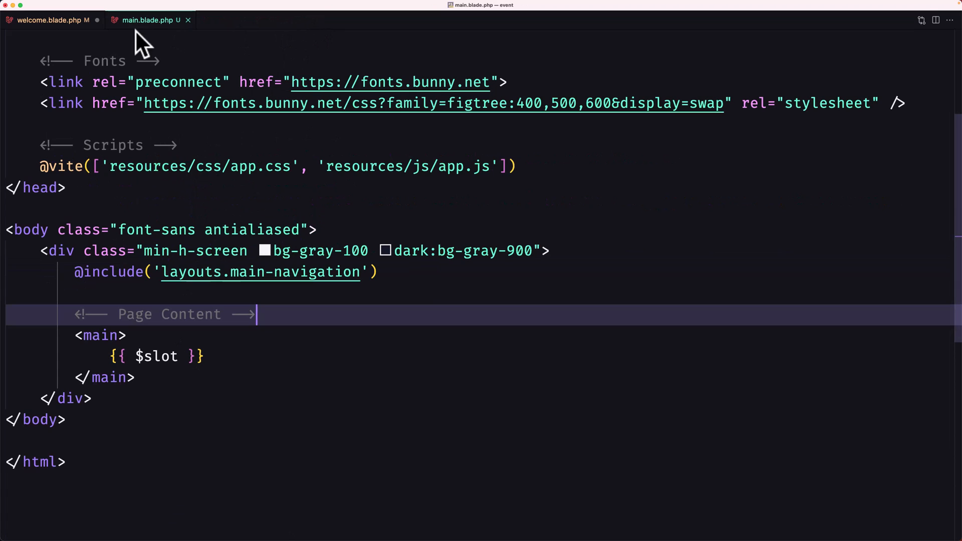
pyautogui.moveTo(49, 20)
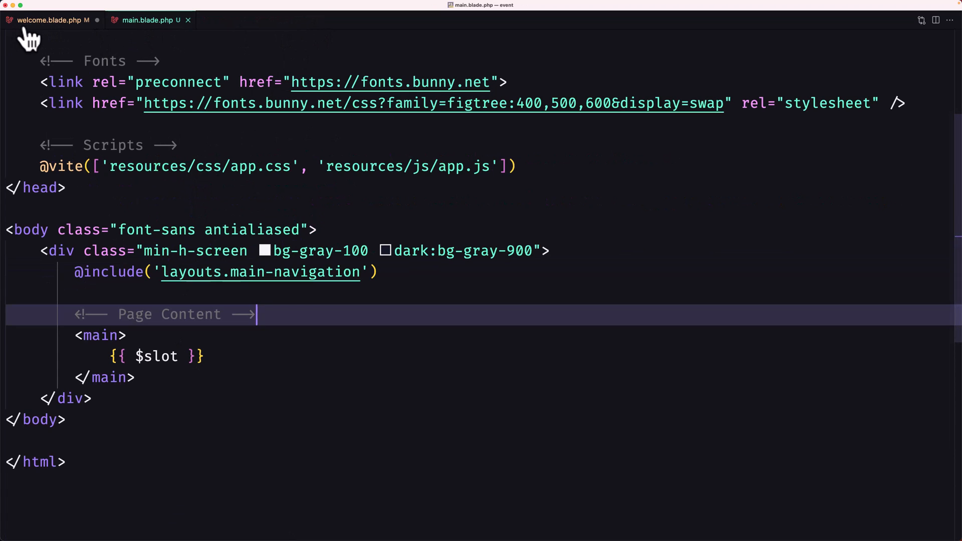
pyautogui.moveTo(703, 284)
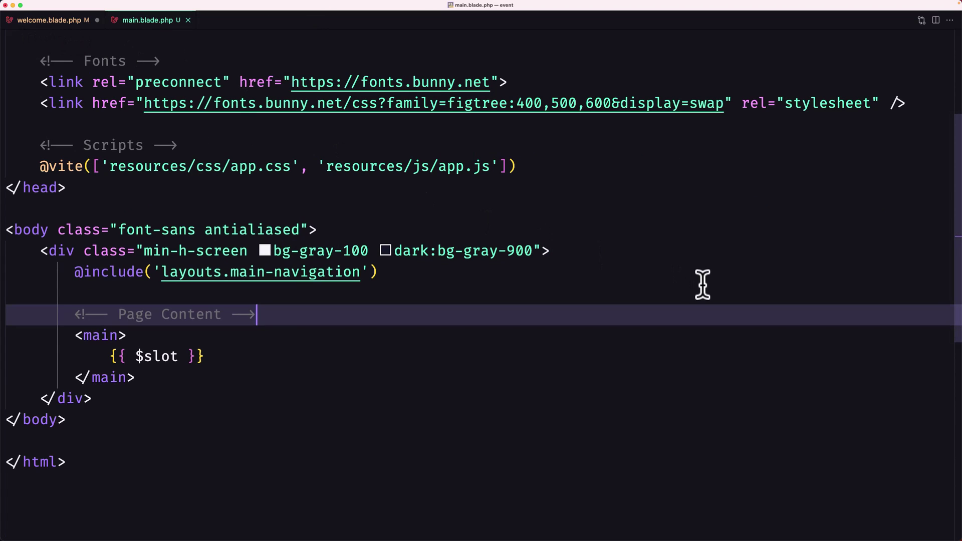
pyautogui.click(797, 20)
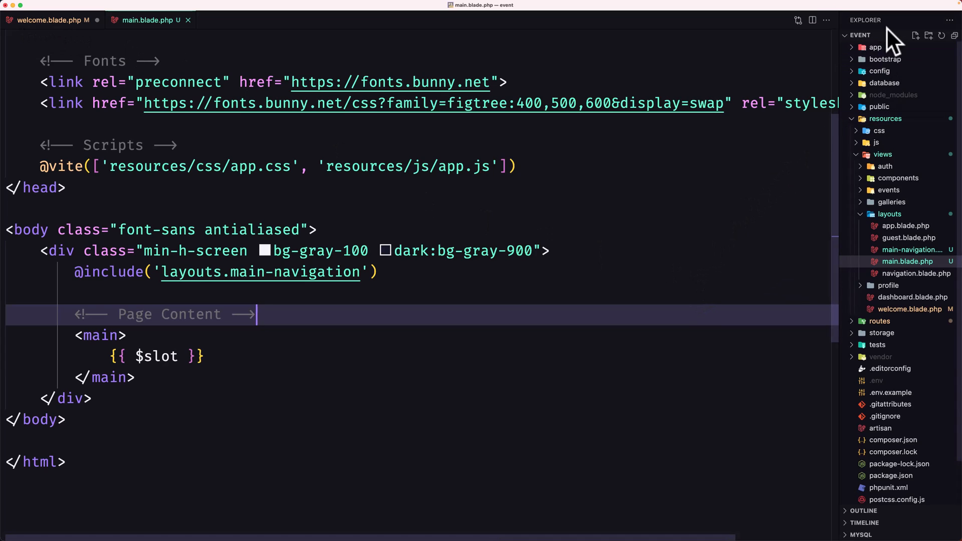
pyautogui.click(875, 47)
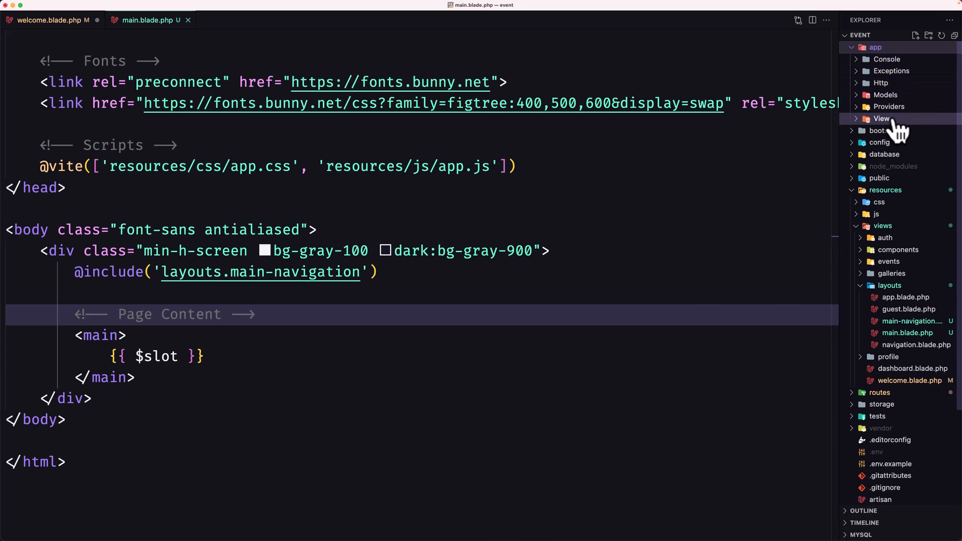
pyautogui.click(882, 118)
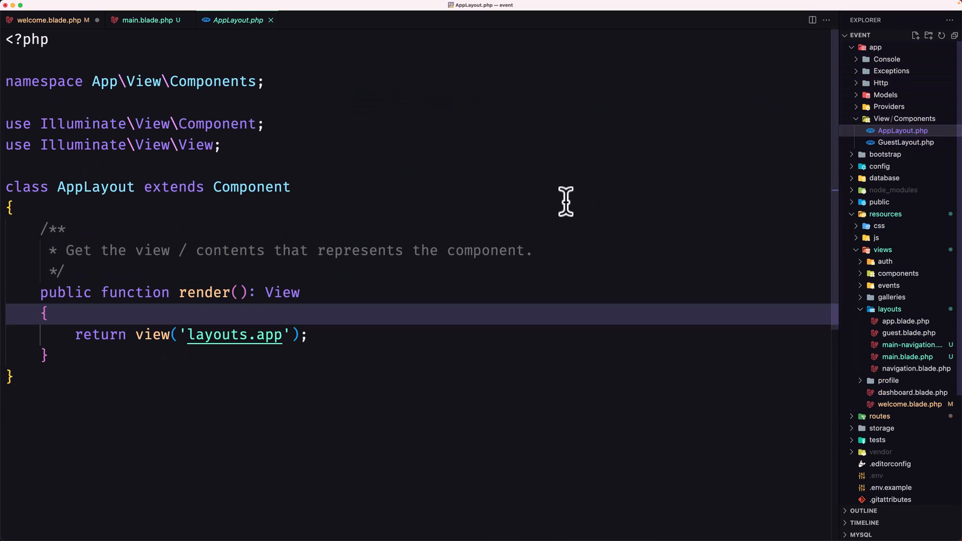
pyautogui.moveTo(148, 233)
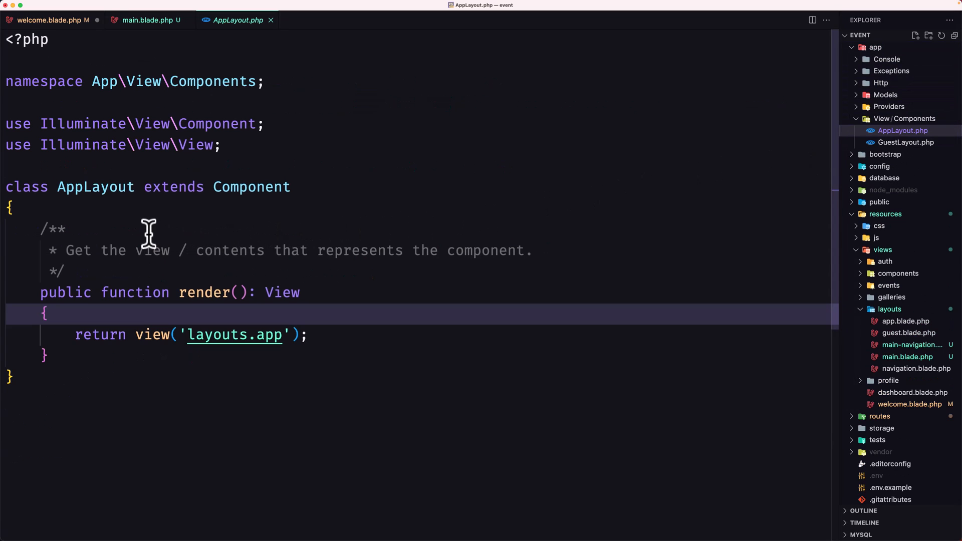
pyautogui.click(55, 229)
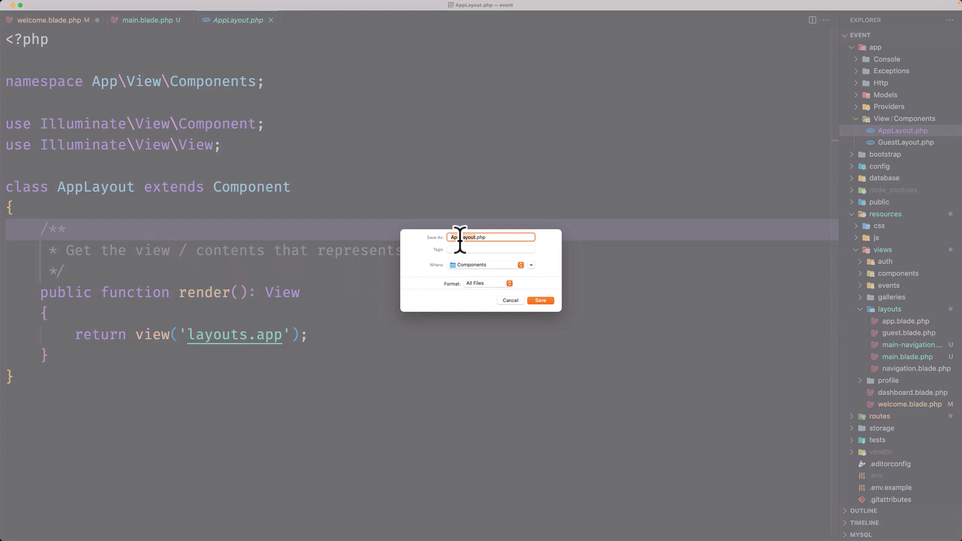
pyautogui.write('Layout.php')
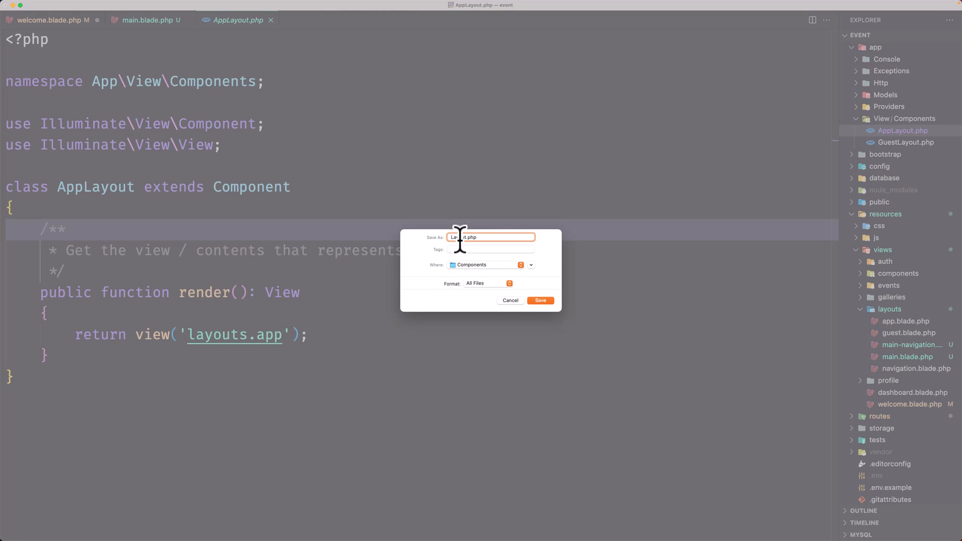
pyautogui.click(539, 299)
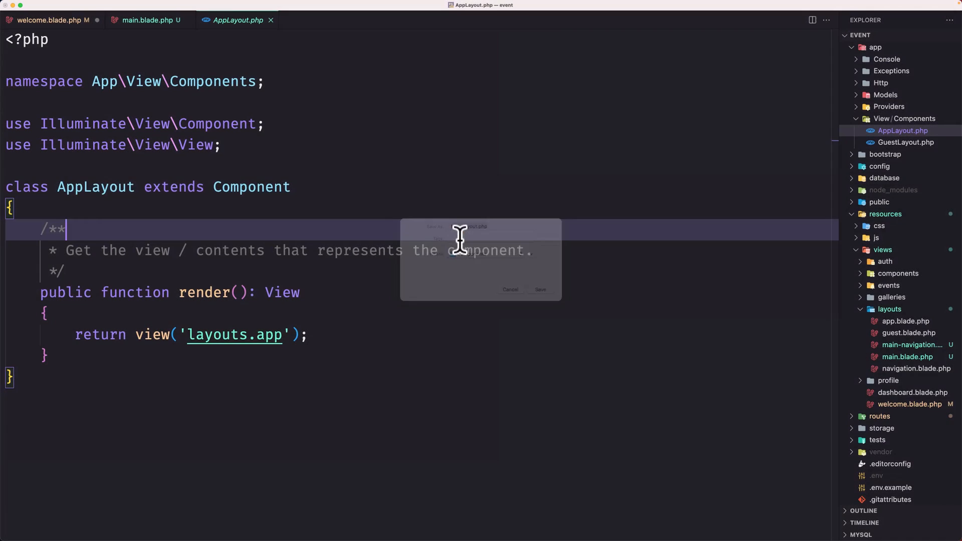
# - Rename the class to MainLayout and have it render the layouts.main view
pyautogui.click(539, 289)
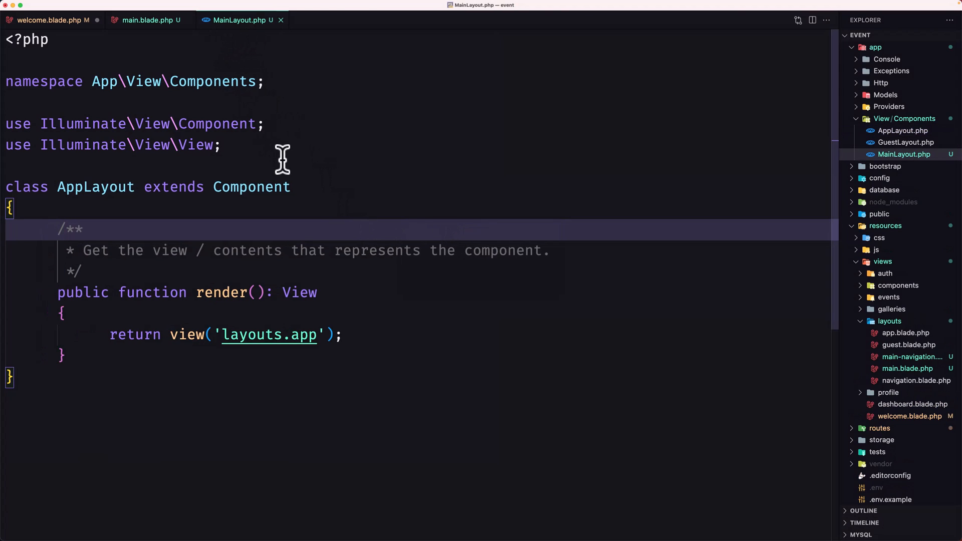
pyautogui.click(96, 187)
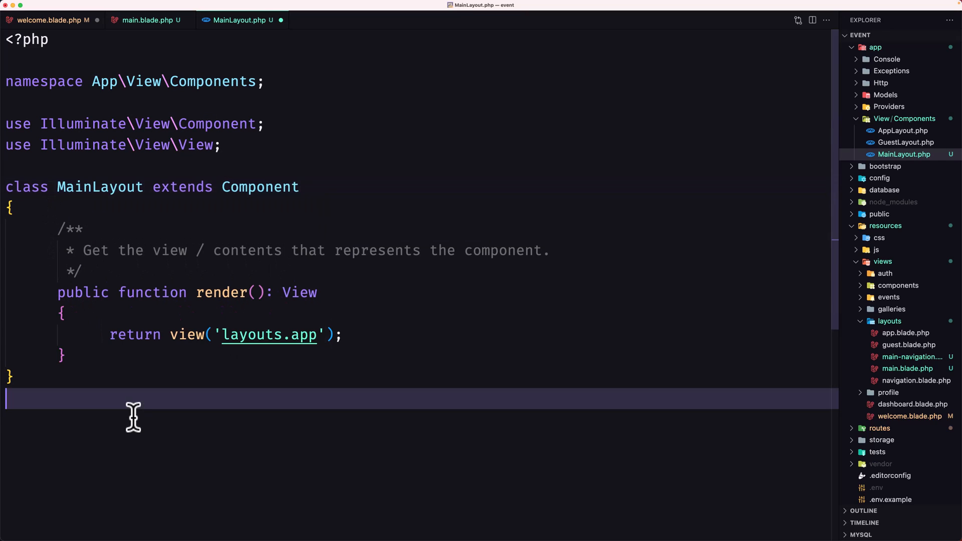
pyautogui.moveTo(207, 342)
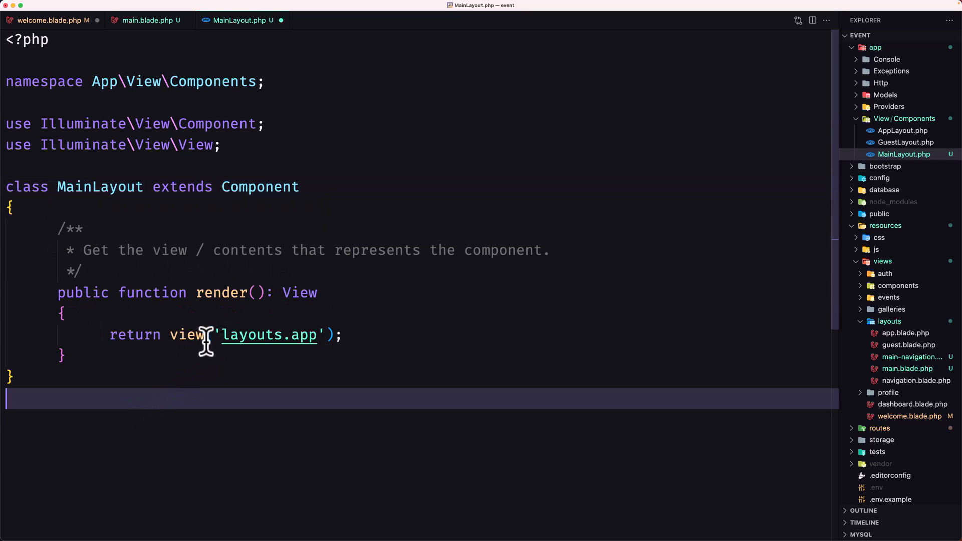
pyautogui.click(316, 334)
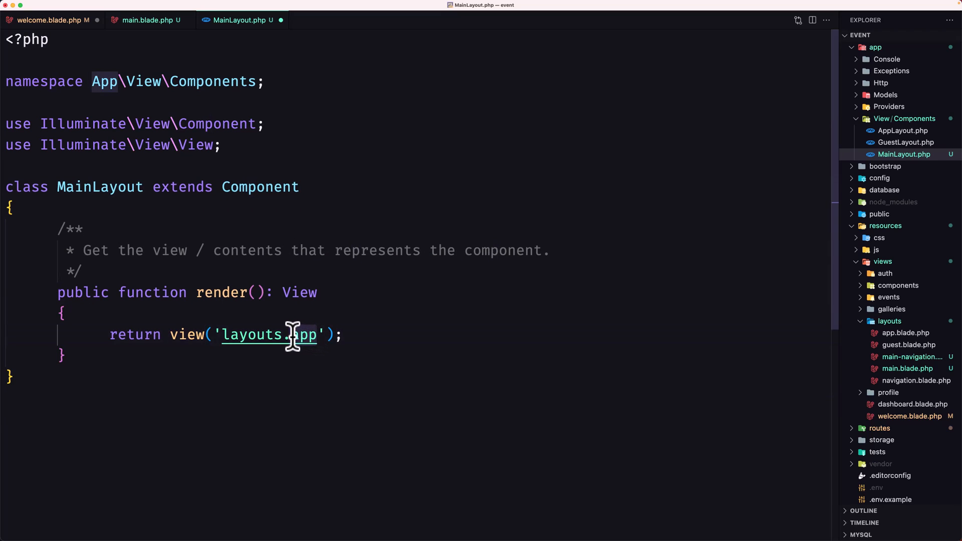
pyautogui.write('main')
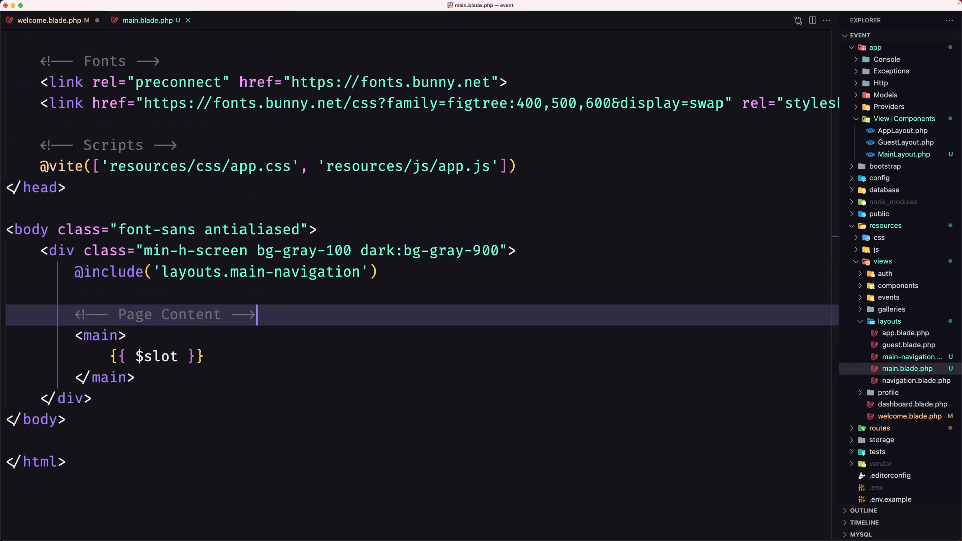
# - Replace welcome.blade.php's markup with an empty <x-main-layout> wrapper
pyautogui.click(909, 416)
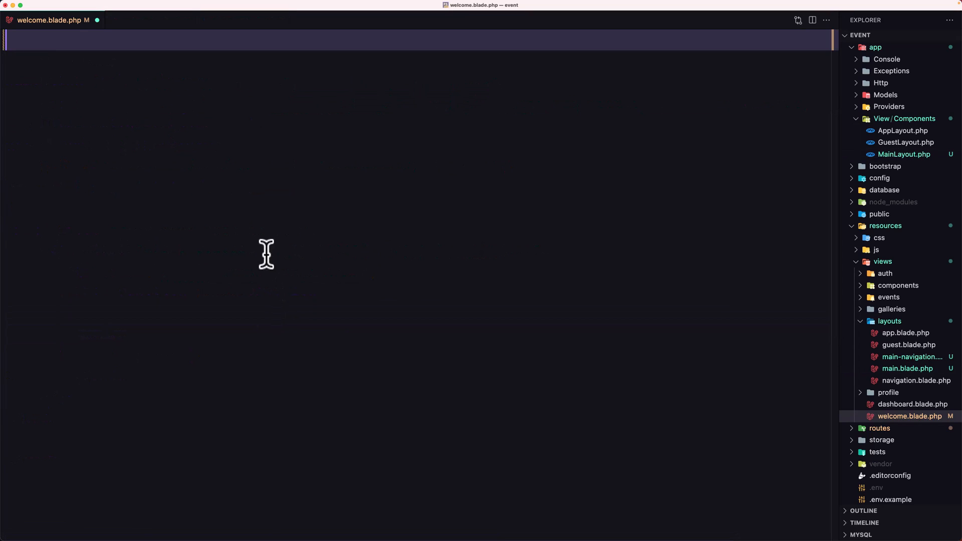
pyautogui.write('<')
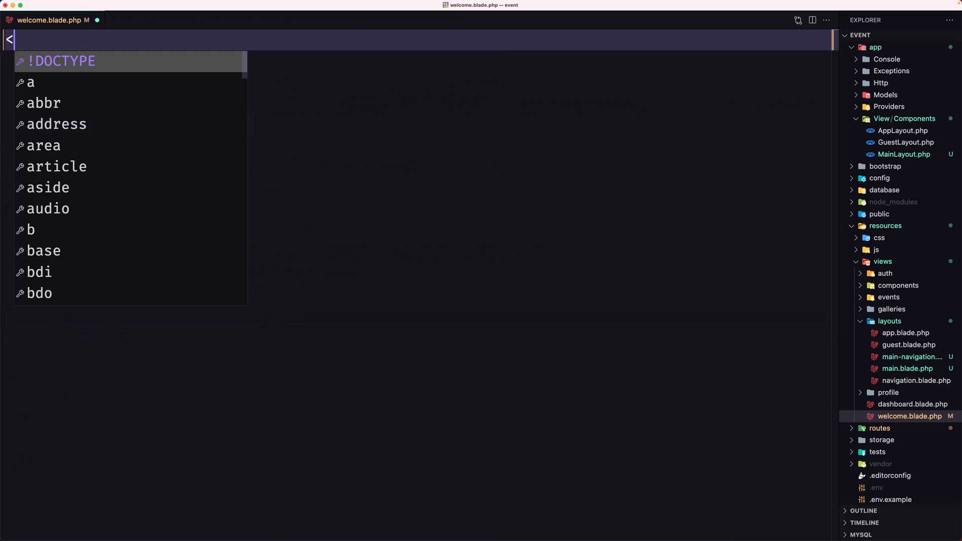
pyautogui.write('xml:lang')
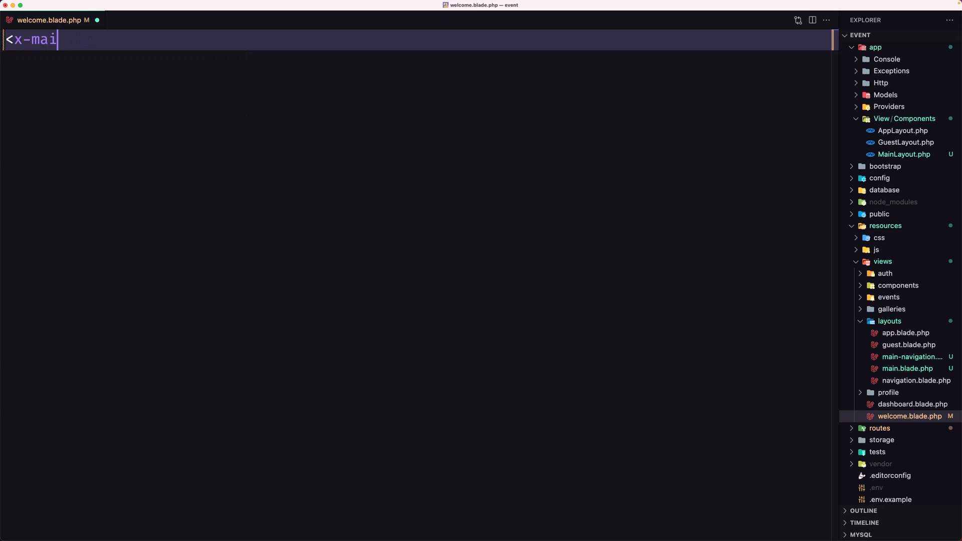
pyautogui.write('n-content')
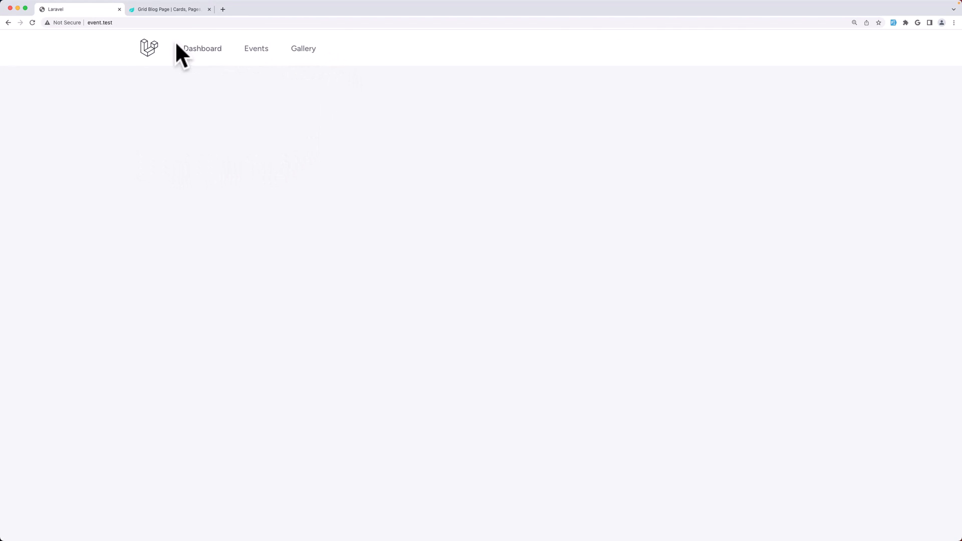
pyautogui.moveTo(141, 73)
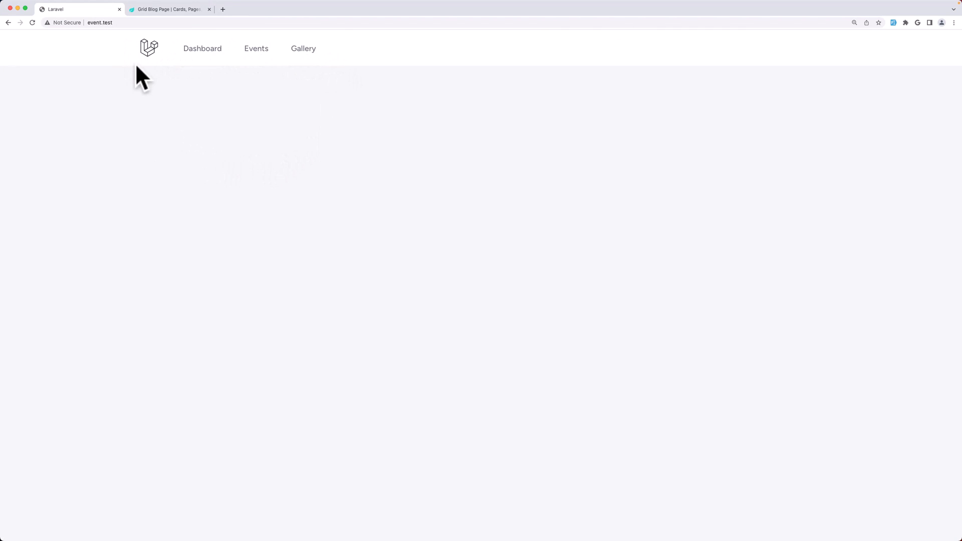
pyautogui.moveTo(281, 138)
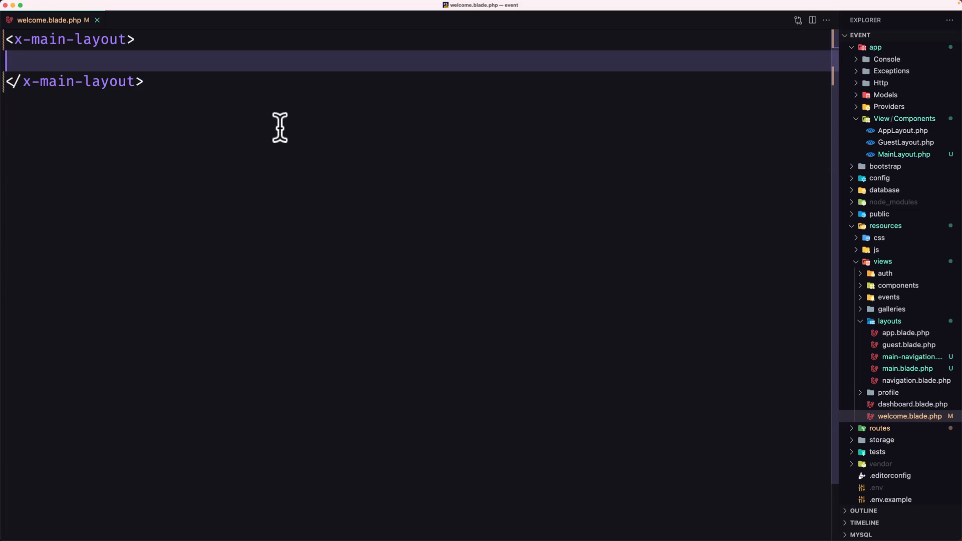
pyautogui.moveTo(577, 232)
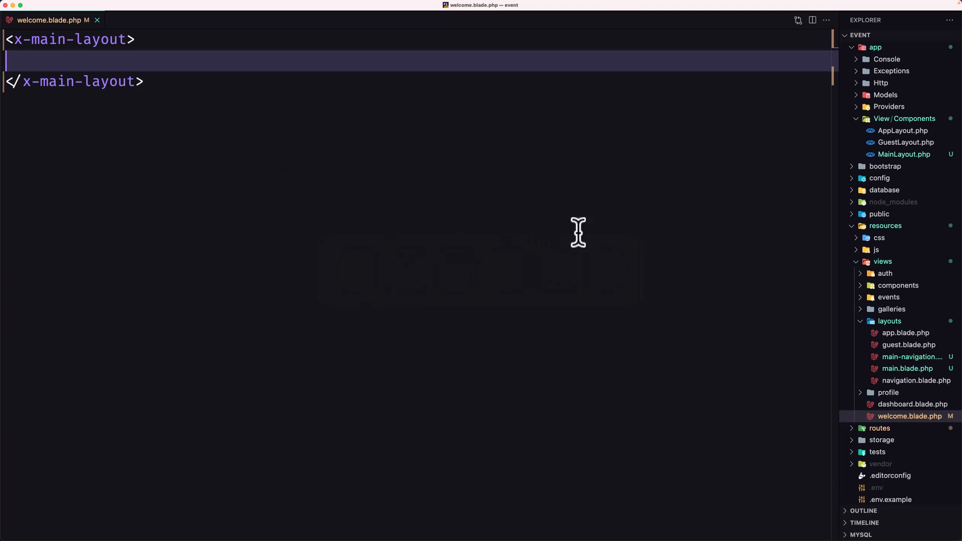
# - Open routes/web.php and go to the '/' home route returning the welcome view
pyautogui.click(879, 428)
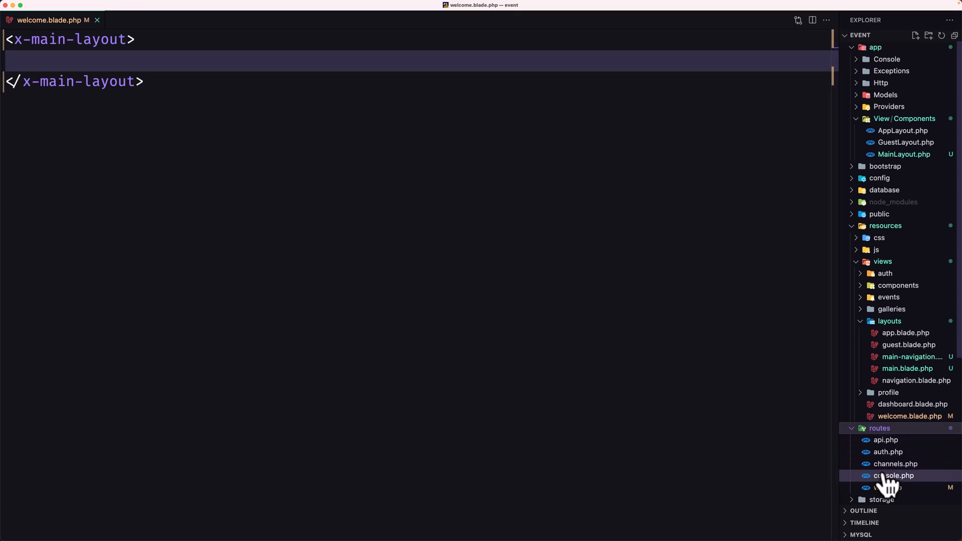
pyautogui.click(888, 487)
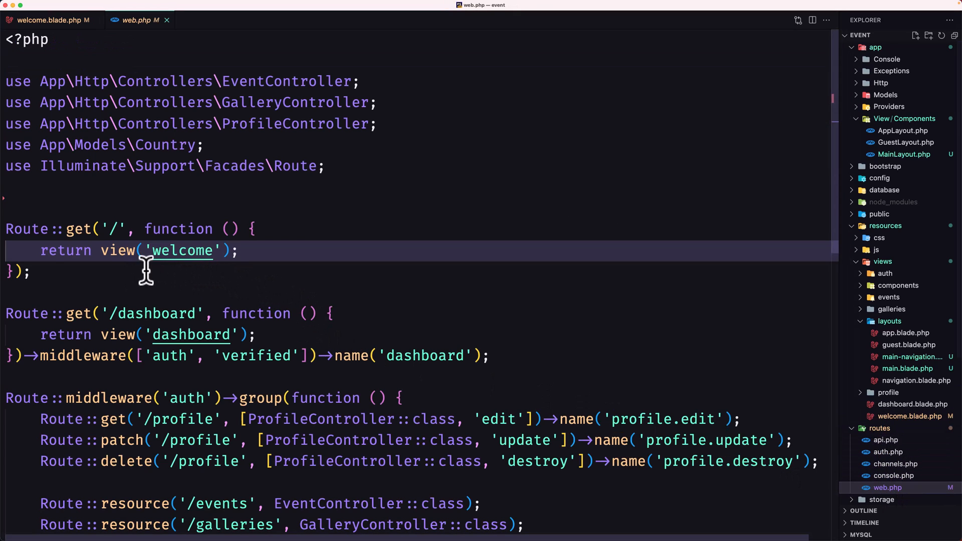
pyautogui.click(32, 272)
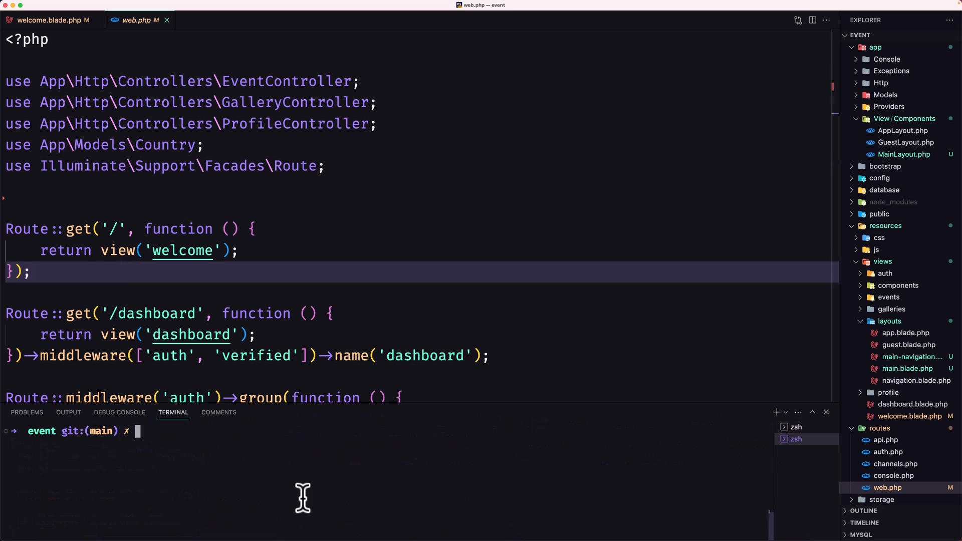
# - Run php artisan make:controller WelcomeController in the terminal
pyautogui.write('a make:controller')
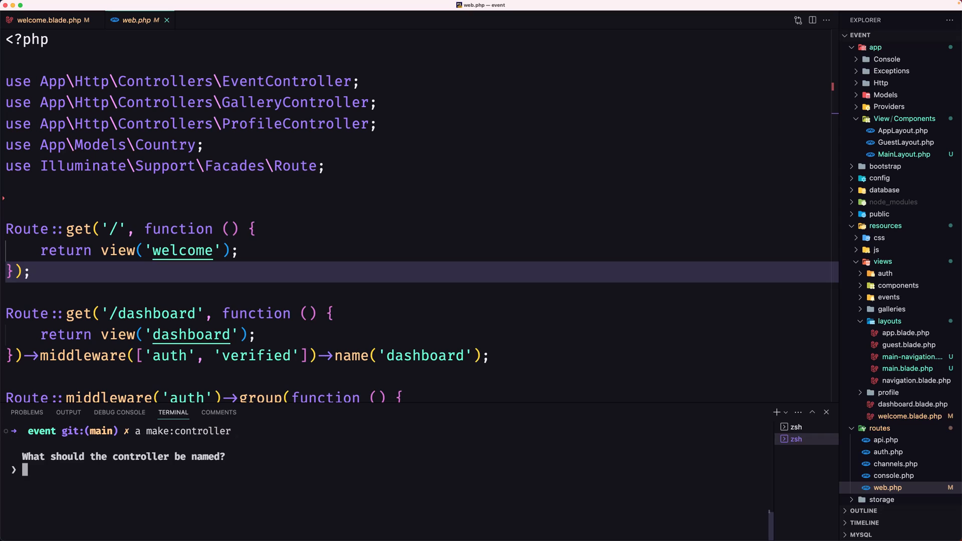
pyautogui.write('WelcomeController')
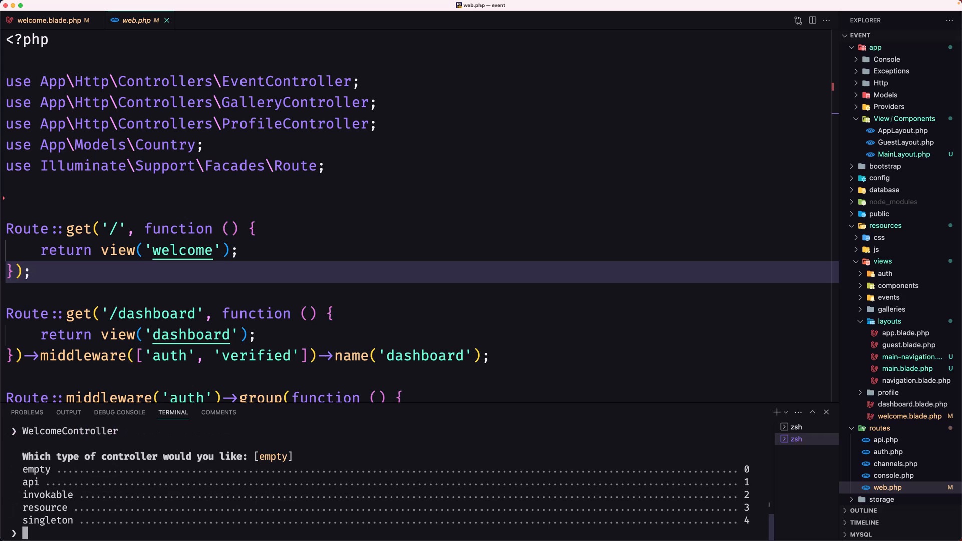
pyautogui.press('Return')
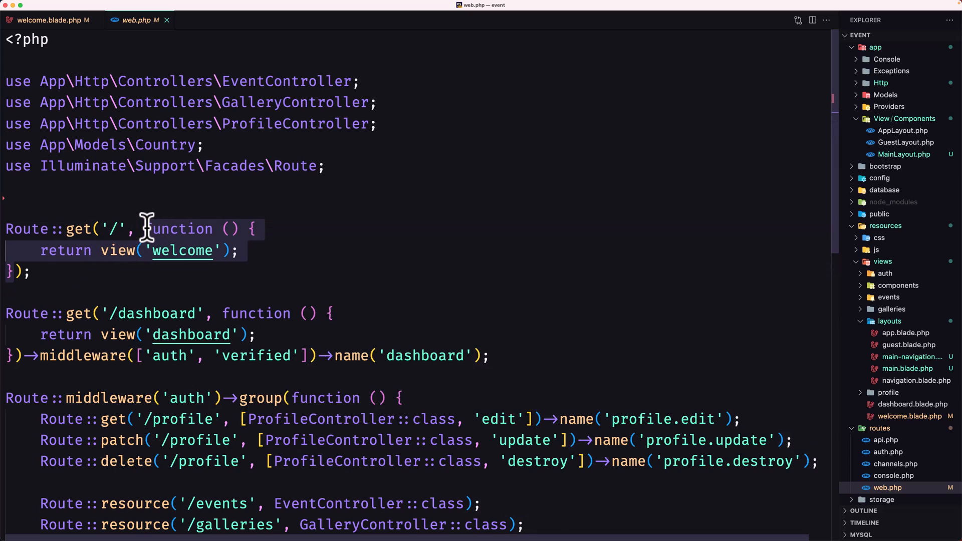
# - Route '/' to WelcomeController::class and name the route 'welcome'
pyautogui.write('WelcomeController::class)->name')
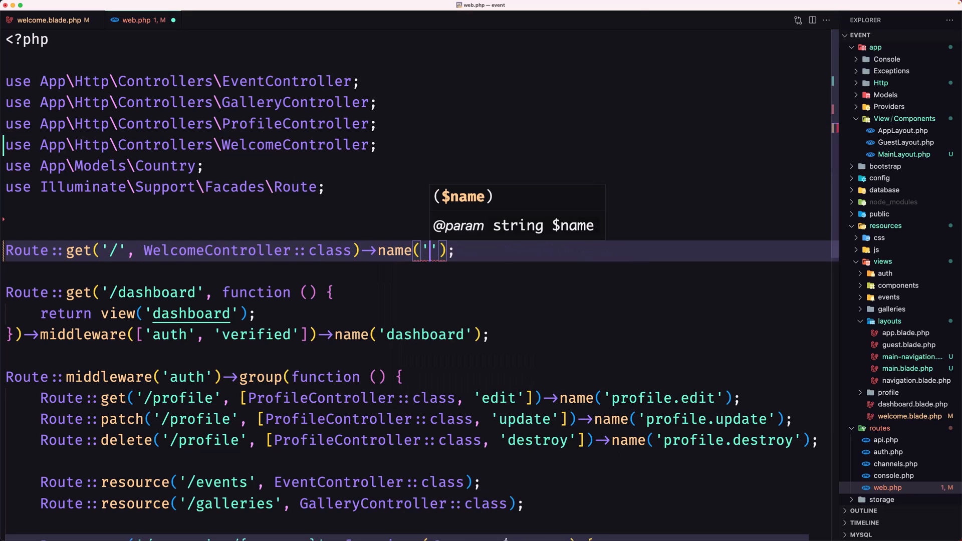
pyautogui.write('welcome')
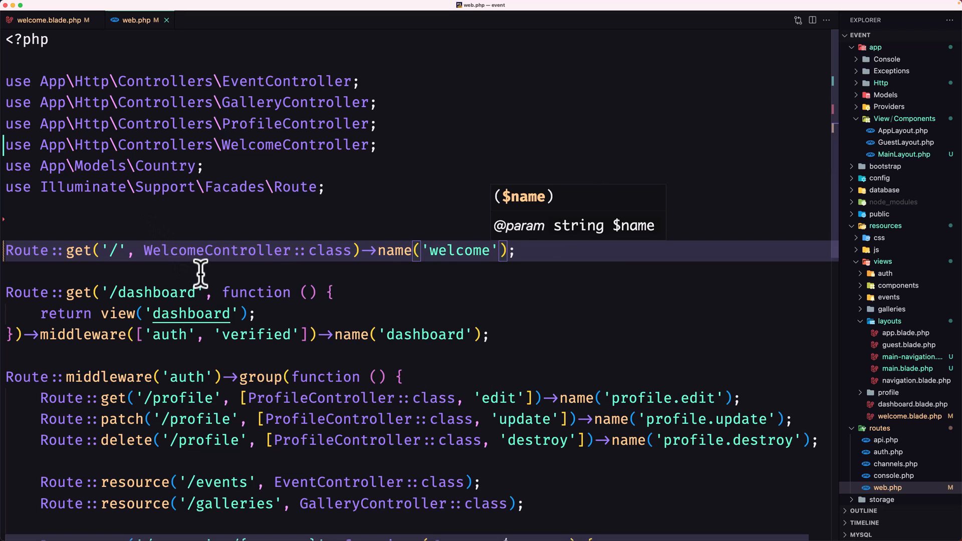
# - In WelcomeController __invoke, start an Event::with('country', ...) query and return the welcome view
pyautogui.click(221, 250)
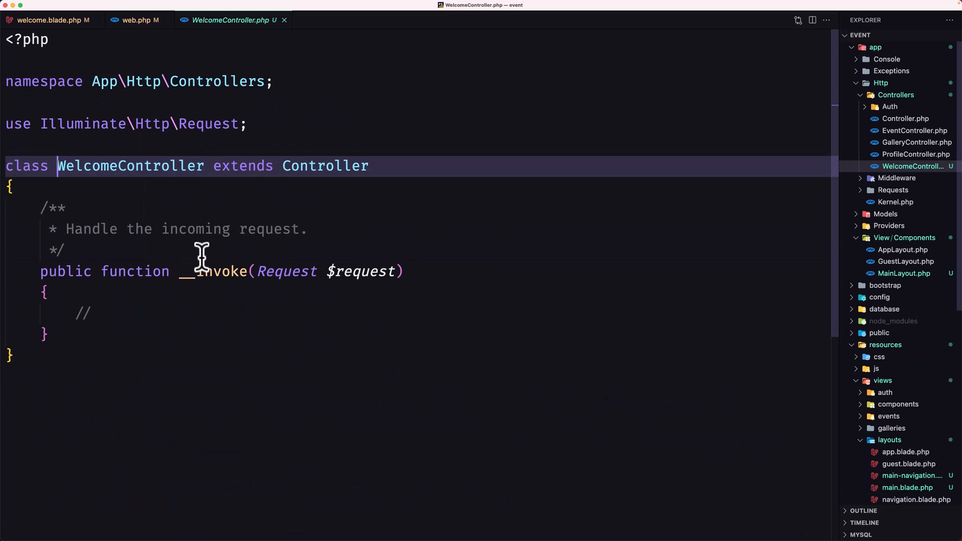
pyautogui.click(252, 272)
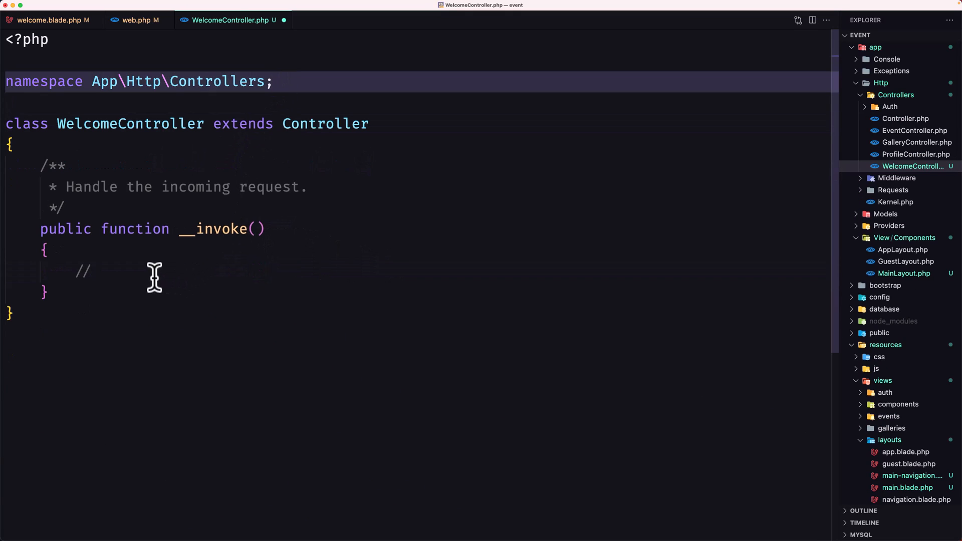
pyautogui.write("return view('welcome');")
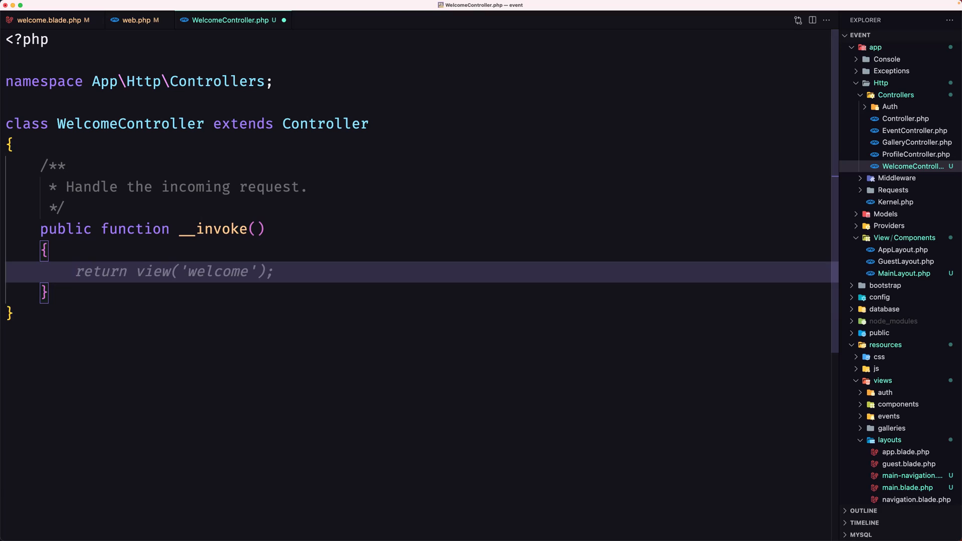
pyautogui.write('$')
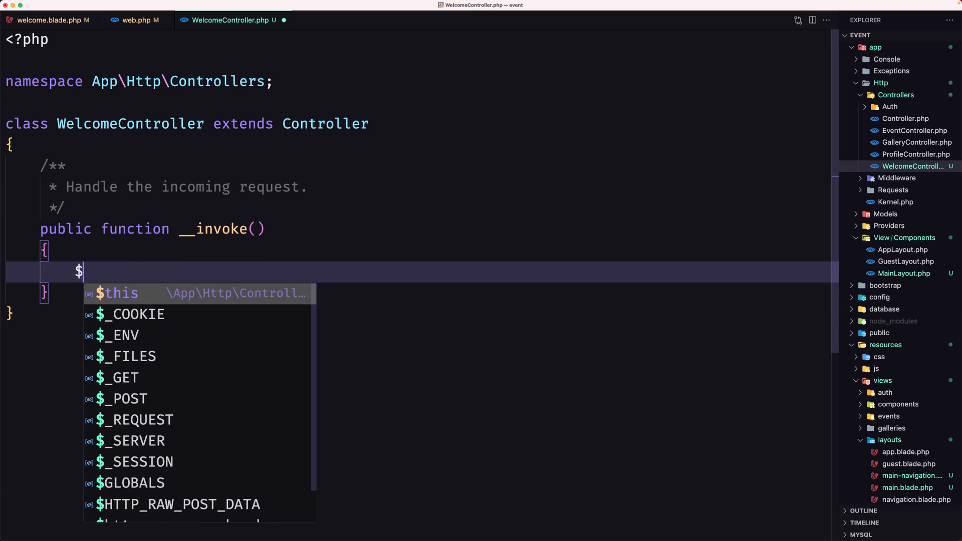
pyautogui.write('$events = $this->getEvents();')
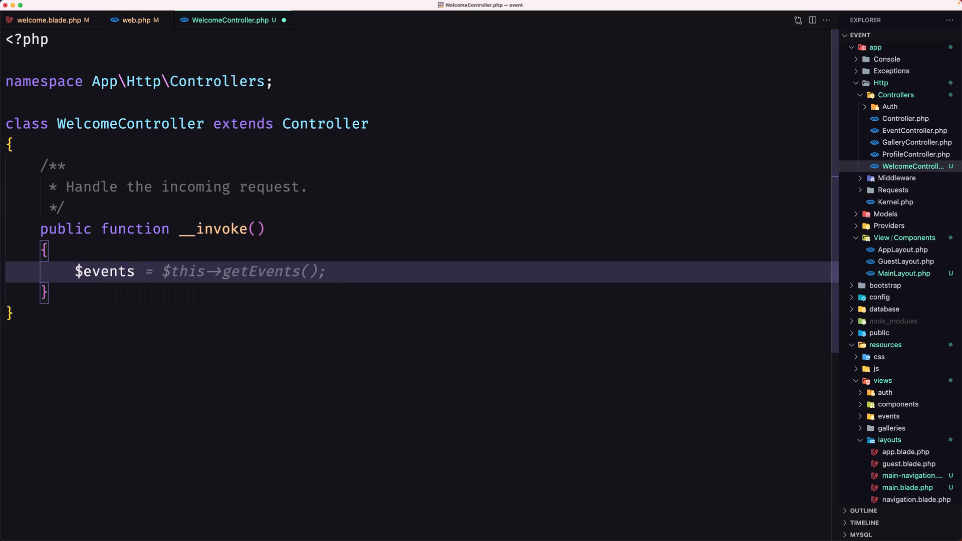
pyautogui.write('EventManager::get')
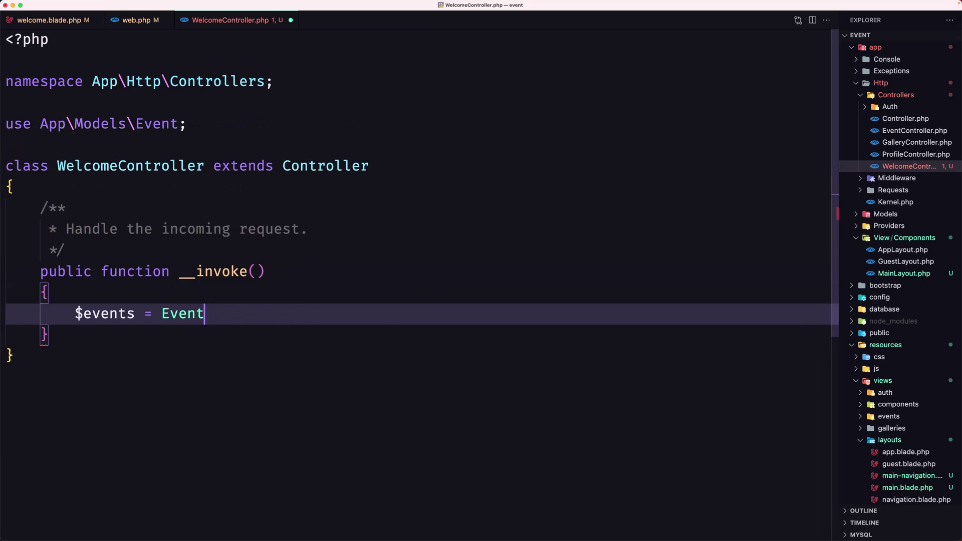
pyautogui.write('::with(')
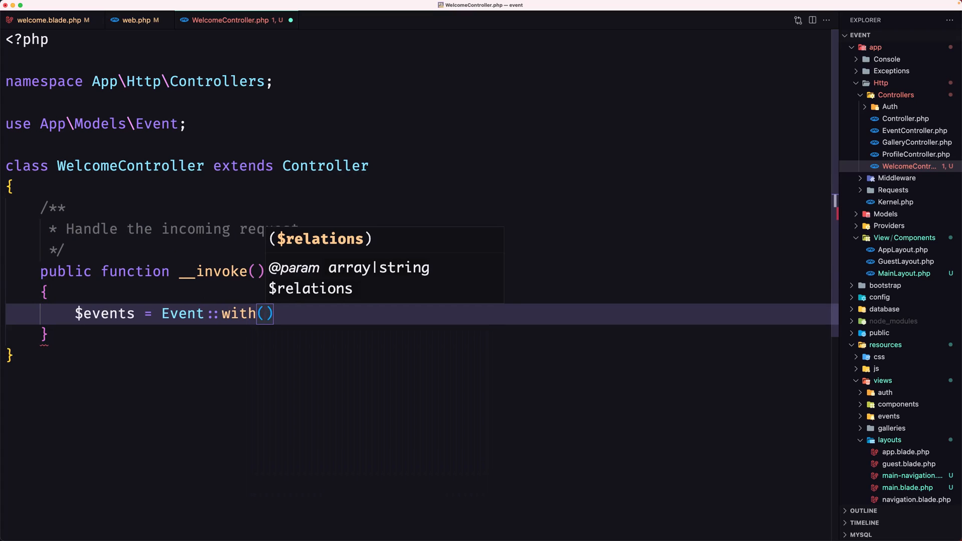
pyautogui.write("'country'")
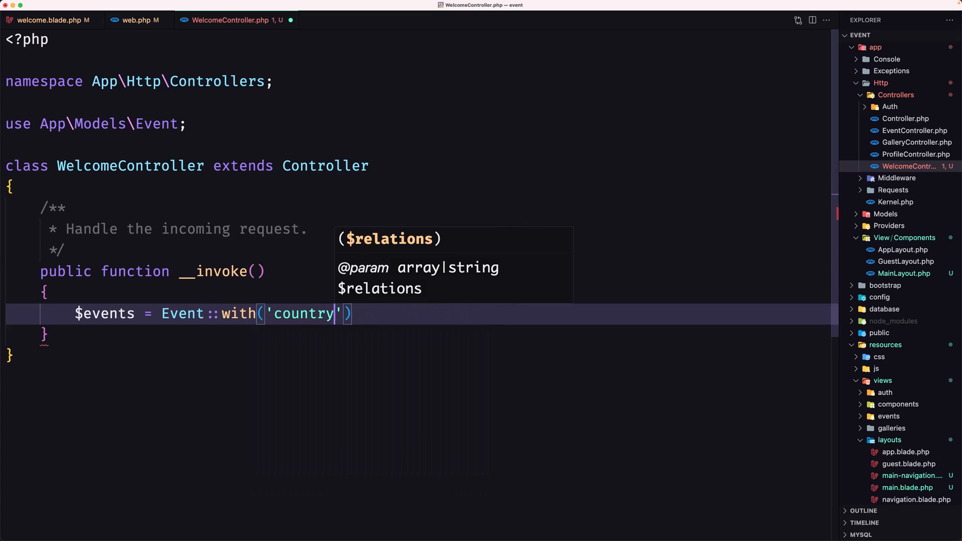
pyautogui.write(',')
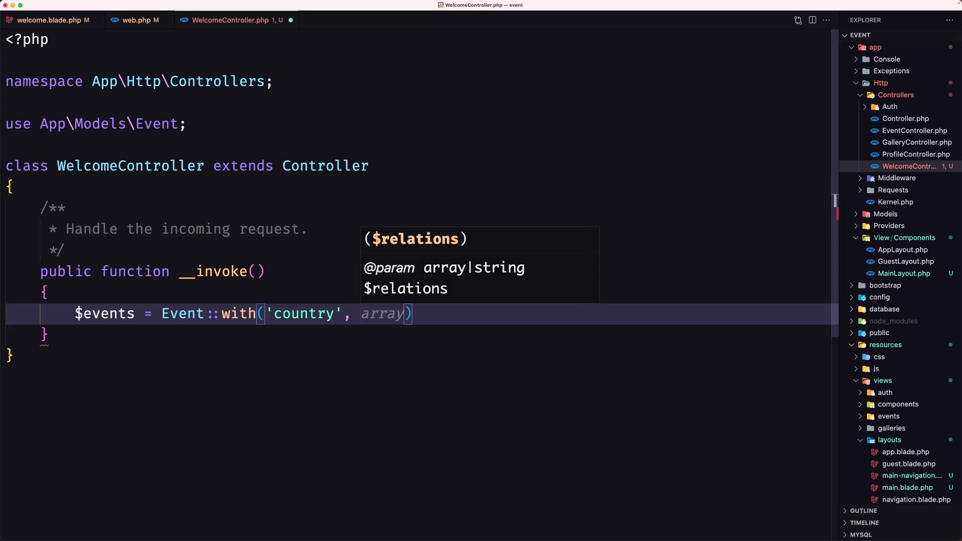
# - Eager-load tags, order by created_at desc, get the events and pass them via compact('events')
pyautogui.write("'Welcome'")
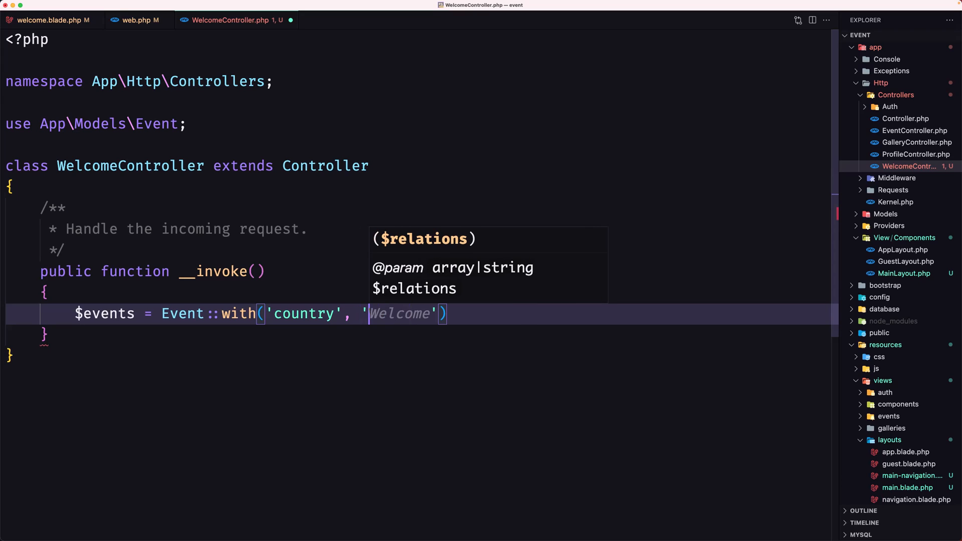
pyautogui.write('tags')
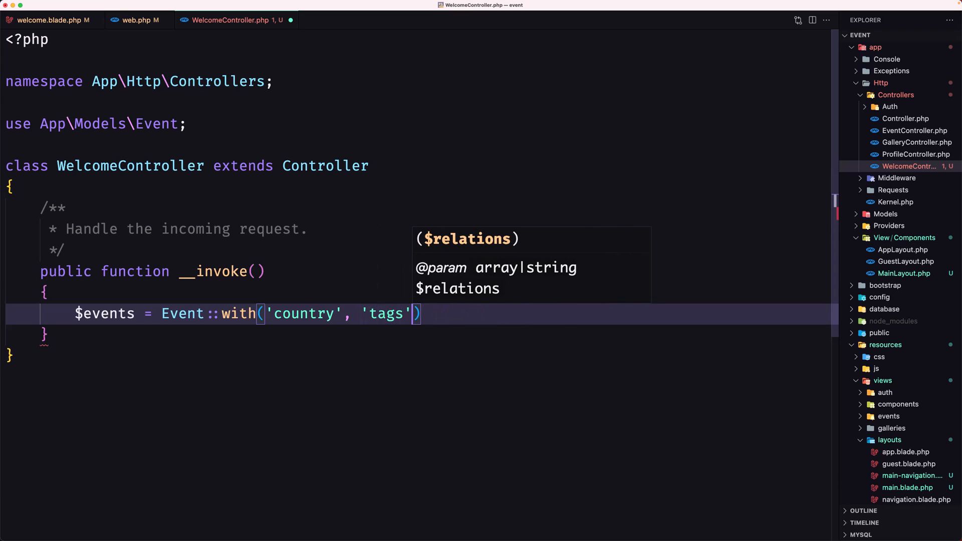
pyautogui.write('->o')
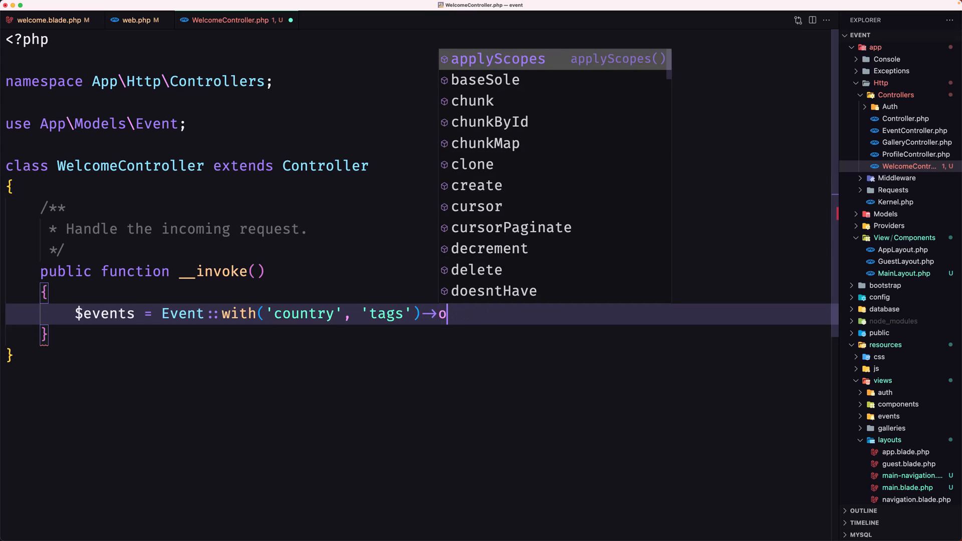
pyautogui.write("rderBy('country")
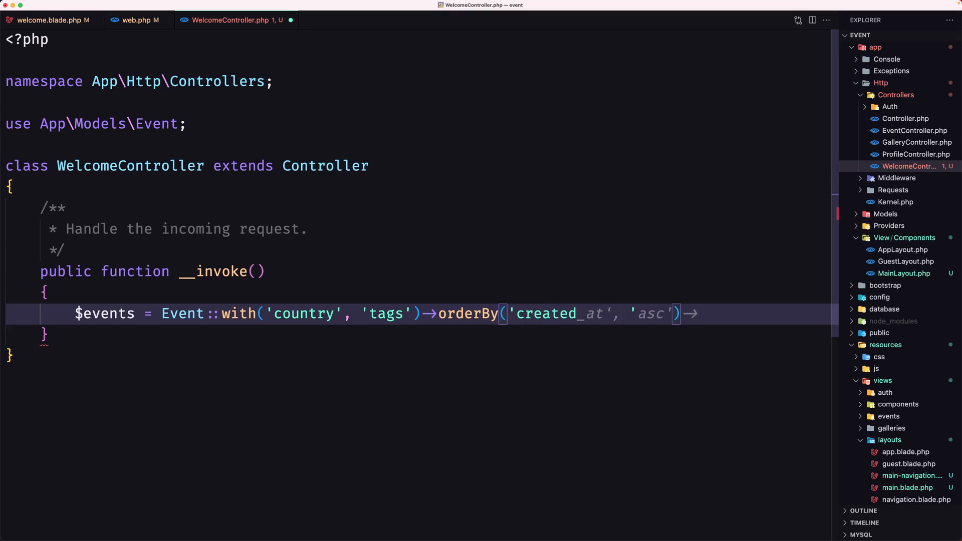
pyautogui.write('->g')
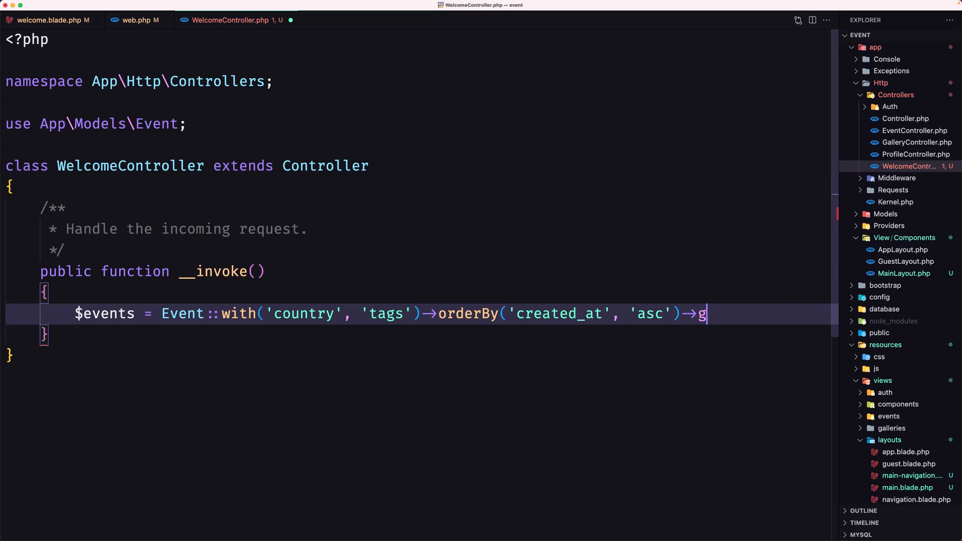
pyautogui.write('et();')
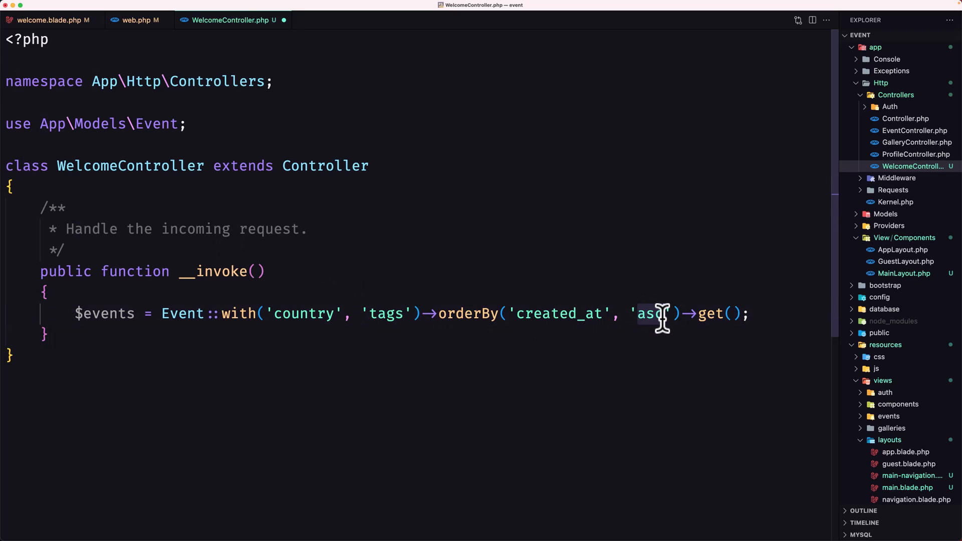
pyautogui.write('des')
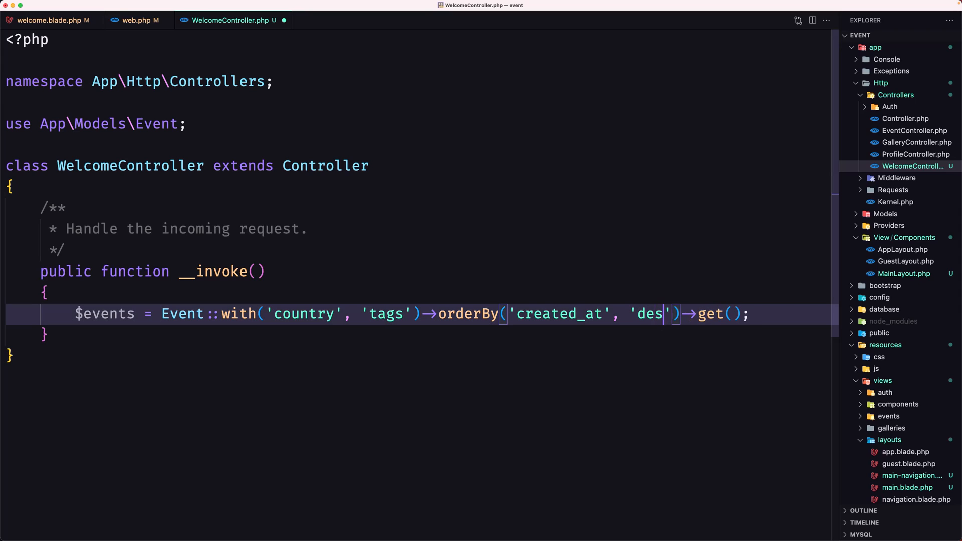
pyautogui.write('c')
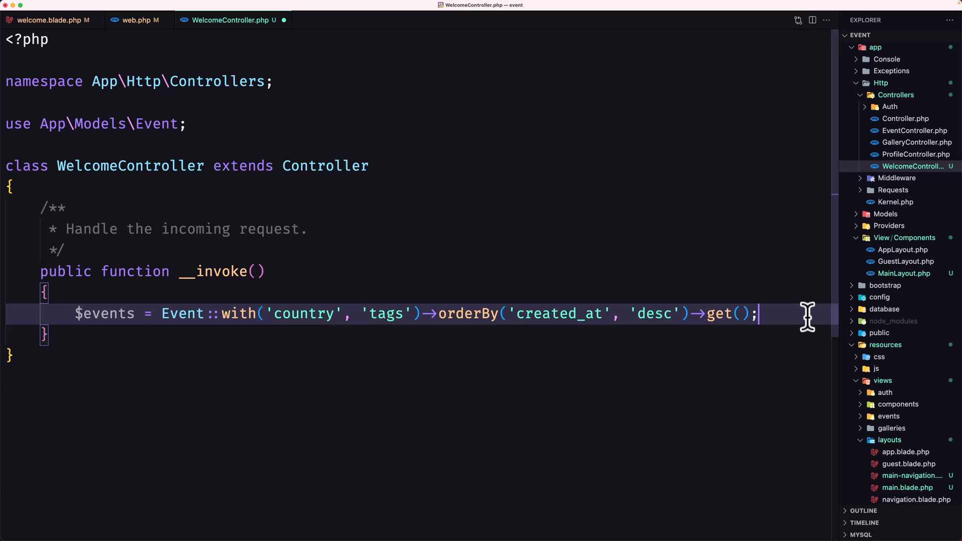
pyautogui.write('ret')
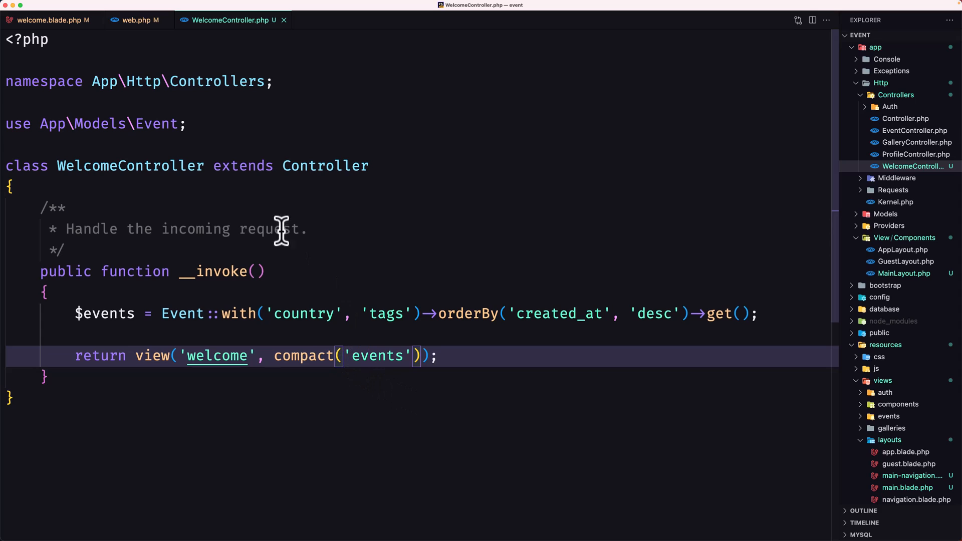
# - Give the <main> tag in main.blade.php class="max-w-7xl mx-auto mt-4"
pyautogui.scroll(-3)
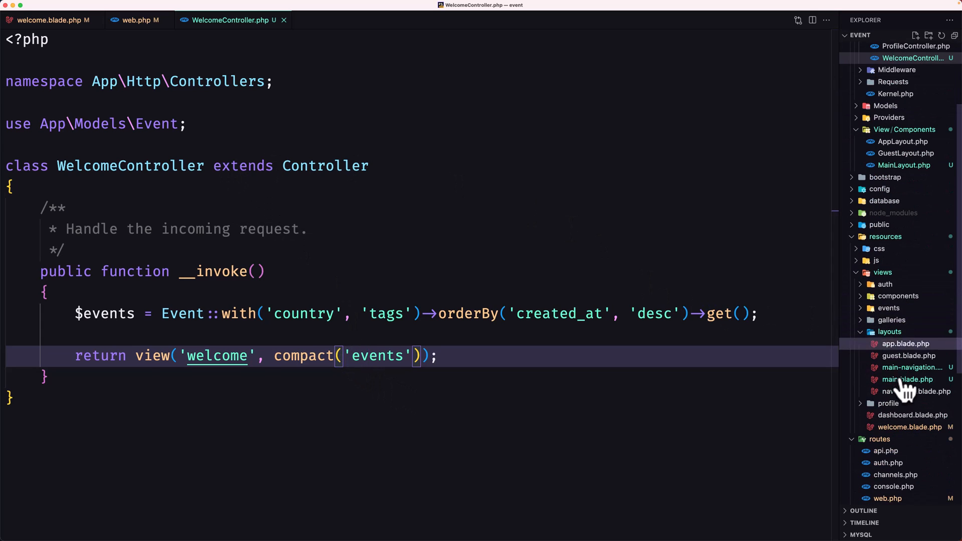
pyautogui.click(910, 379)
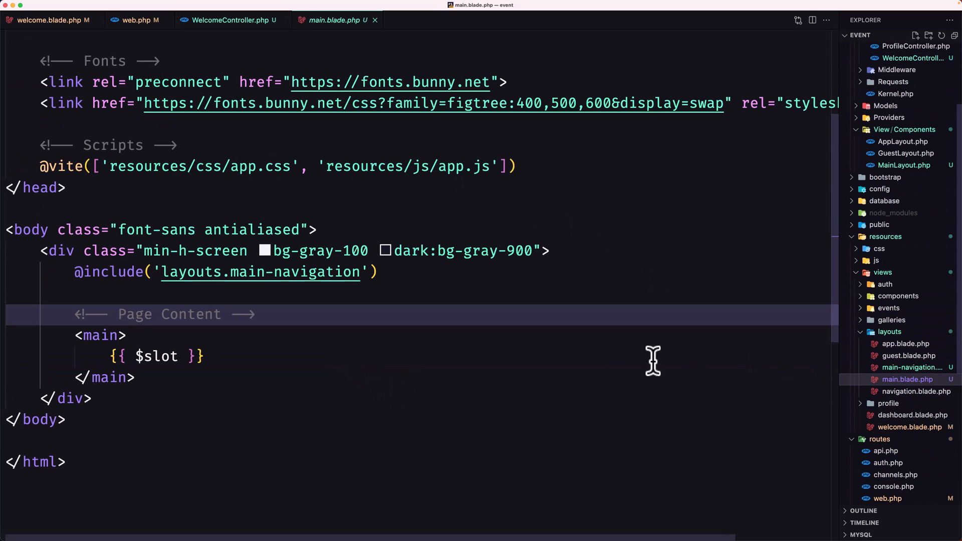
pyautogui.click(157, 356)
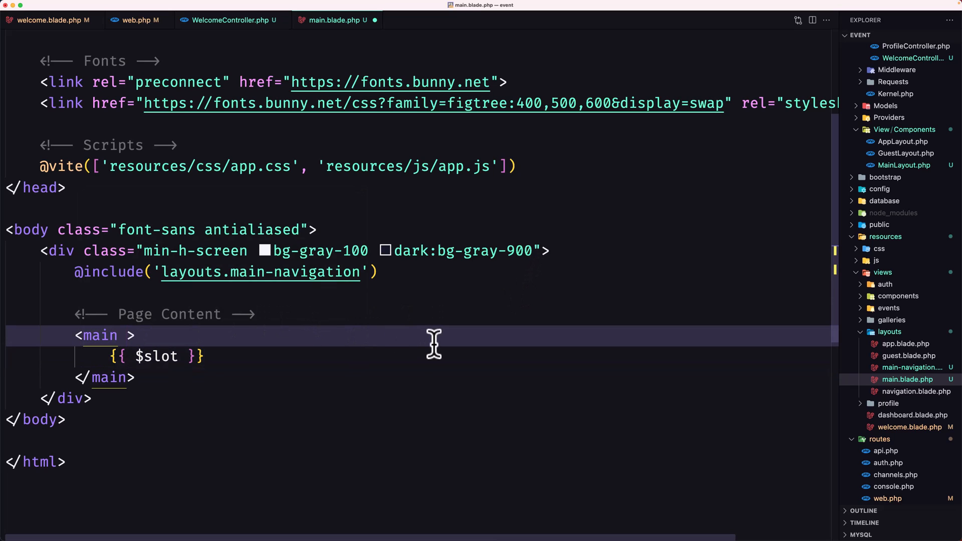
pyautogui.write('class=""')
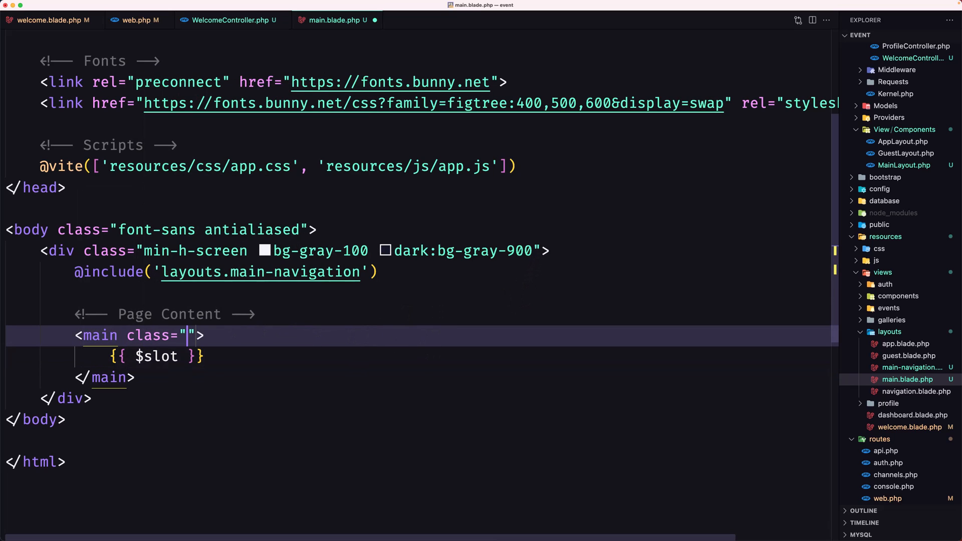
pyautogui.write('max-w-7')
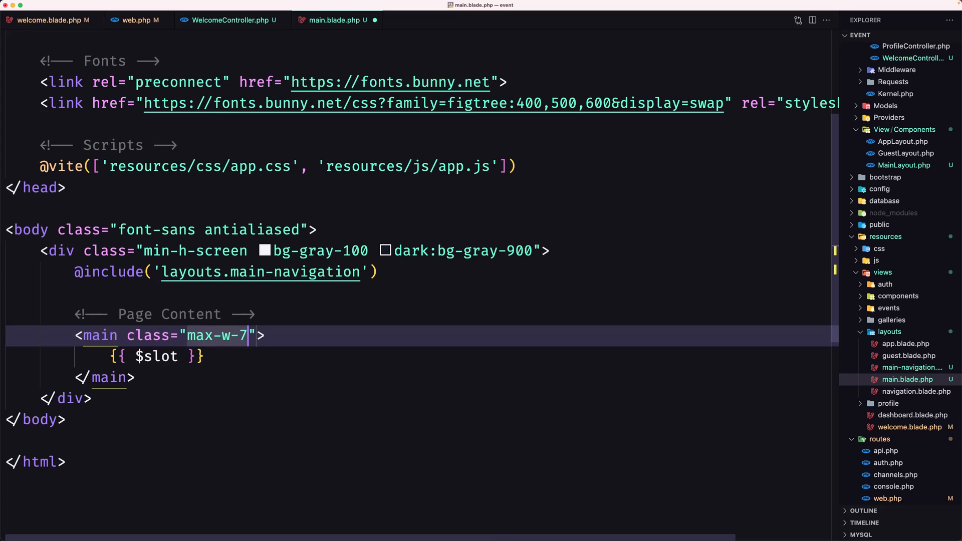
pyautogui.write('xl m')
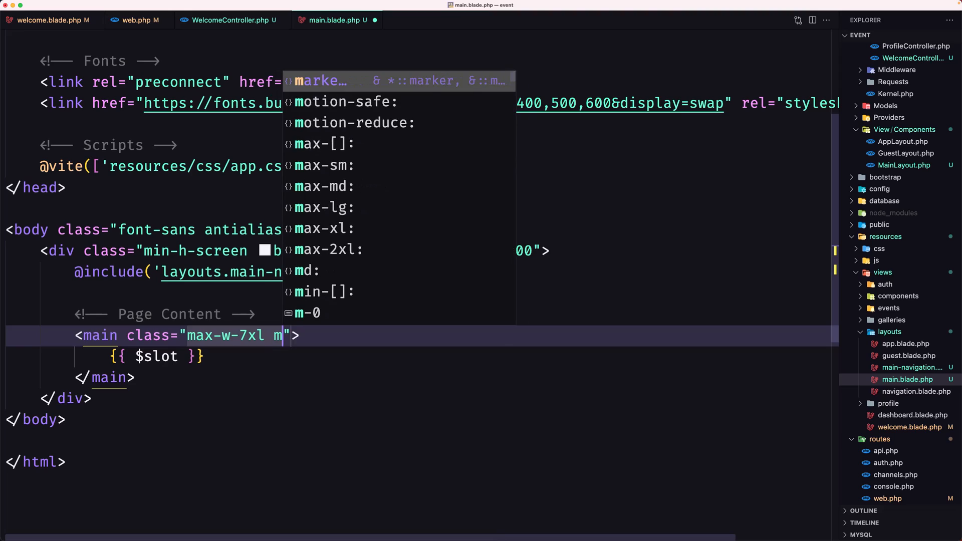
pyautogui.write('mx-auto')
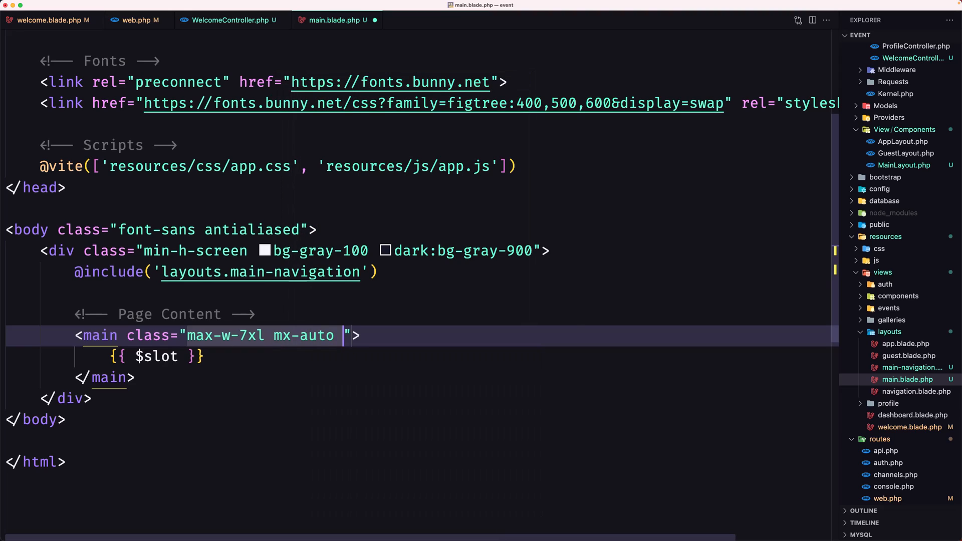
pyautogui.write('mt-')
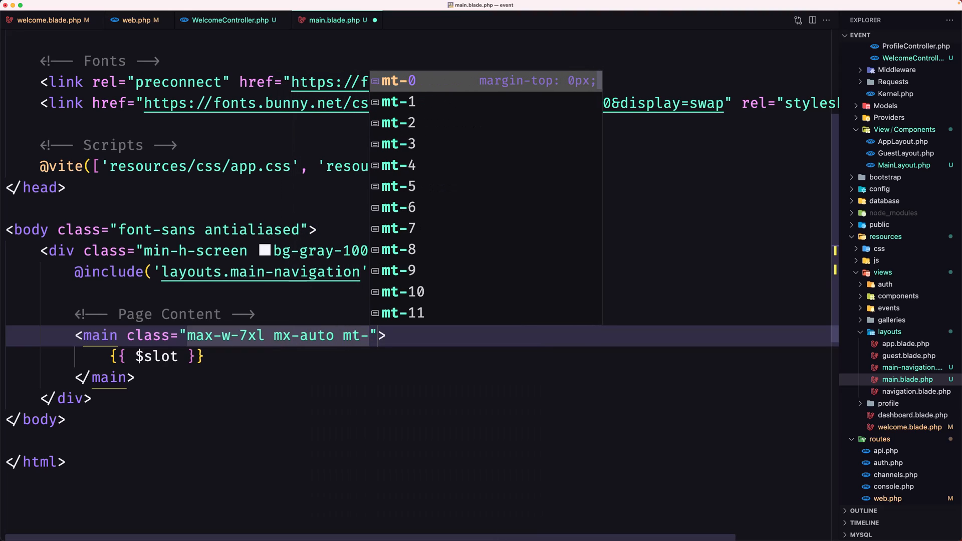
pyautogui.write('4')
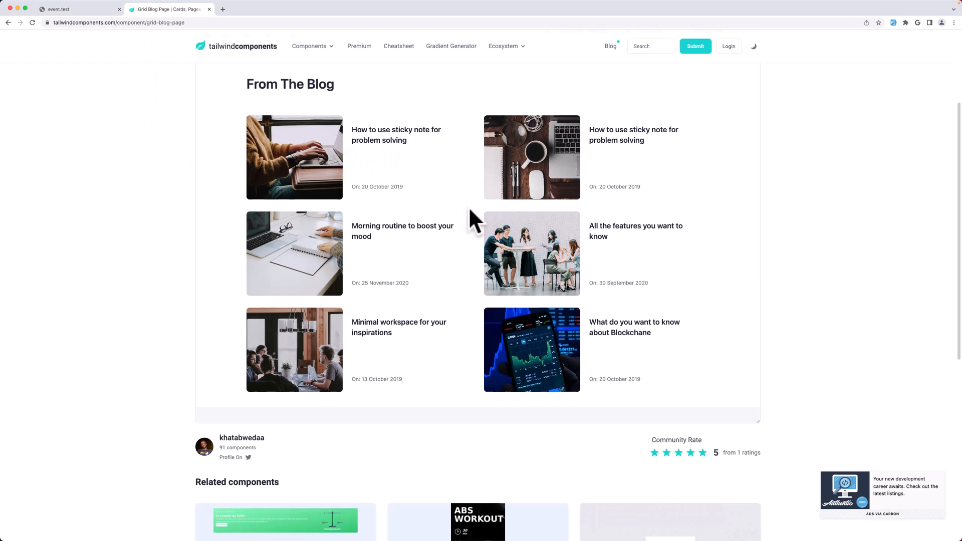
# - Show the Grid Blog Page component's code and copy its markup to the clipboard
pyautogui.scroll(3)
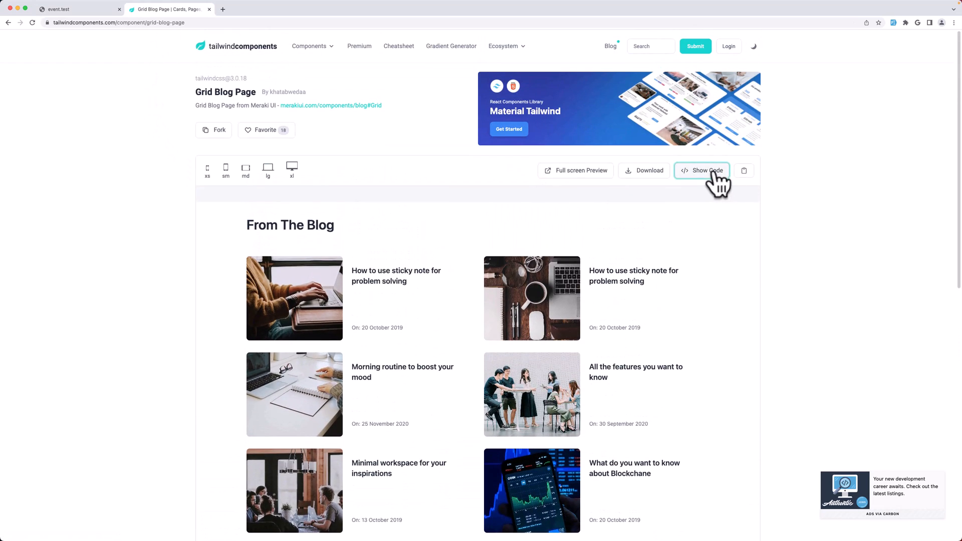
pyautogui.click(702, 170)
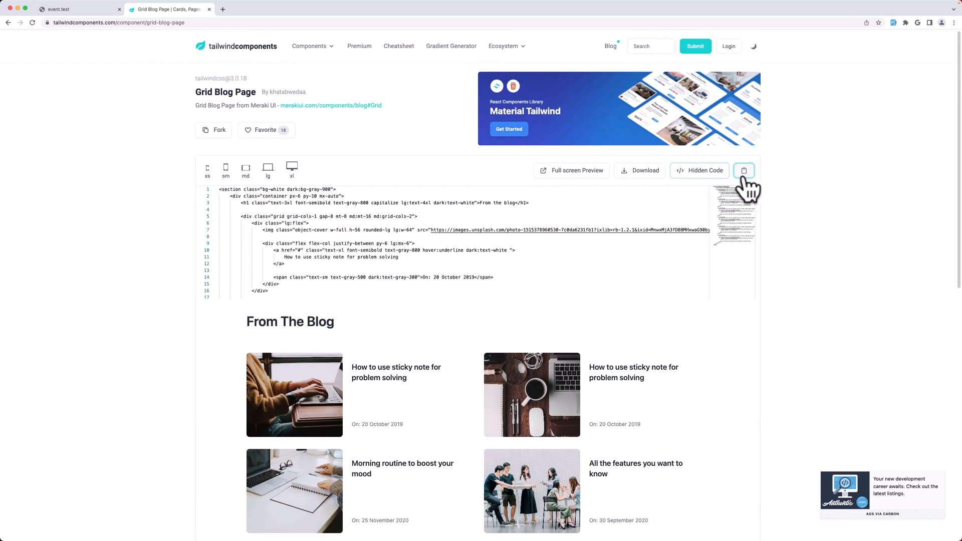
pyautogui.click(743, 170)
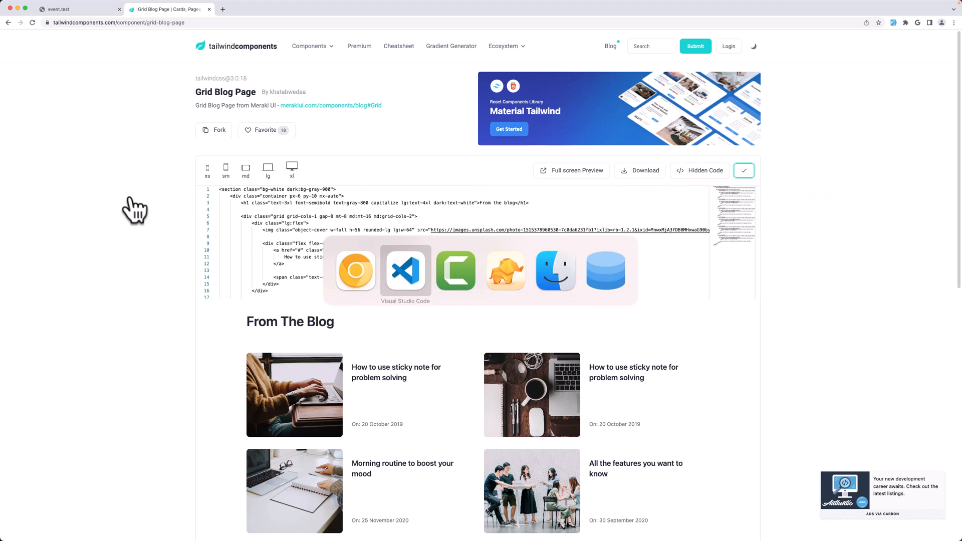
pyautogui.click(405, 270)
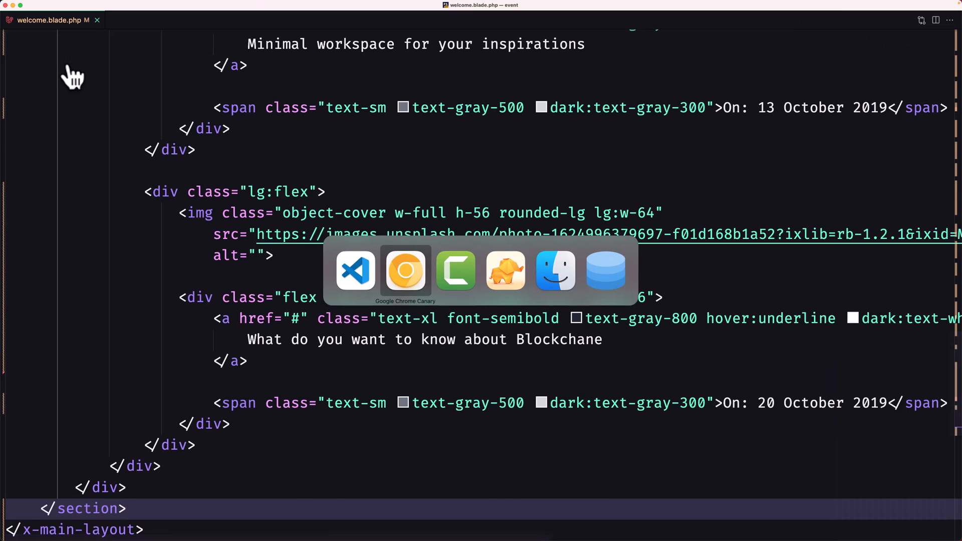
# - Paste the copied blog grid markup into welcome.blade.php within <x-main-layout>
pyautogui.click(405, 271)
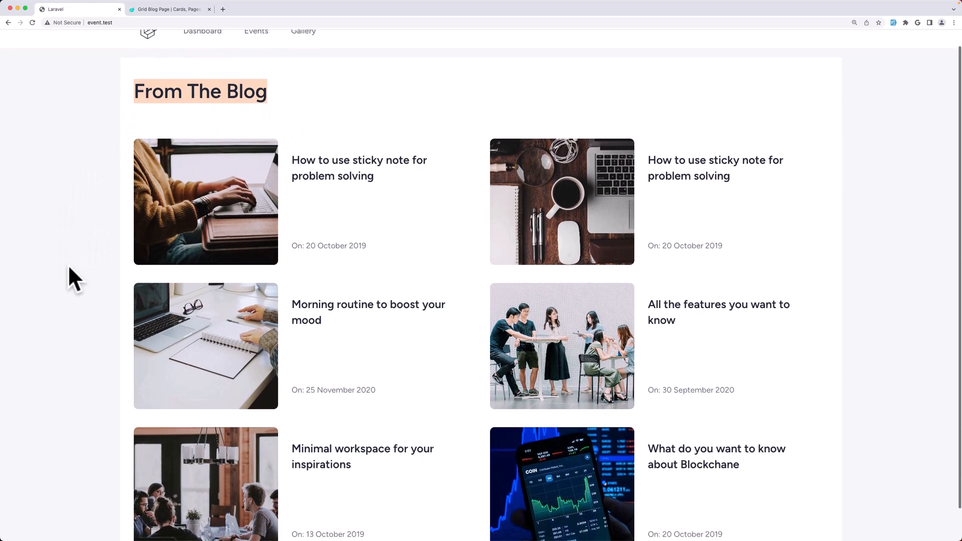
# - Scroll the reloaded event.test page to review the From The Blog card grid
pyautogui.scroll(3)
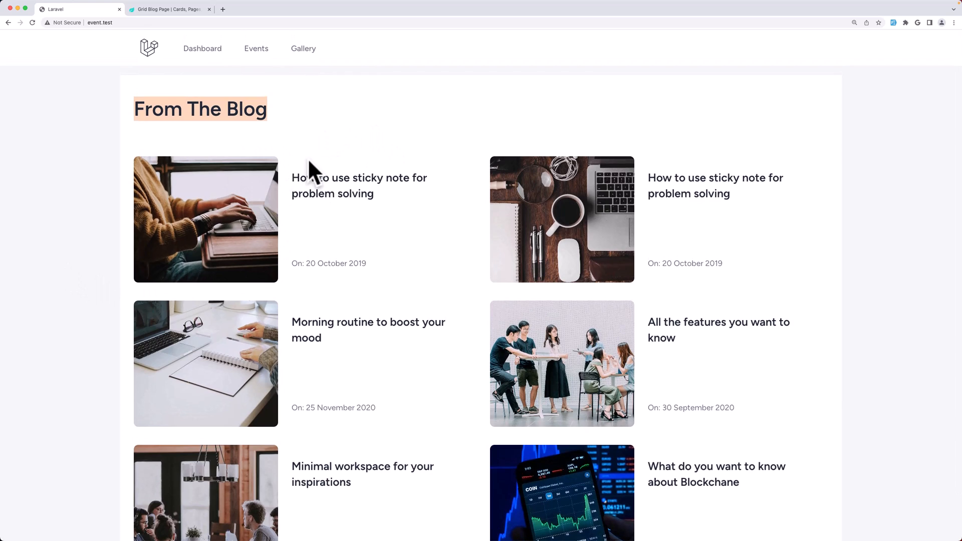
pyautogui.moveTo(92, 278)
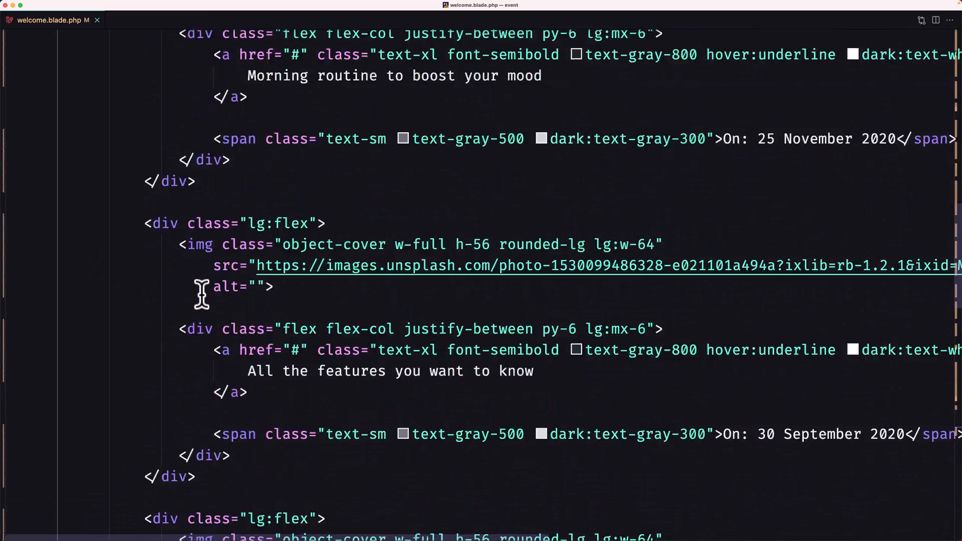
pyautogui.scroll(3)
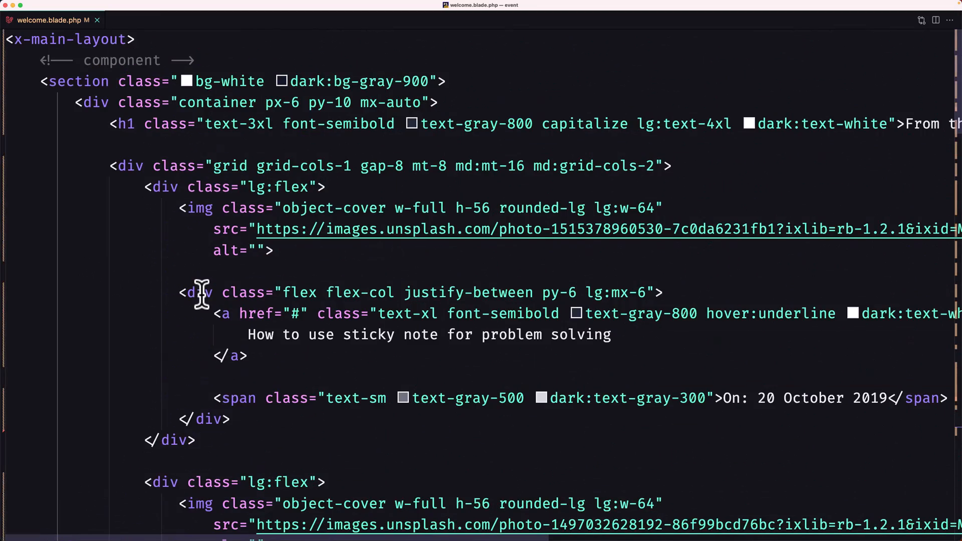
pyautogui.moveTo(182, 230)
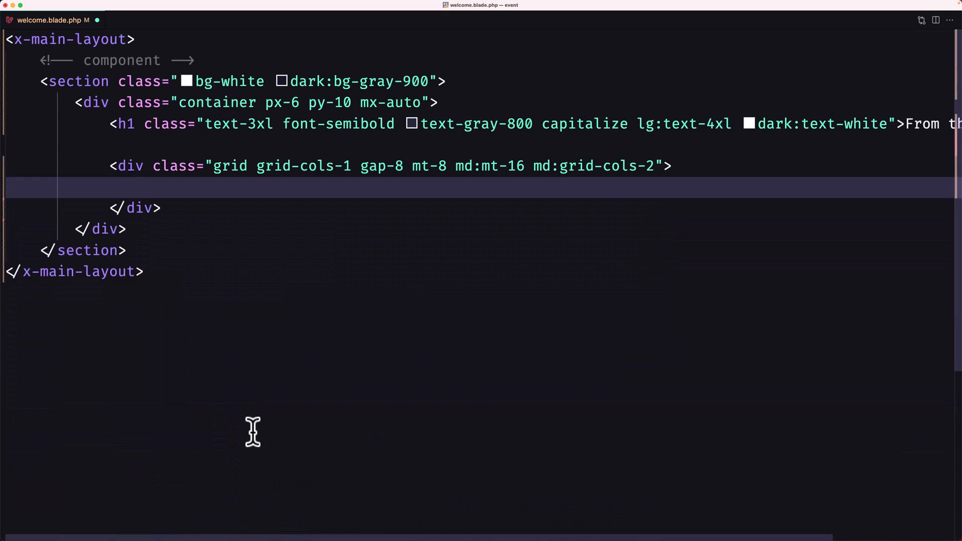
pyautogui.write('@foreach ( as')
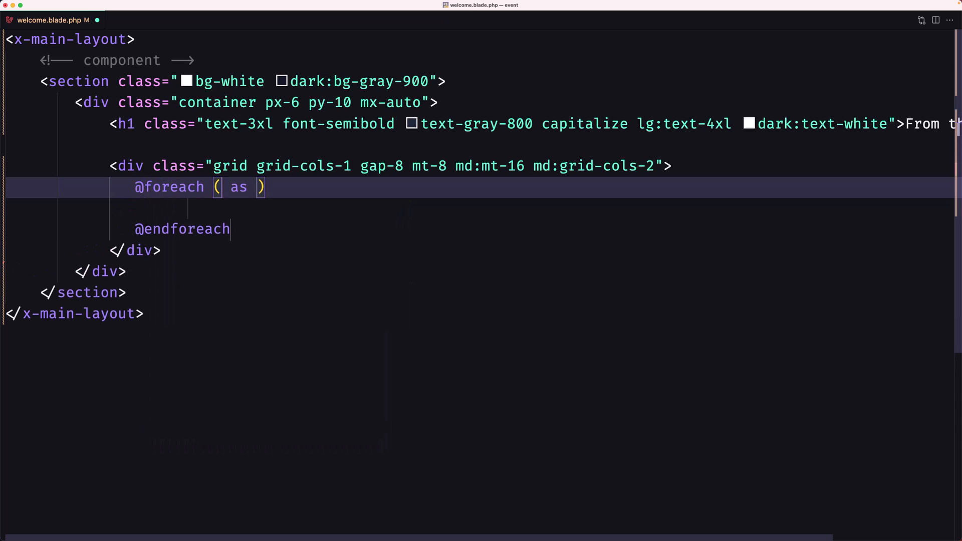
pyautogui.write('$events')
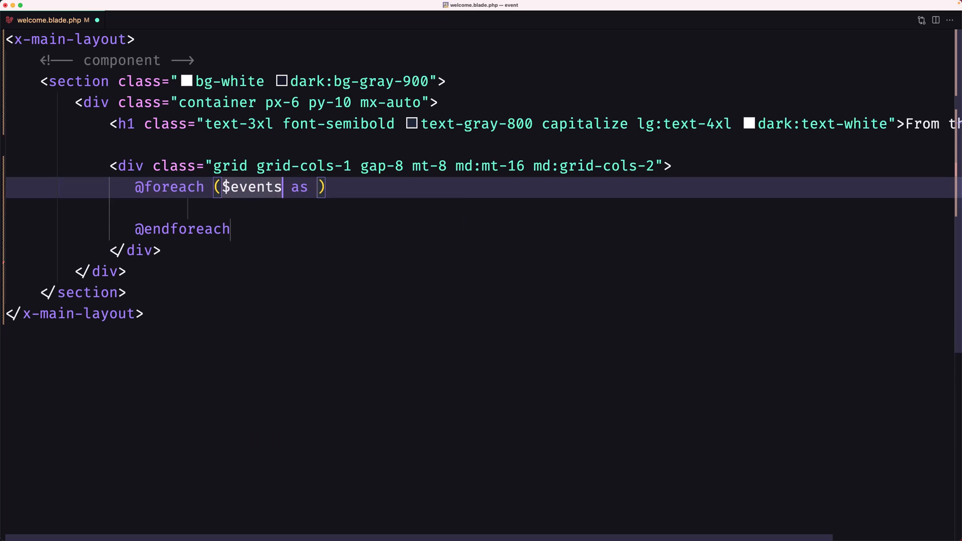
pyautogui.write('$eve')
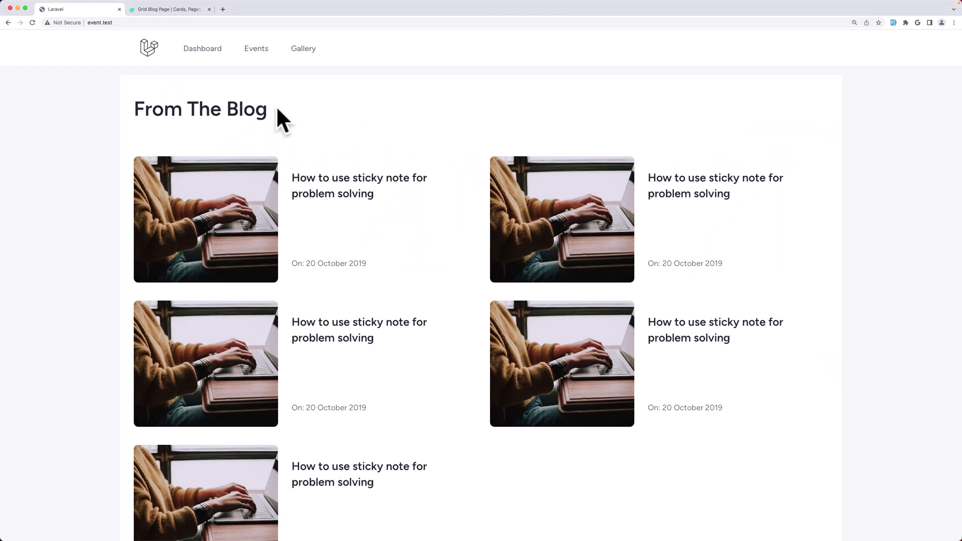
pyautogui.moveTo(256, 171)
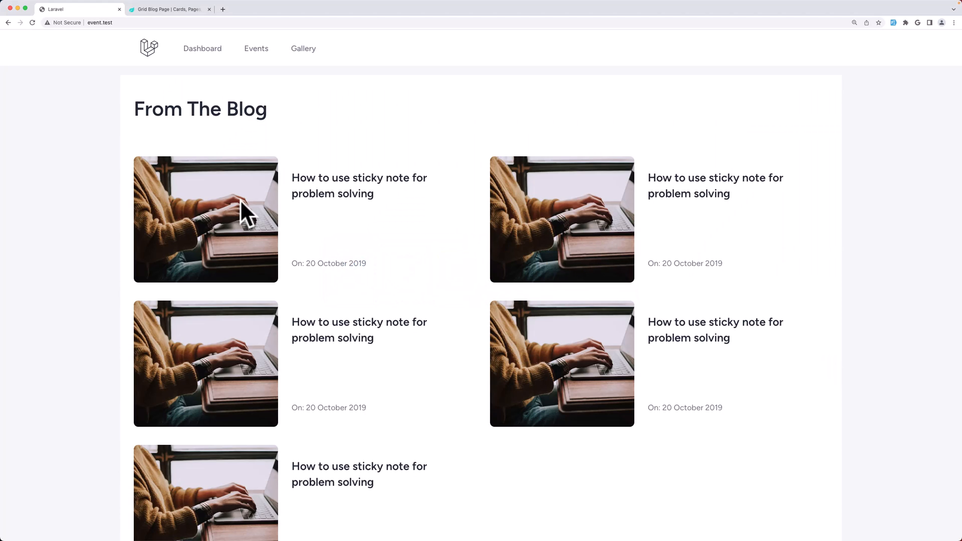
# - Scroll through the repeated identical cards on the refreshed event.test page
pyautogui.scroll(-3)
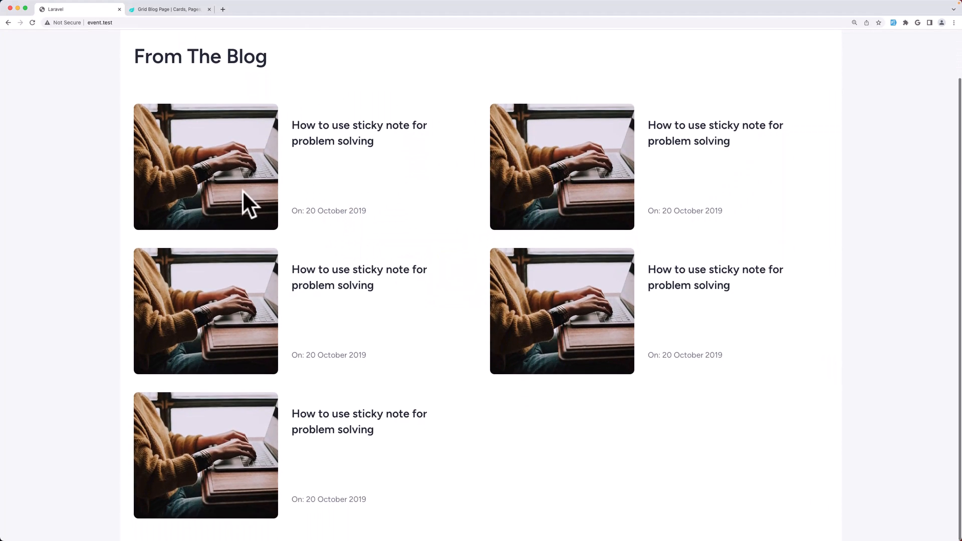
pyautogui.moveTo(370, 321)
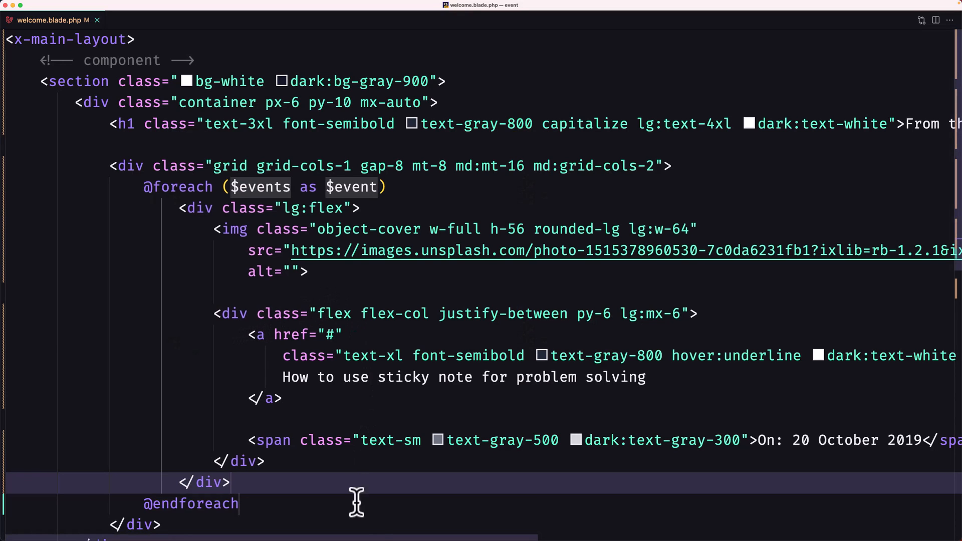
# - Set the card img src to {{ asset('/storage/' . $event->image) }}
pyautogui.hscroll(3)
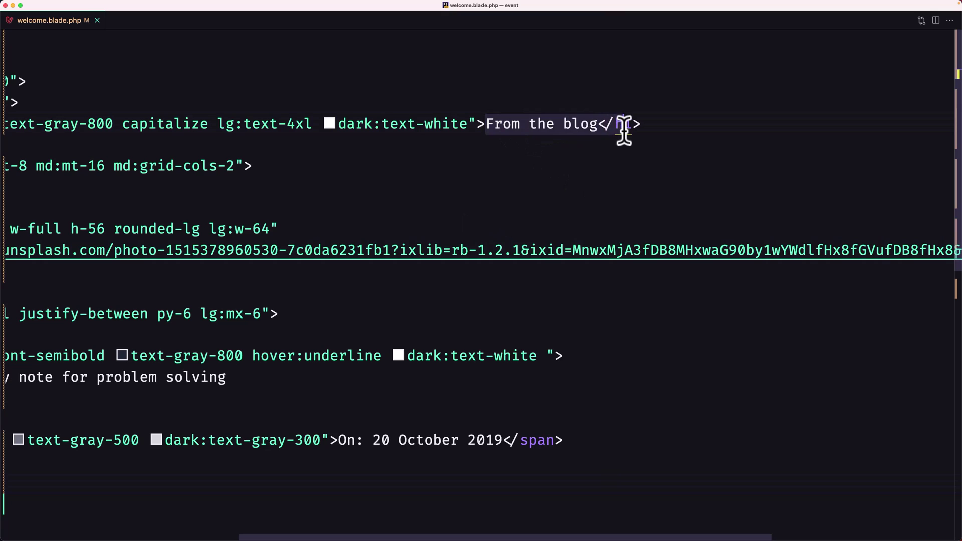
pyautogui.write('All')
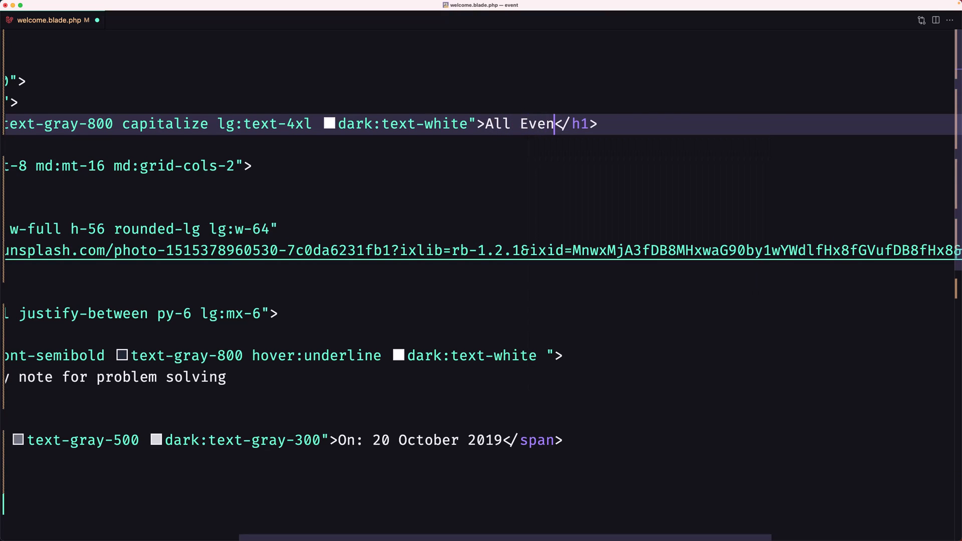
pyautogui.write('ts')
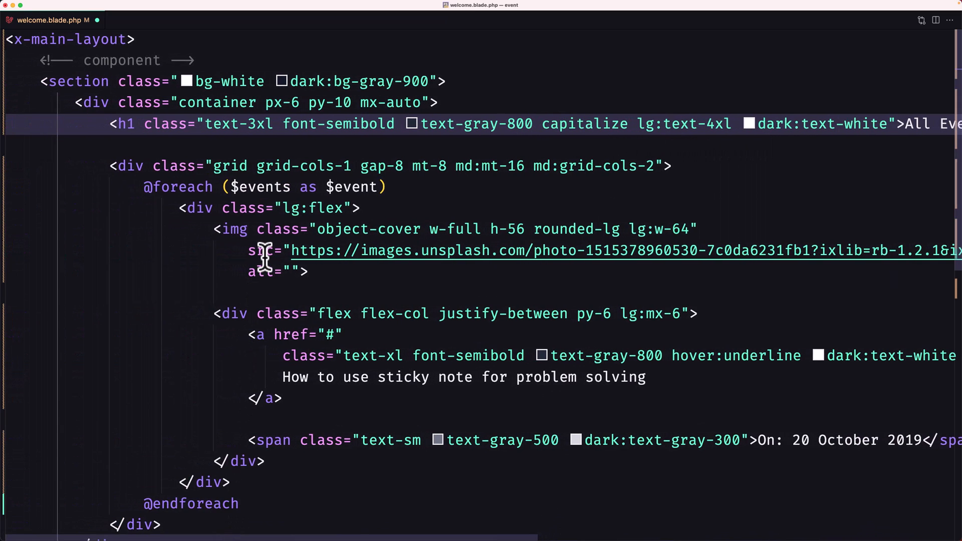
pyautogui.moveTo(292, 251)
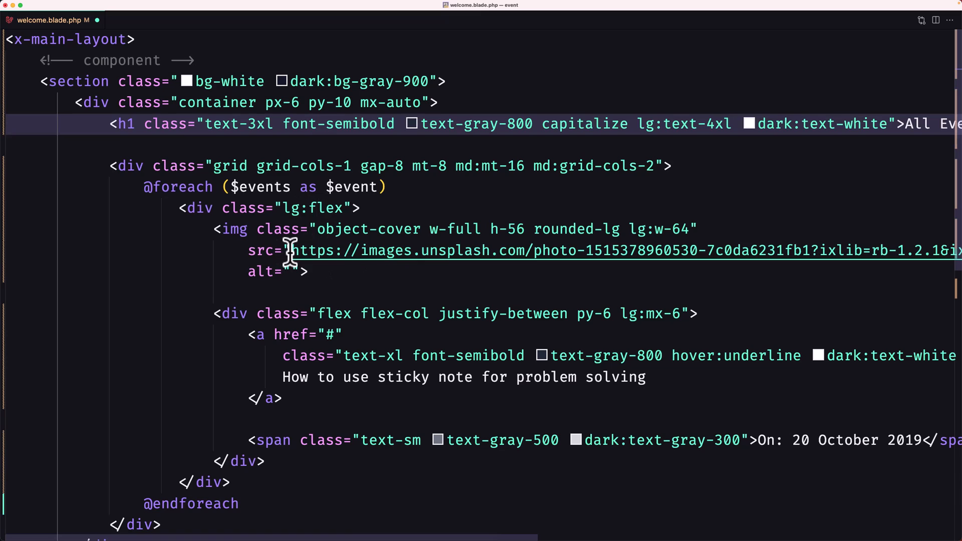
pyautogui.hscroll(3)
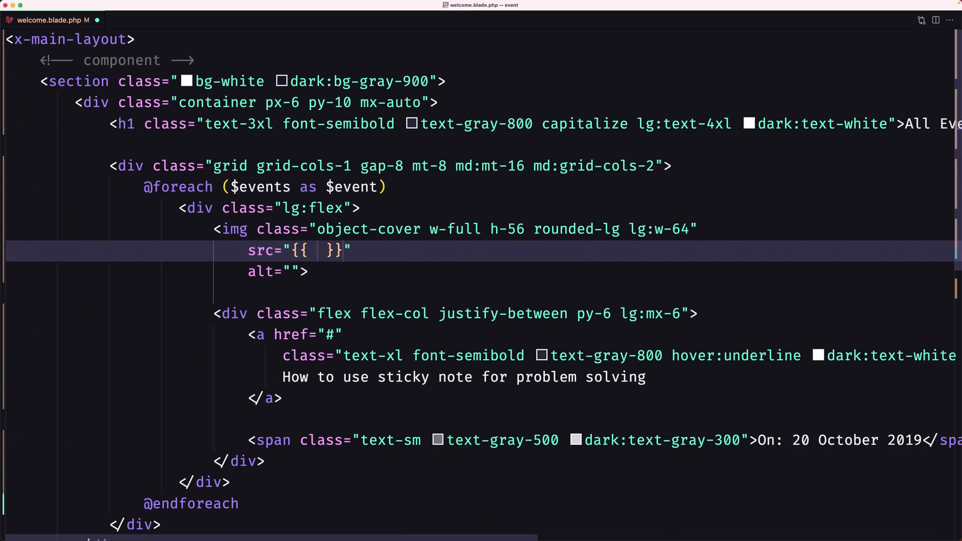
pyautogui.write("asset('images/")
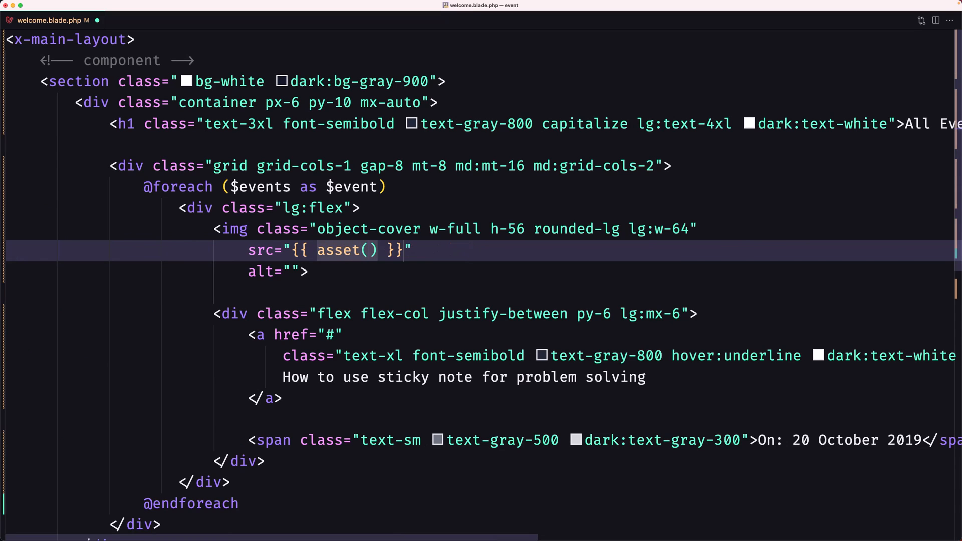
pyautogui.write("'/'")
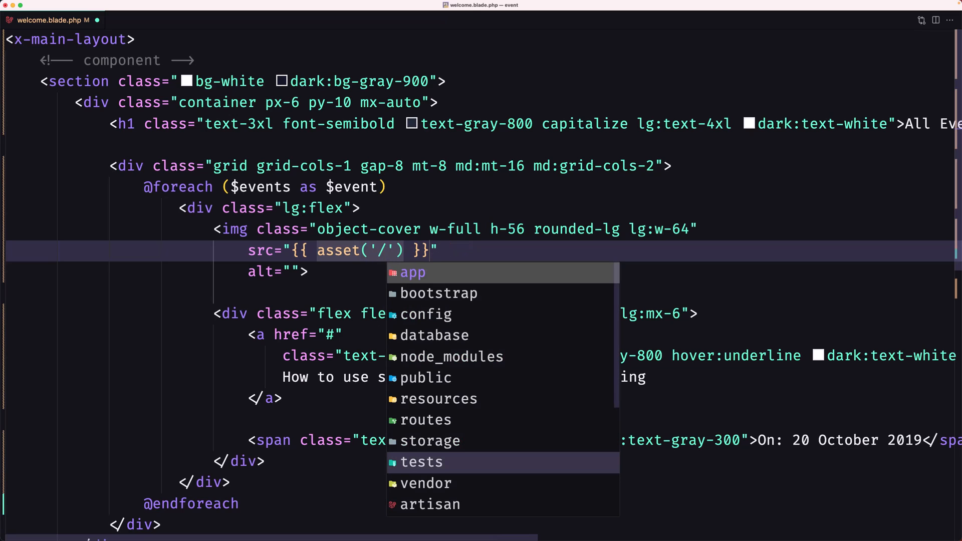
pyautogui.write('storage/')
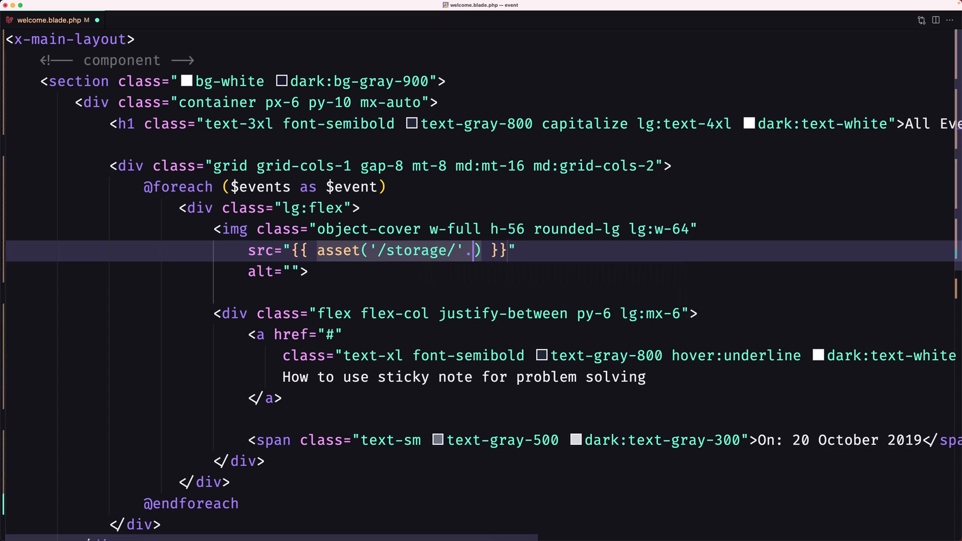
pyautogui.write('$event->im')
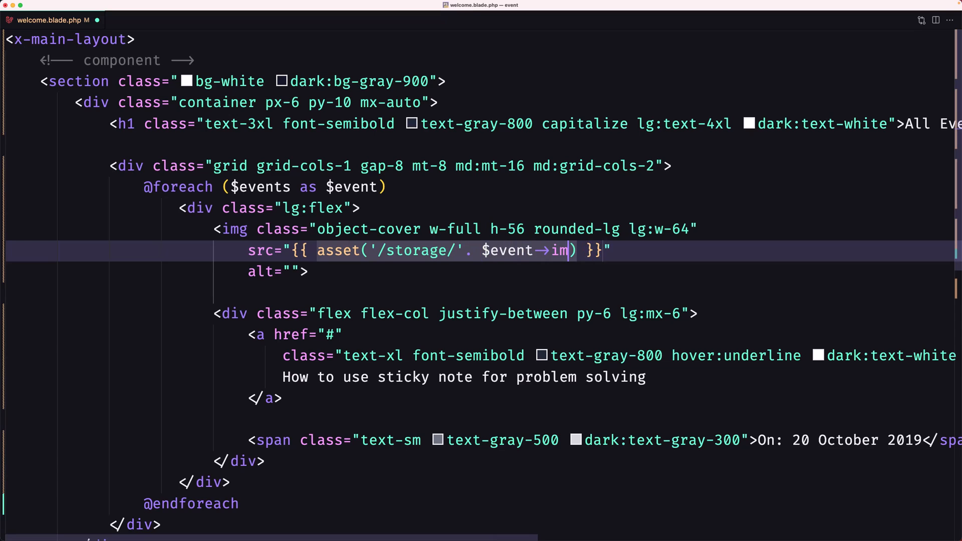
pyautogui.write('age')
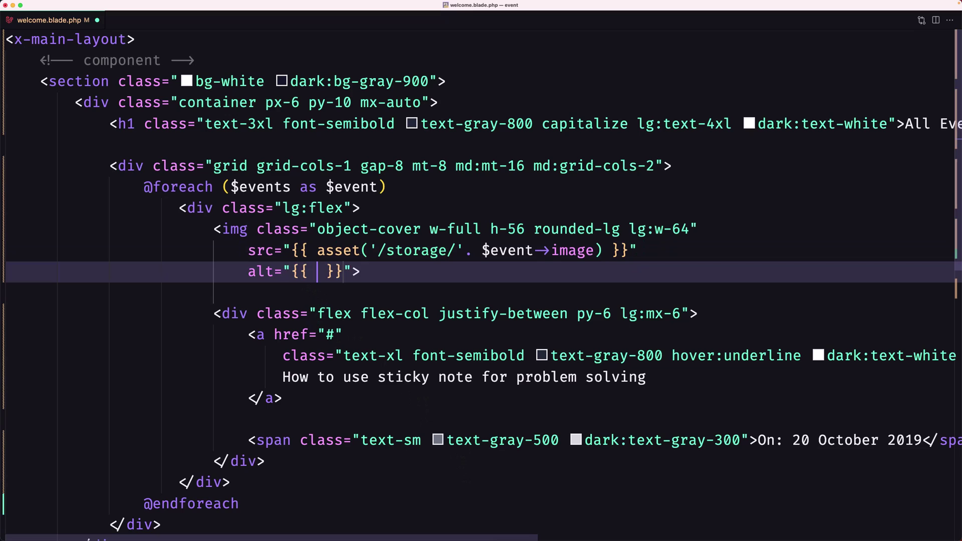
# - Use {{ $event->title }} as the image alt text and the card link text
pyautogui.write('$event->ti')
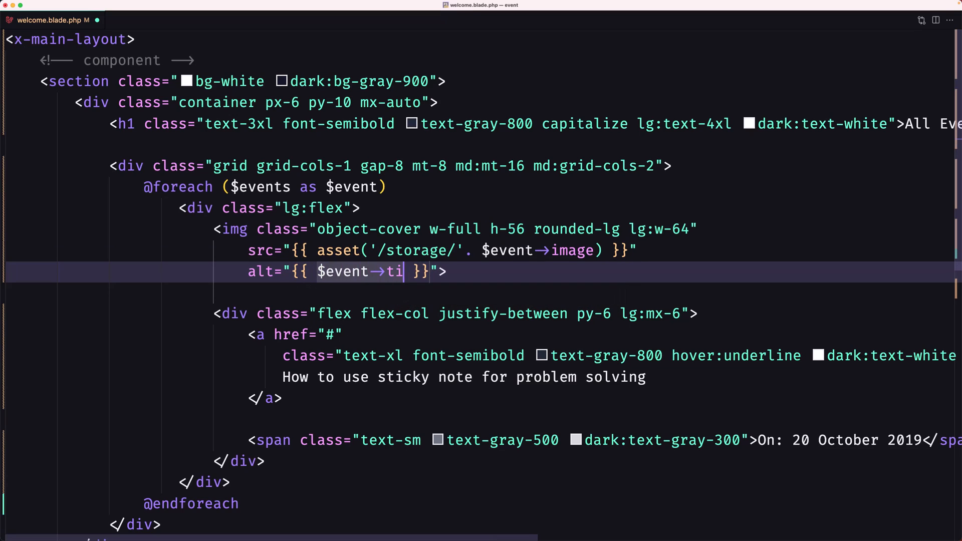
pyautogui.write('tle')
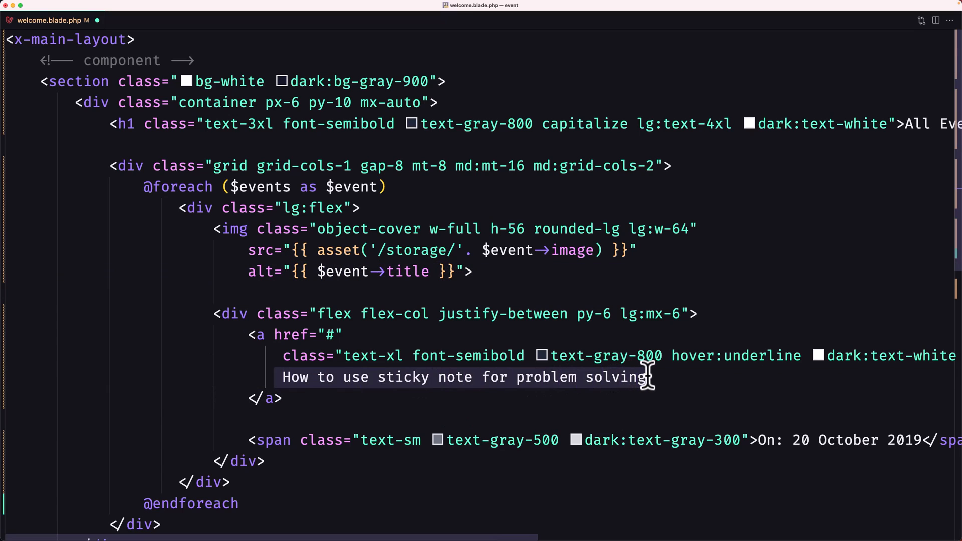
pyautogui.write('{{  }}')
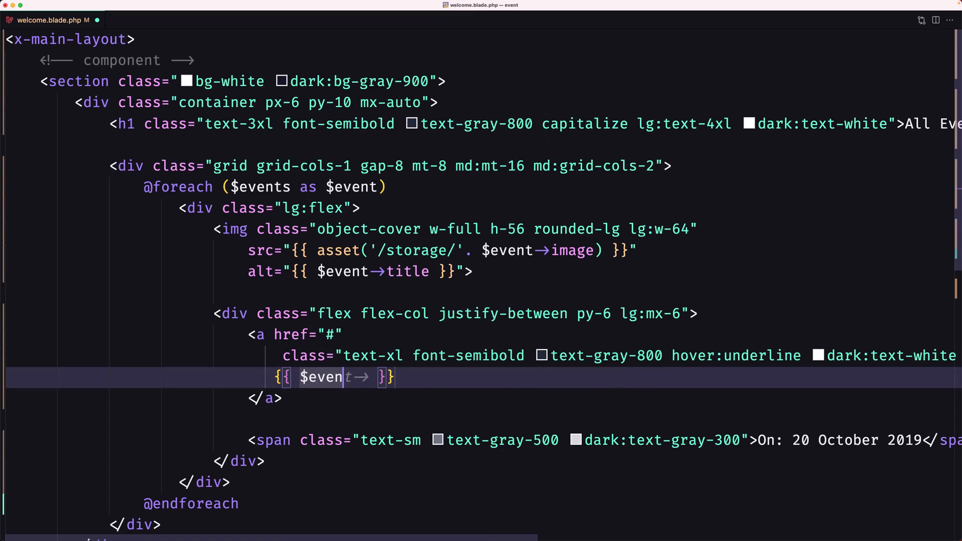
pyautogui.write('title')
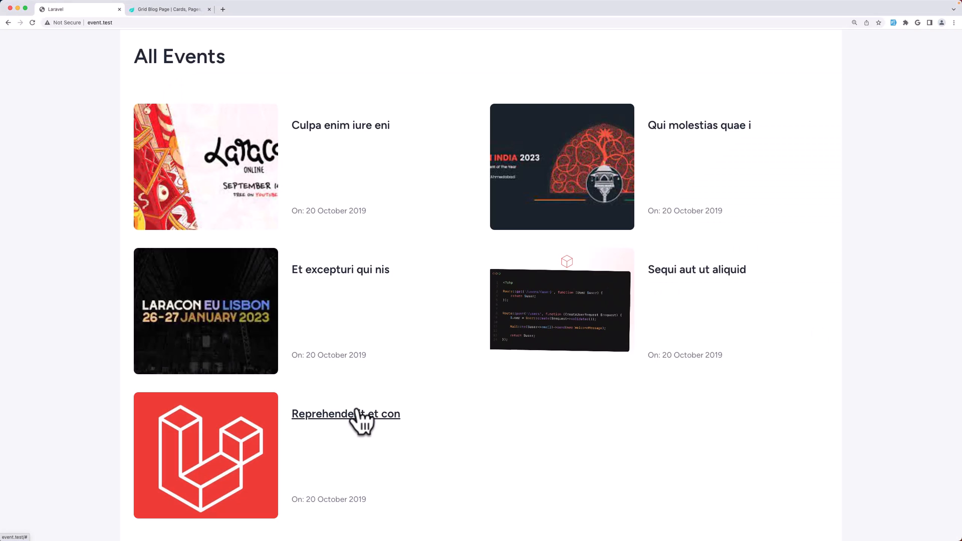
pyautogui.moveTo(119, 281)
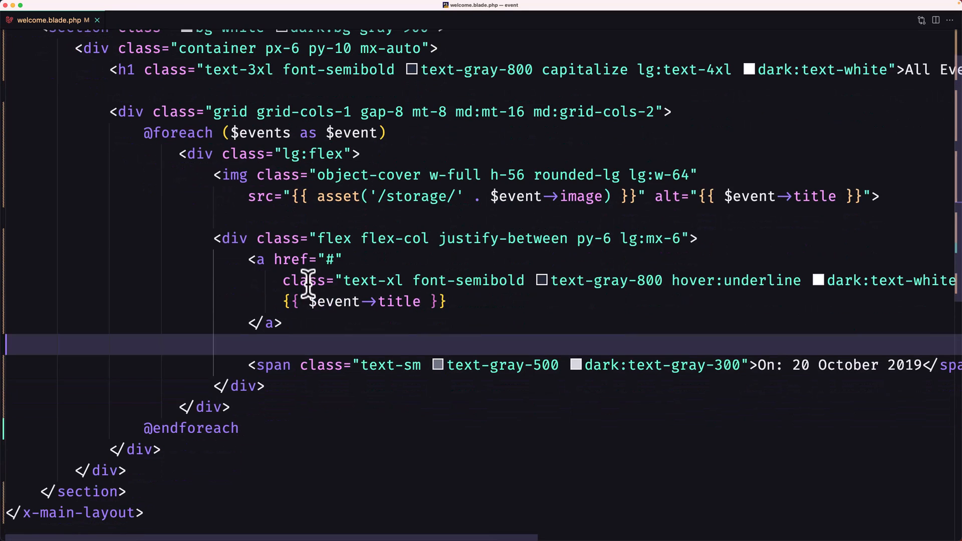
pyautogui.moveTo(327, 249)
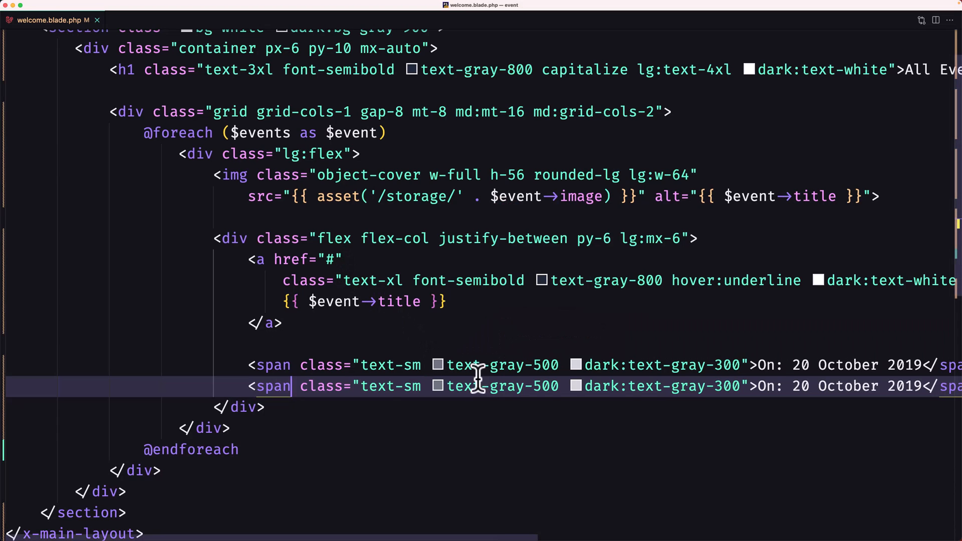
# - Replace the first span's date text with {{ $event->country->name }}
pyautogui.click(759, 365)
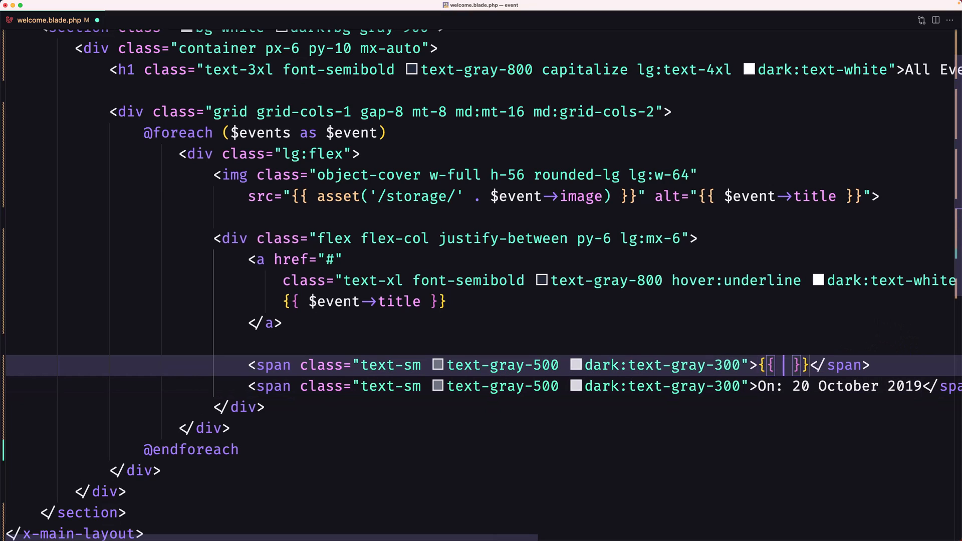
pyautogui.write('$event->country-')
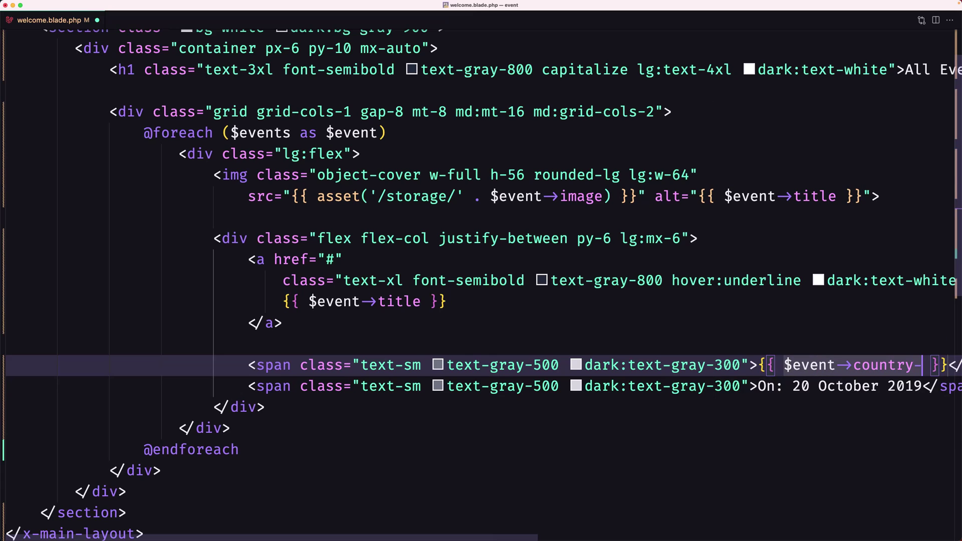
pyautogui.write('→name')
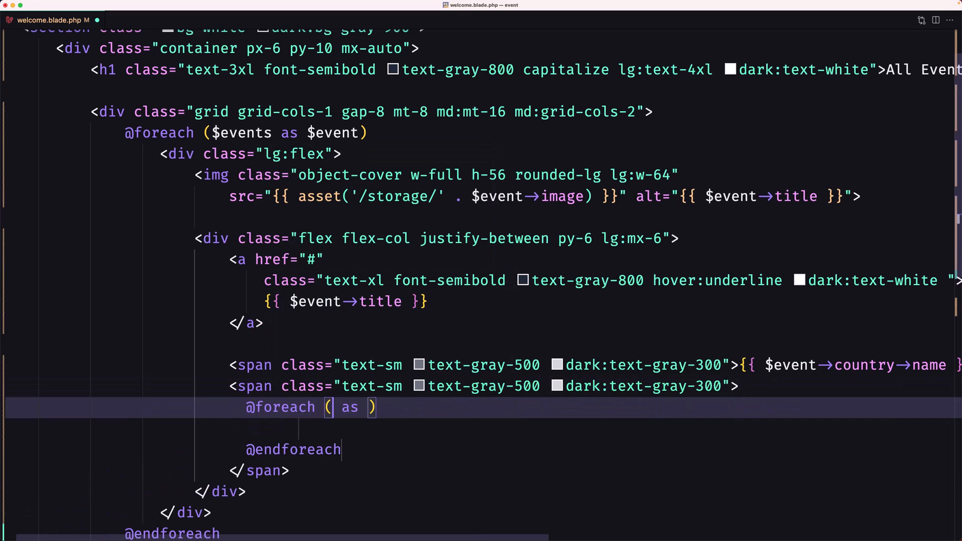
pyautogui.write('$')
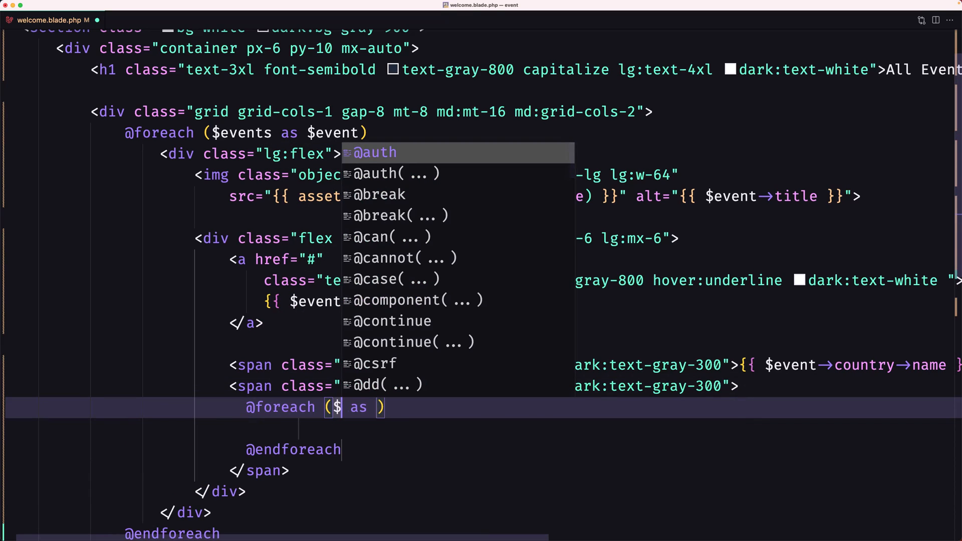
pyautogui.write('$event->t')
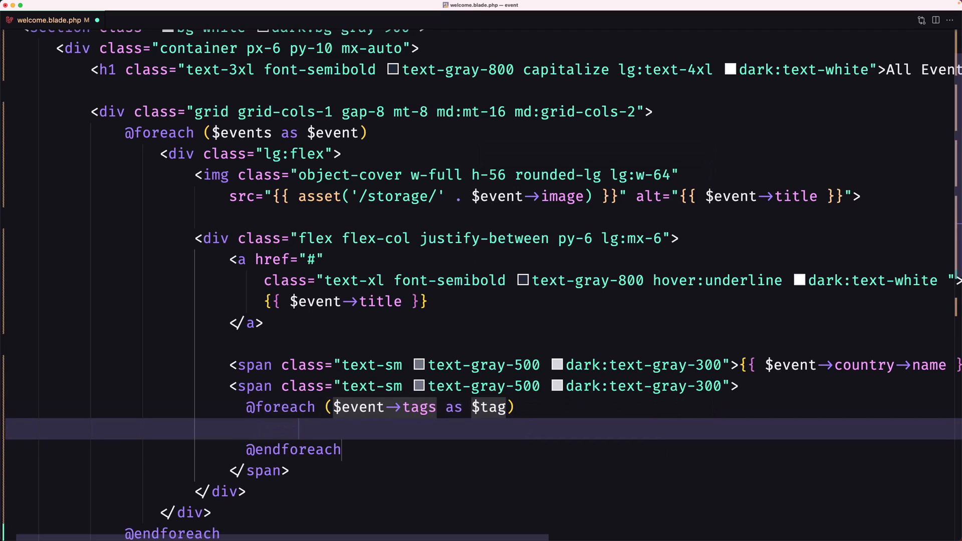
pyautogui.write('{{  }}')
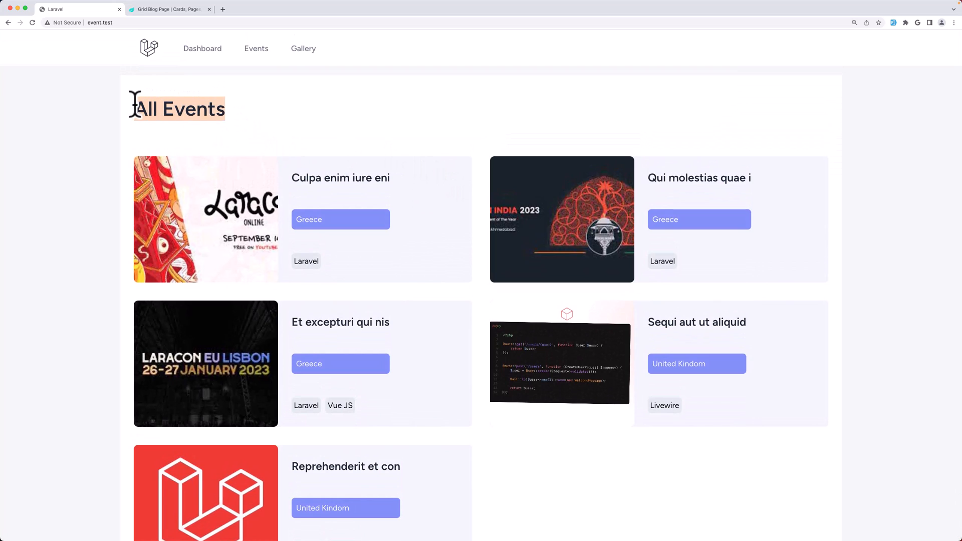
pyautogui.moveTo(226, 220)
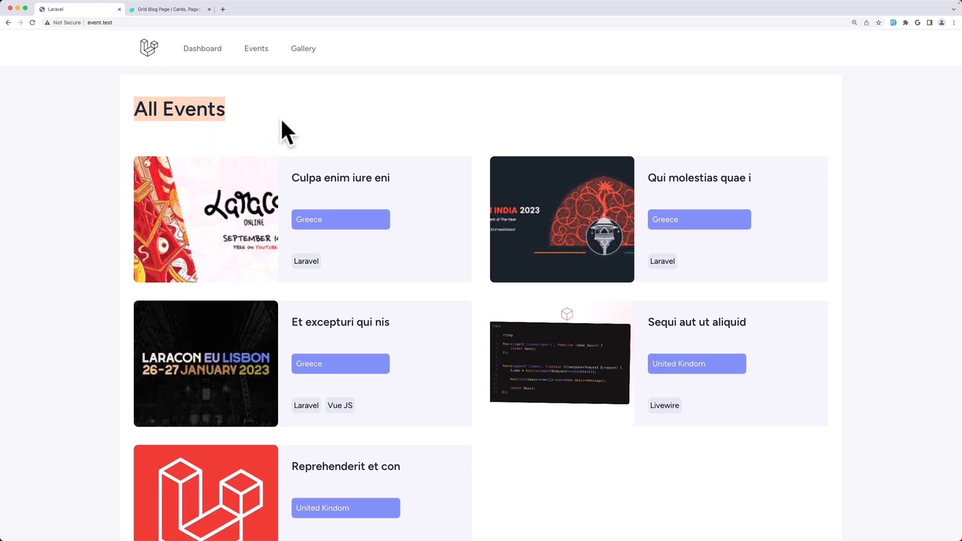
pyautogui.moveTo(265, 138)
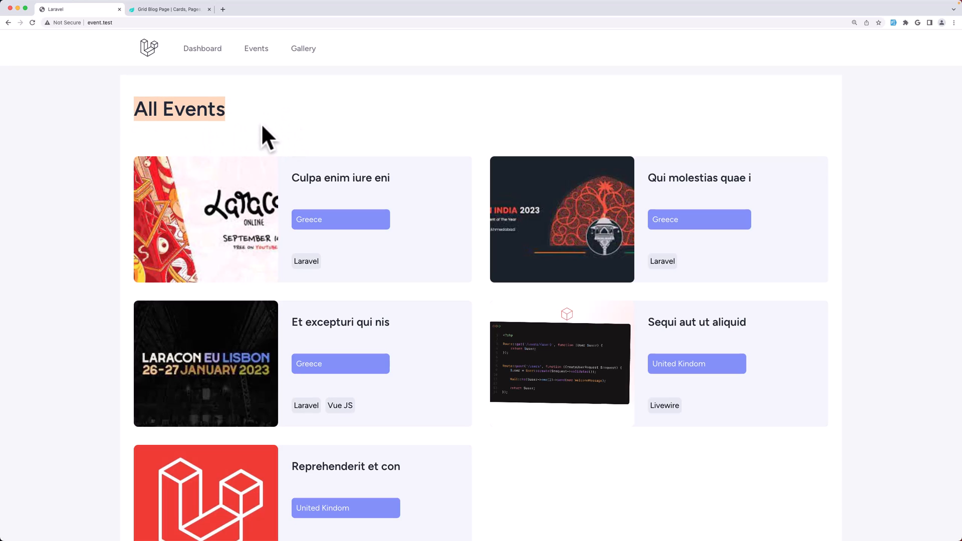
pyautogui.moveTo(289, 126)
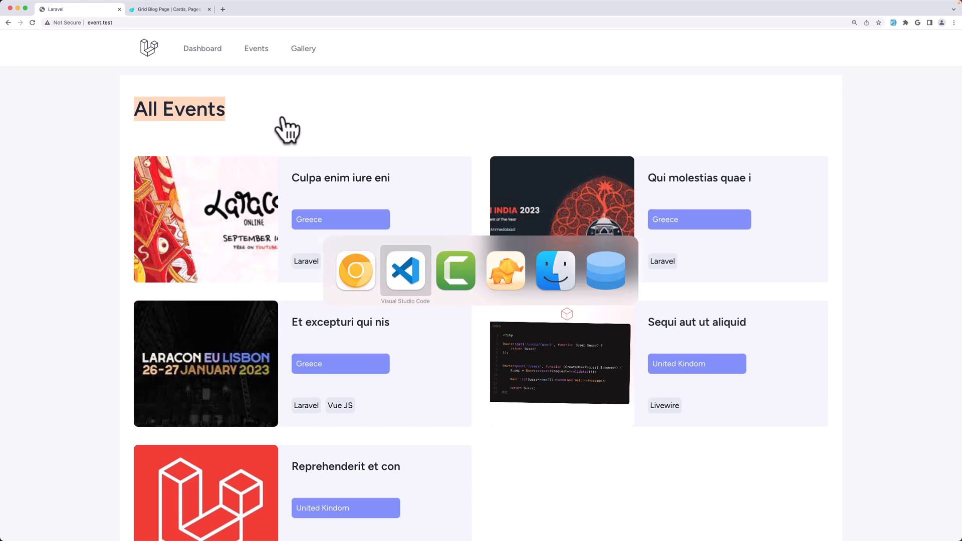
# - Return from the reviewed All Events page in Chrome to the welcome template in VS Code
pyautogui.click(405, 269)
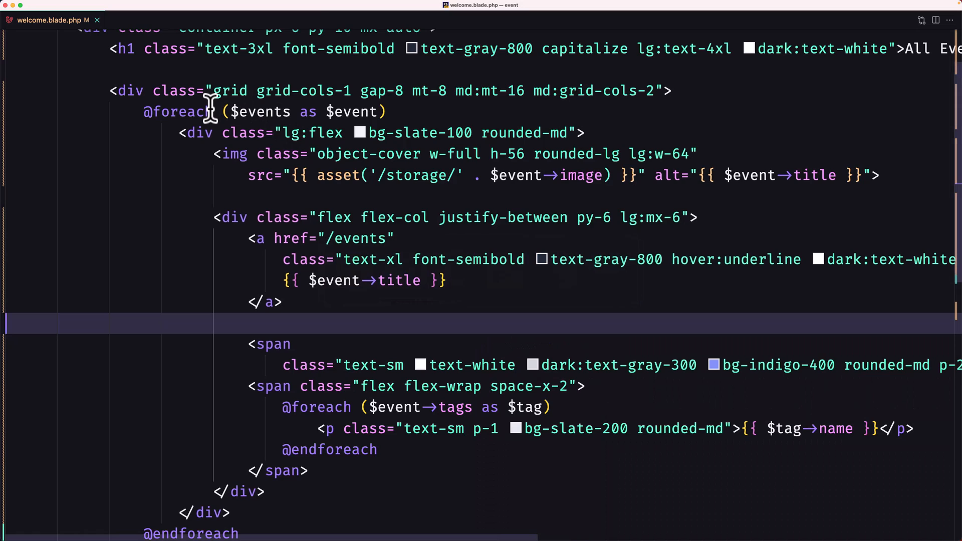
# - Review WelcomeController's Event::with('country','tags') newest-first query, then return to the All Events page
pyautogui.click(161, 20)
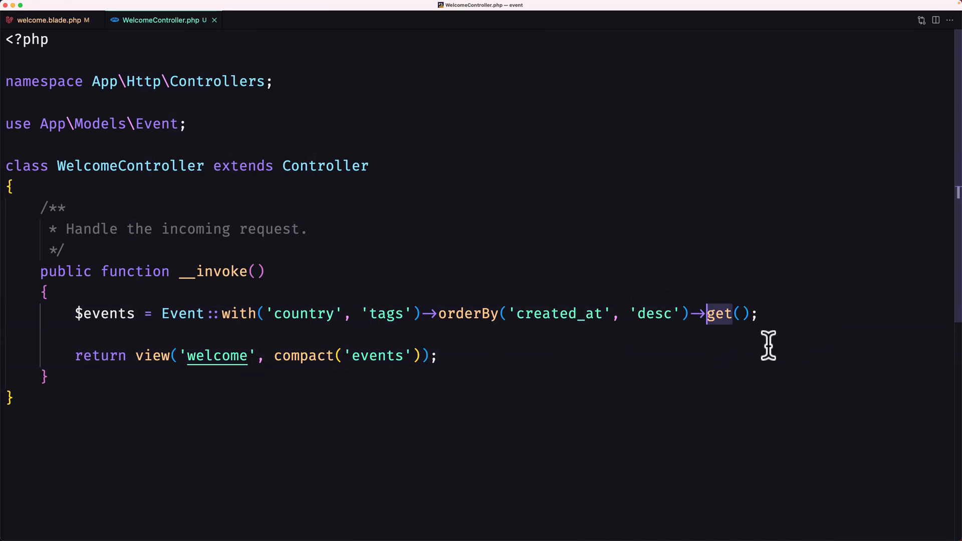
pyautogui.moveTo(728, 325)
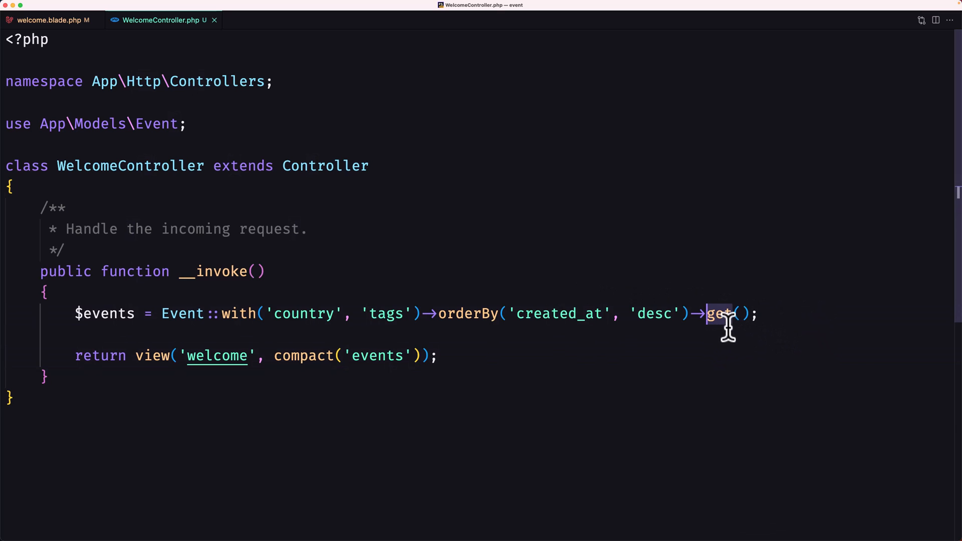
pyautogui.click(731, 314)
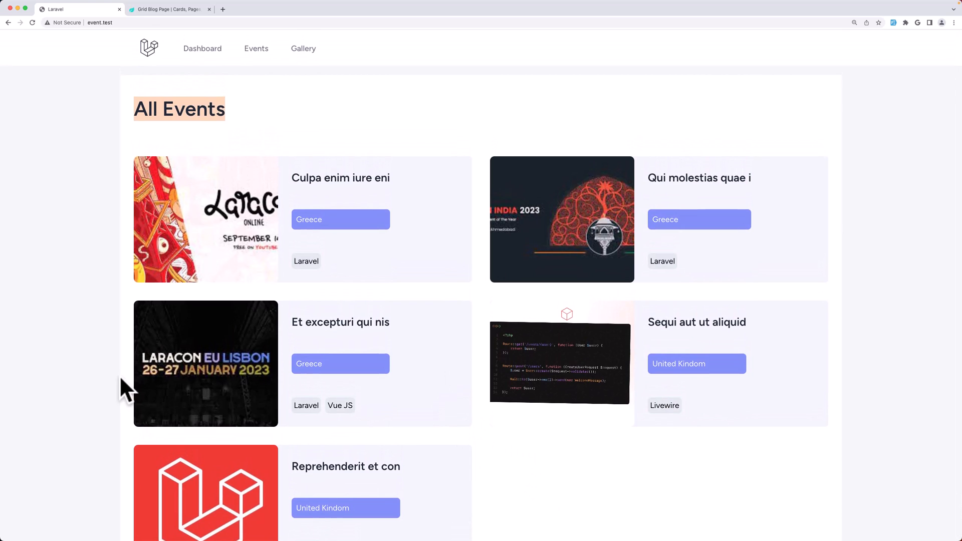
pyautogui.moveTo(341, 179)
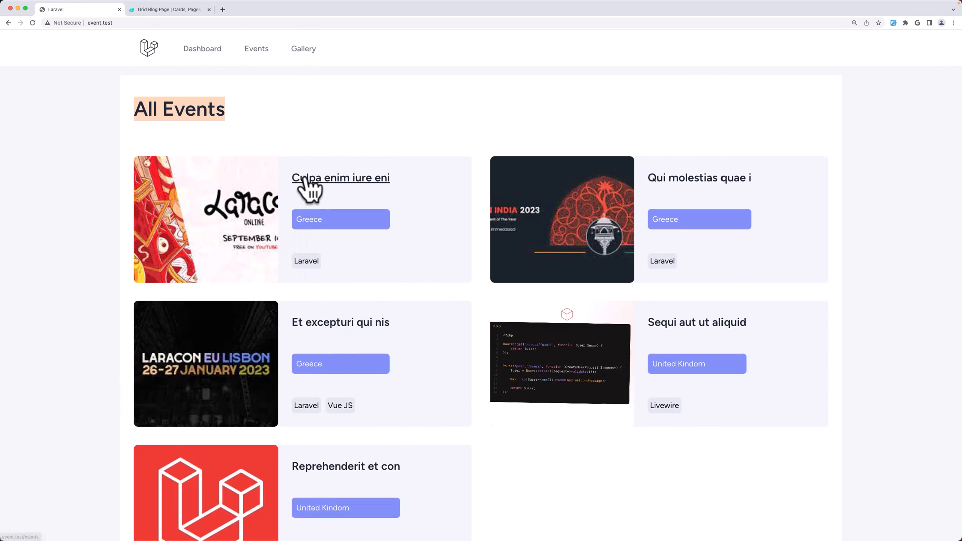
pyautogui.moveTo(333, 234)
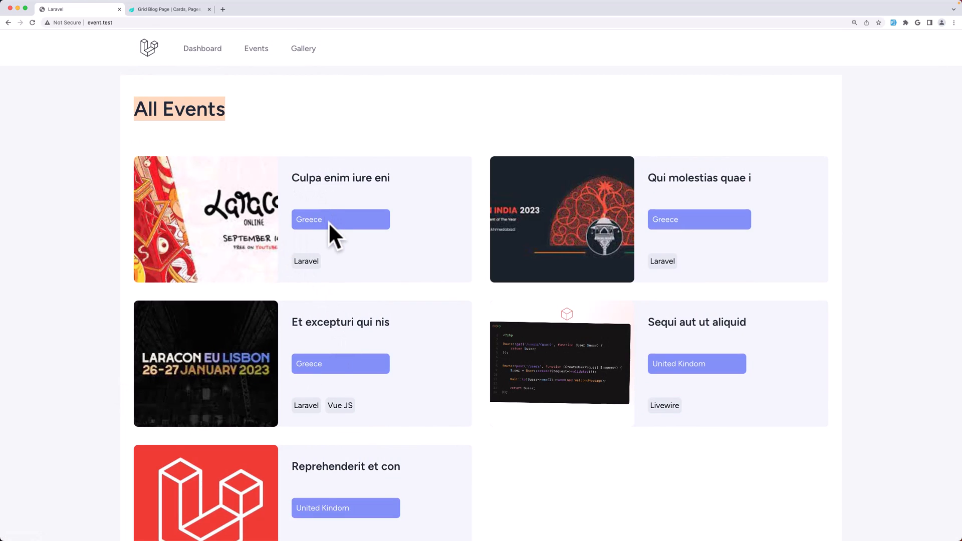